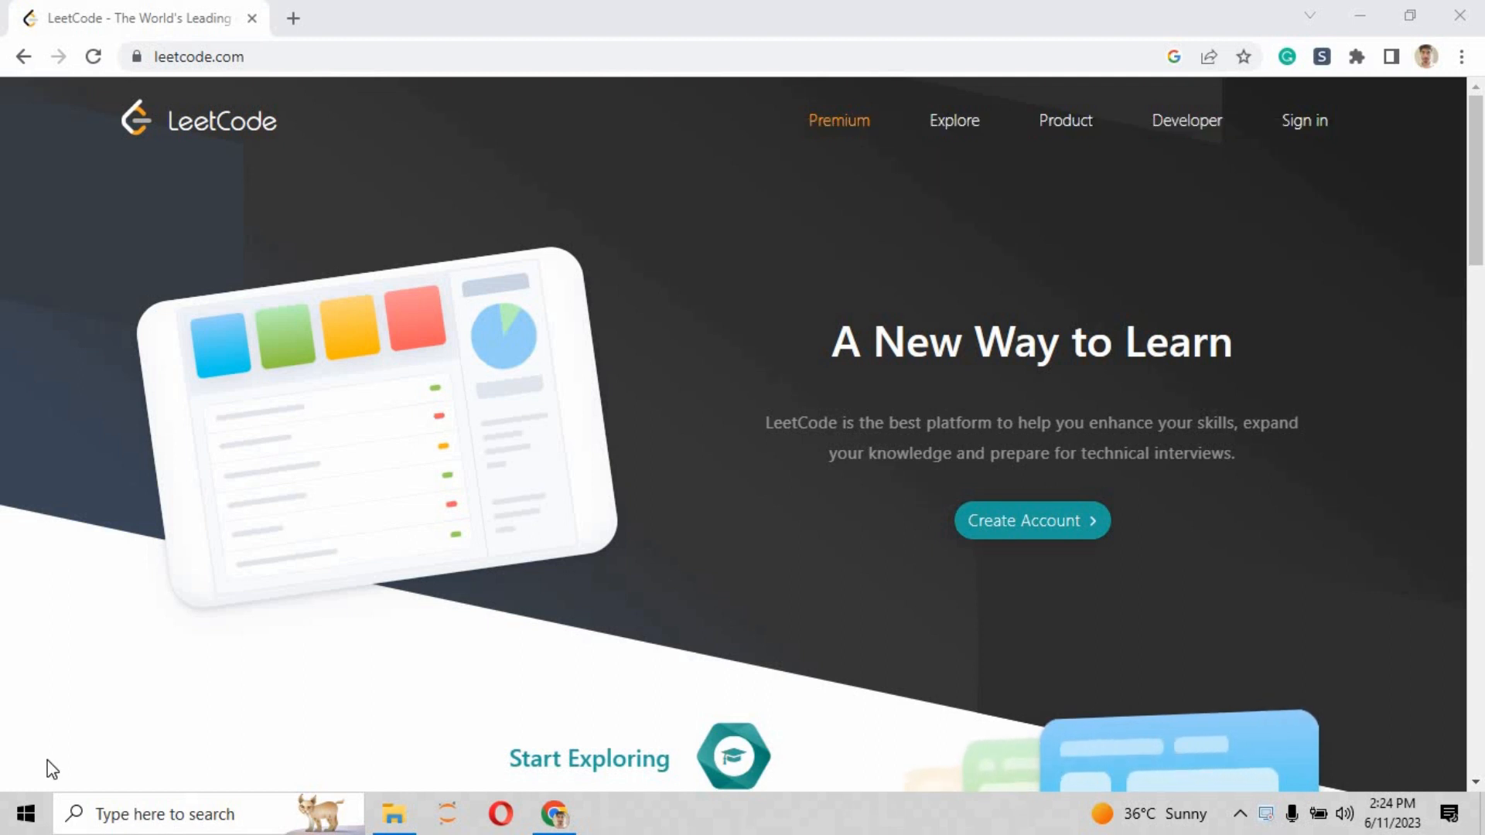
mouse_move(531, 638)
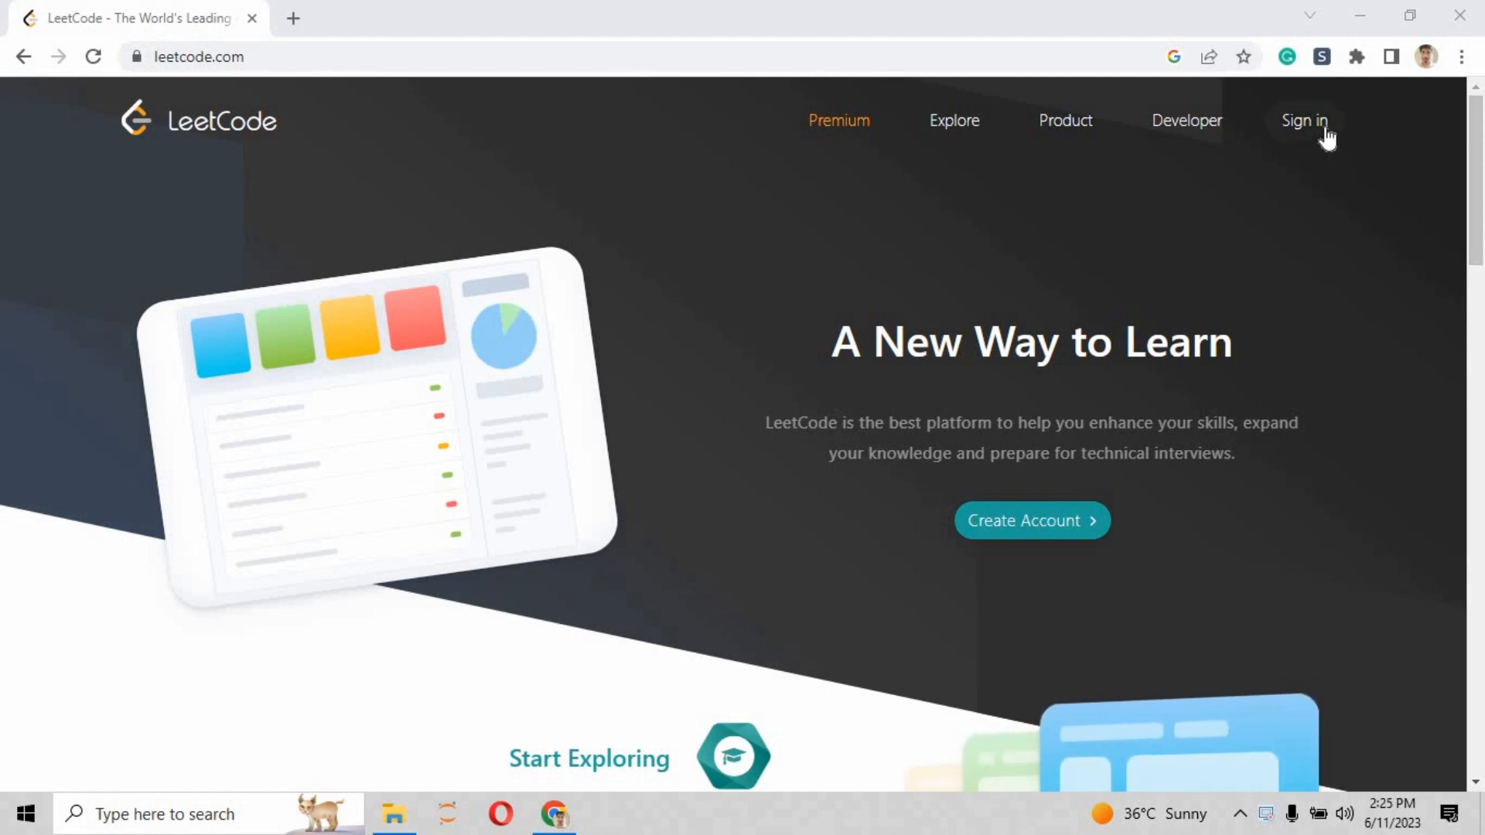
- Go to the LeetCode account sign-in page from the top navigation bar
left_click(1304, 121)
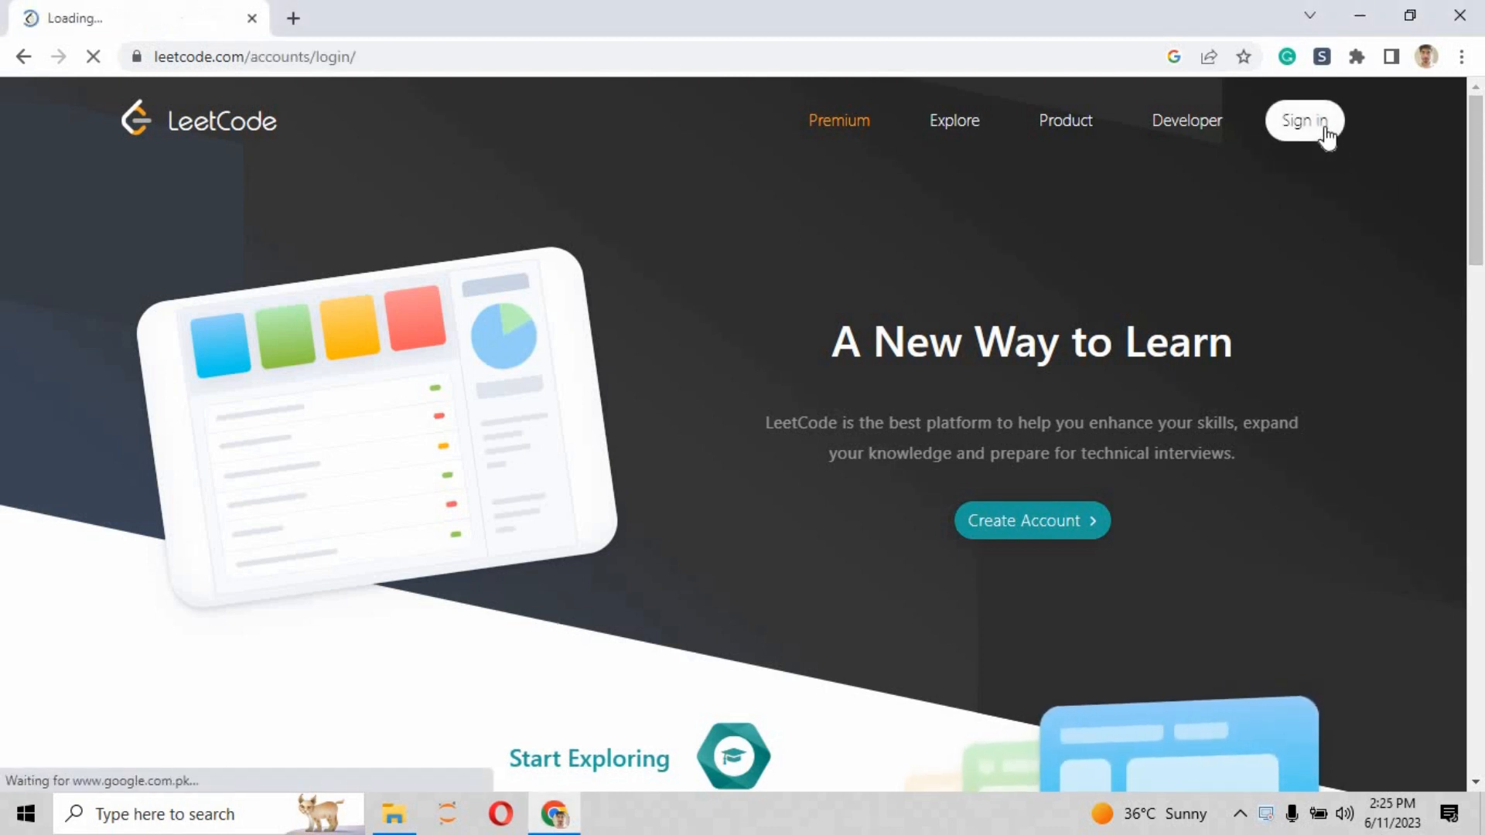
left_click(1304, 121)
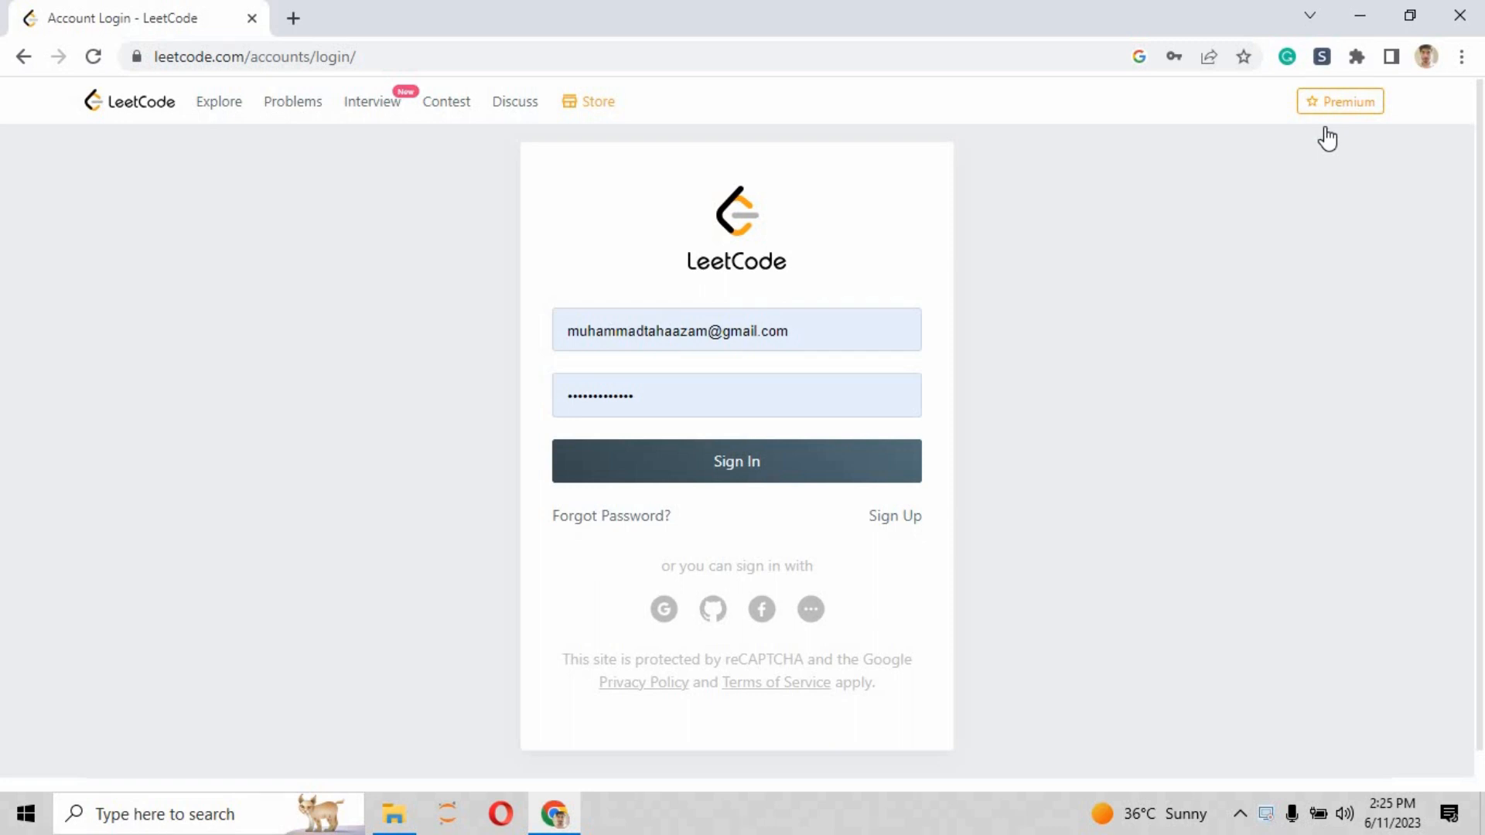
mouse_move(657, 558)
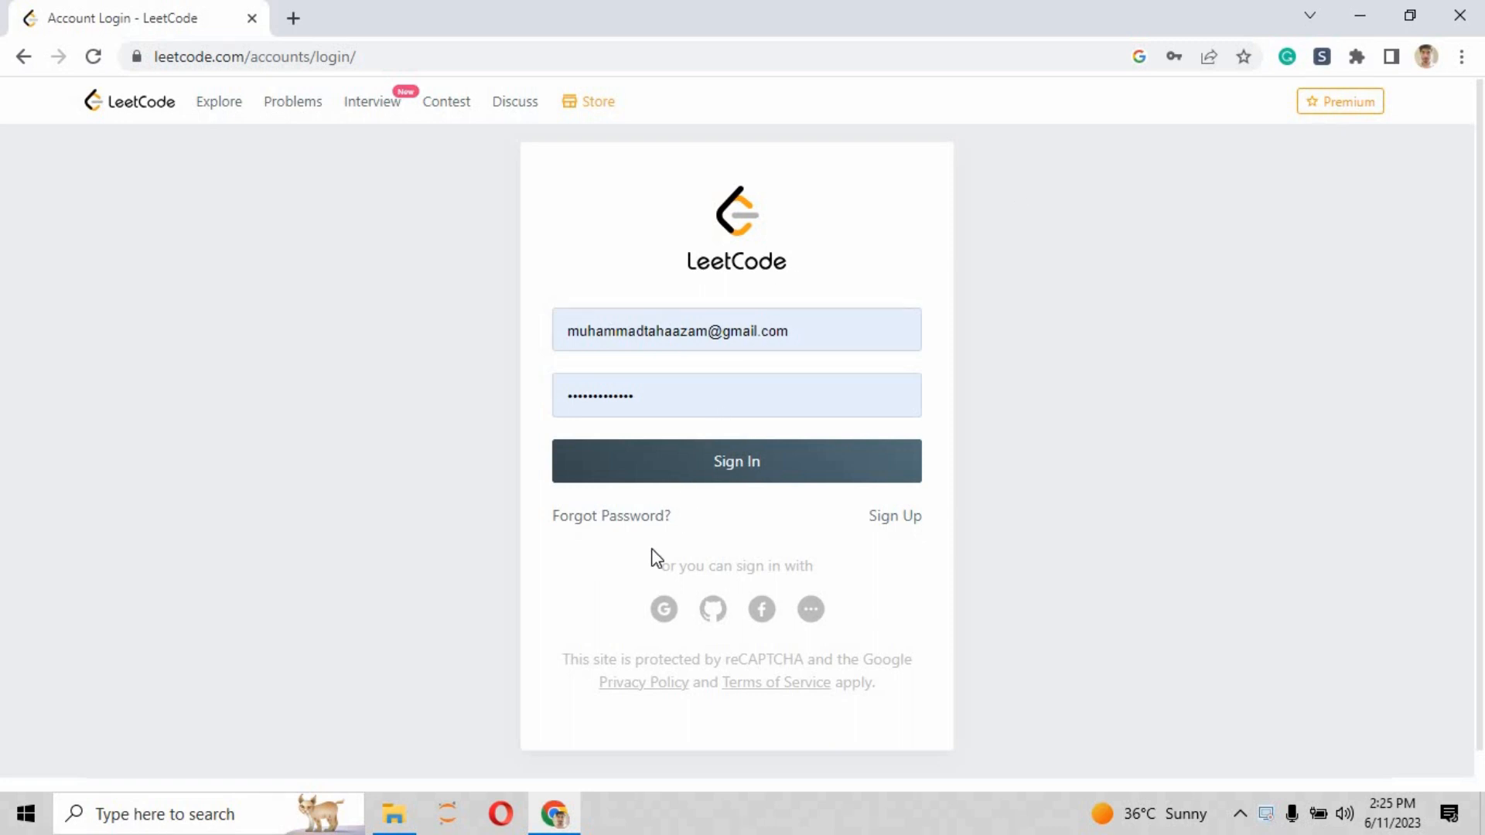
left_click(892, 515)
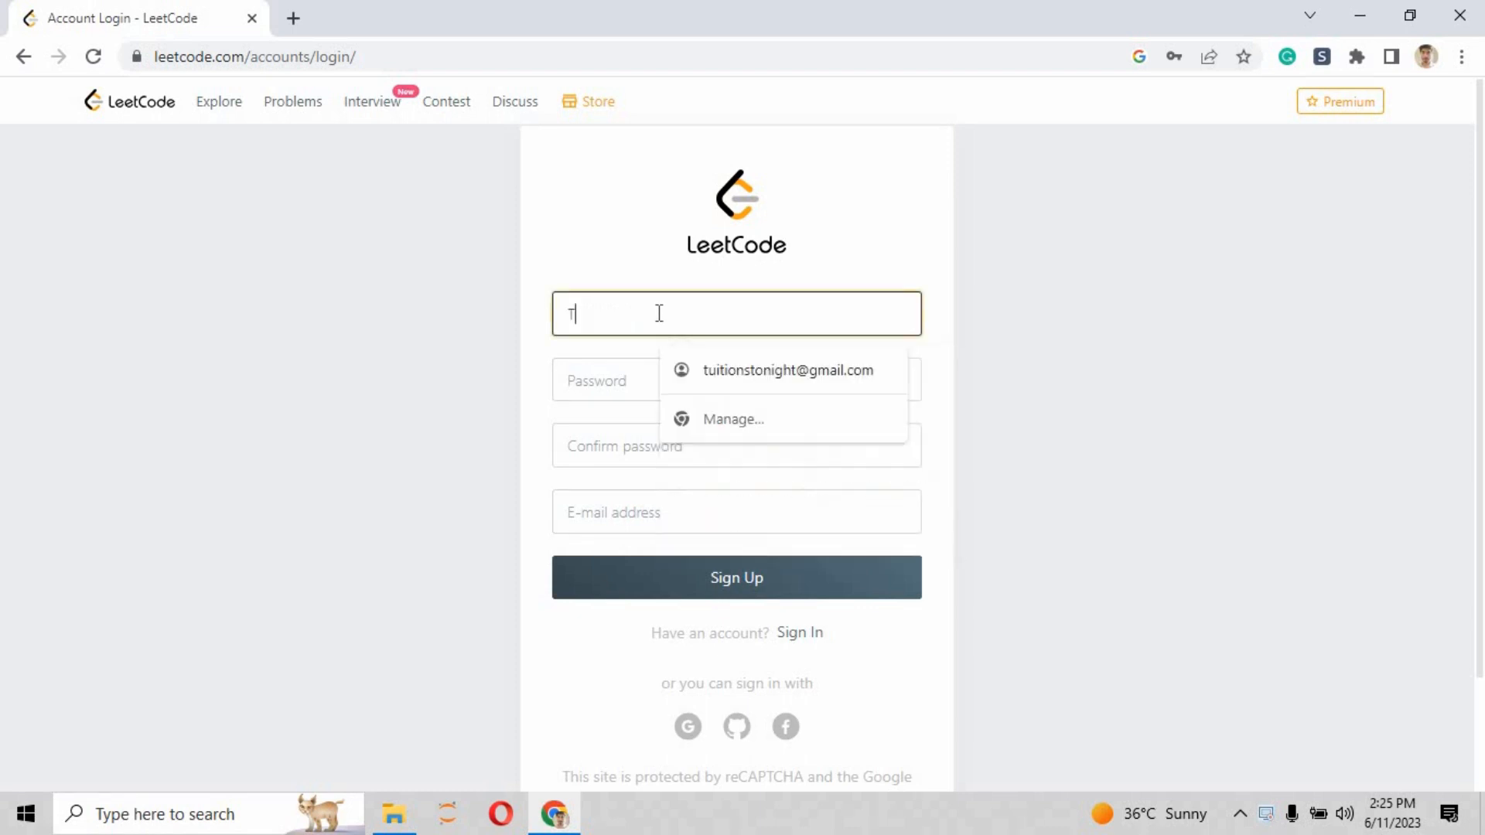
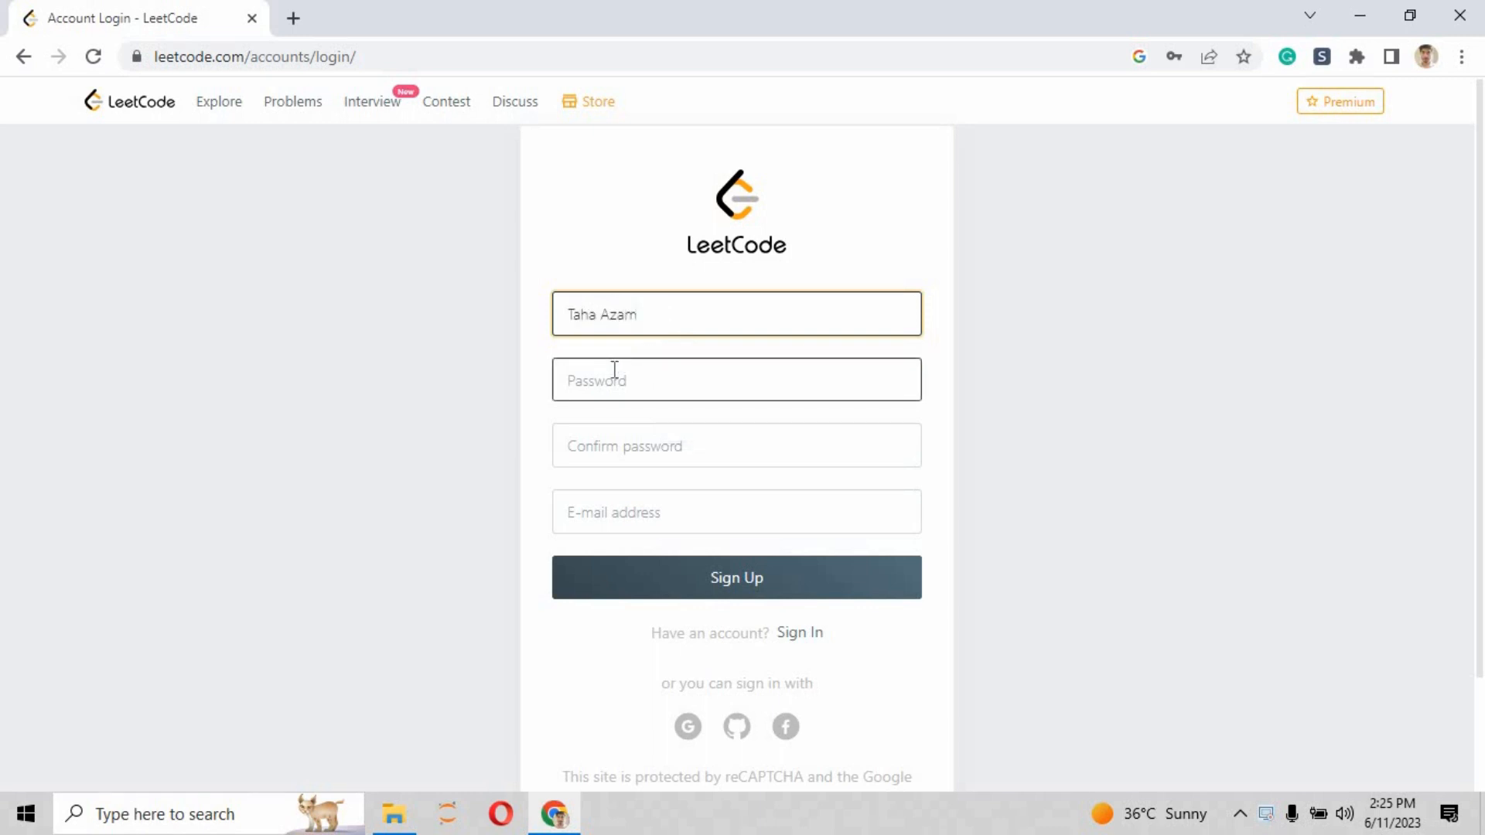
left_click(736, 428)
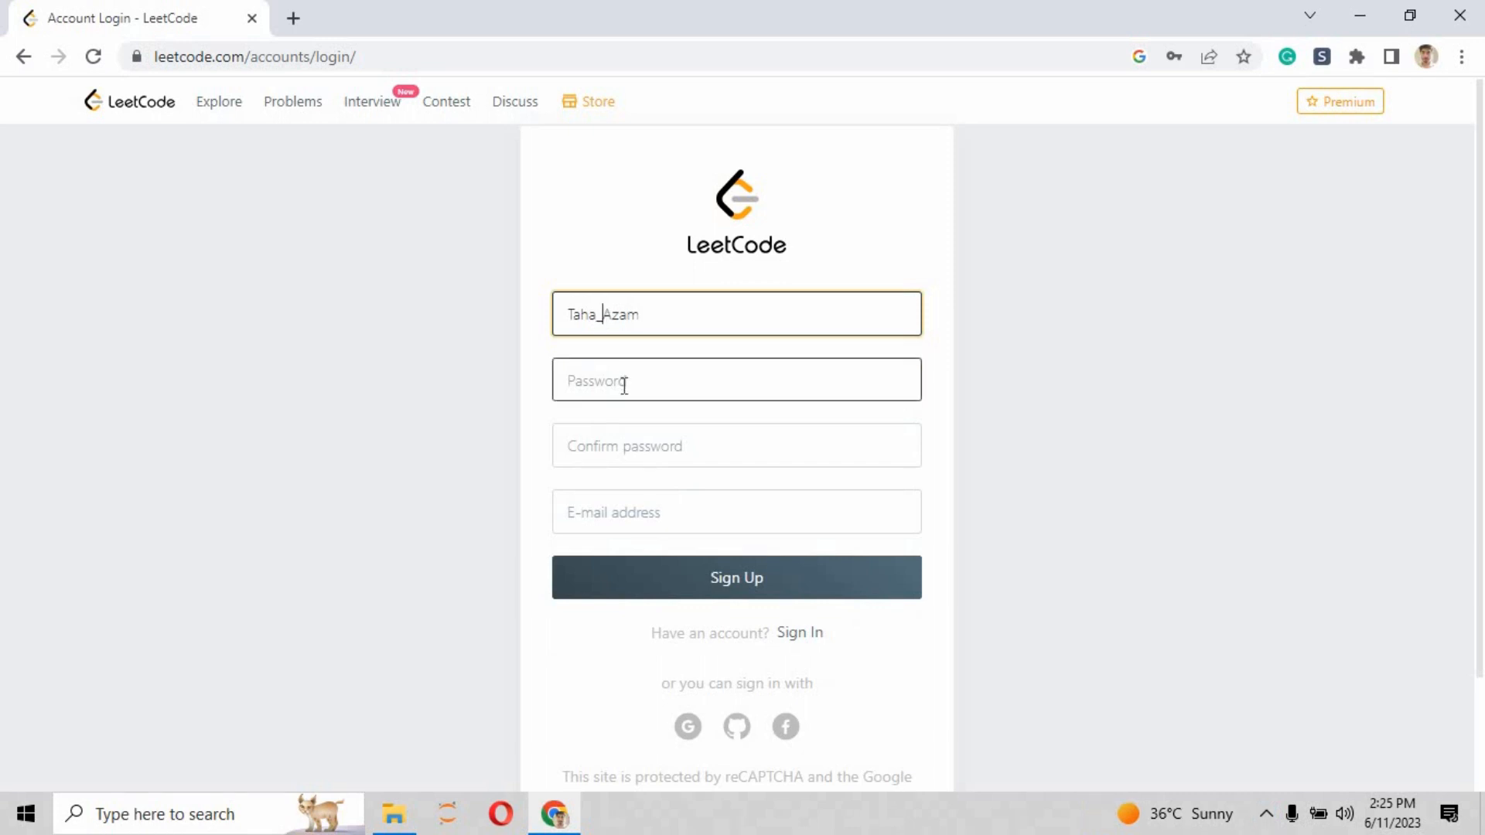
left_click(736, 380)
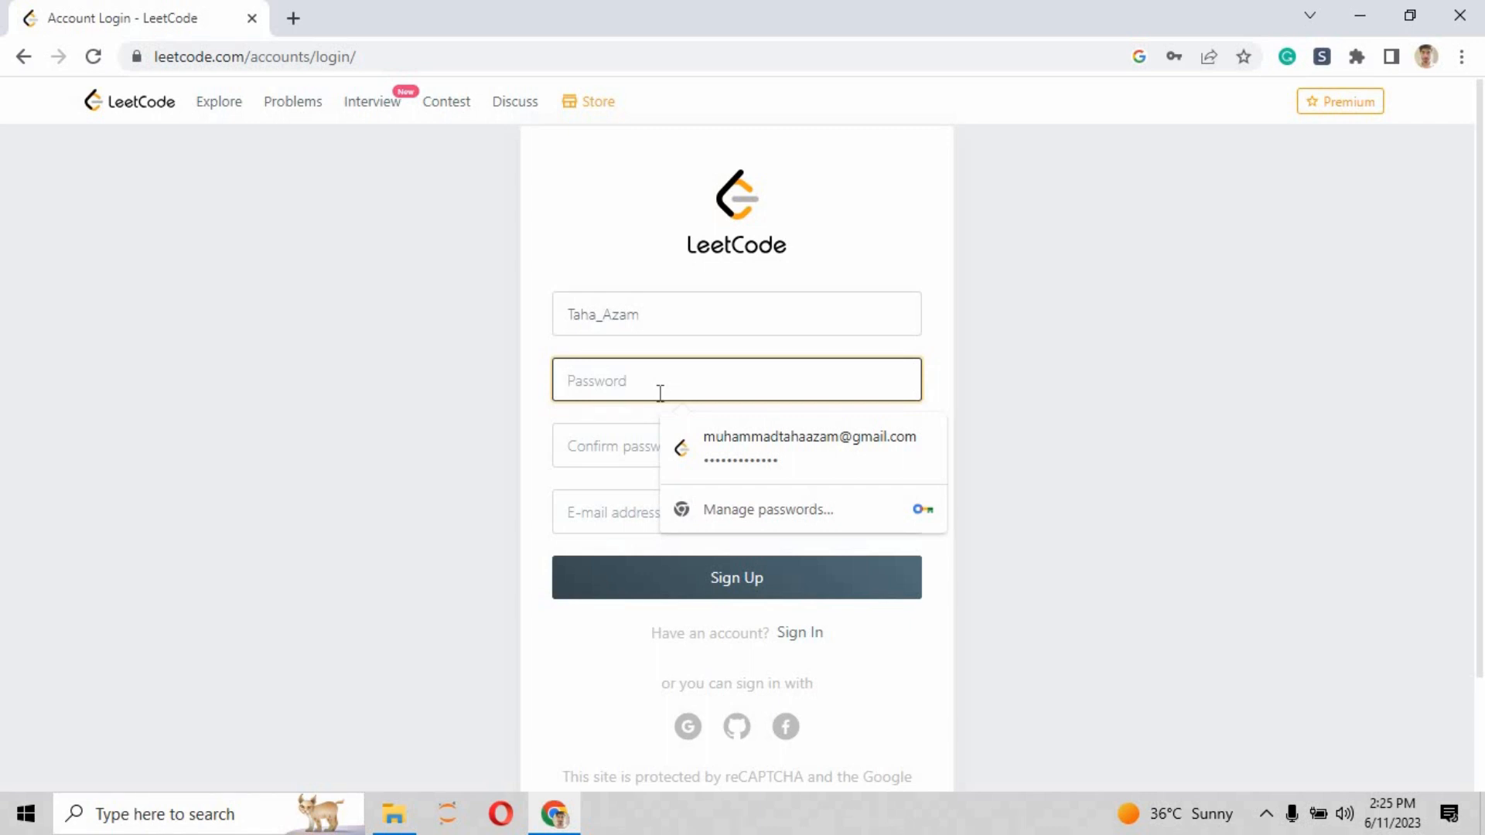
left_click(808, 446)
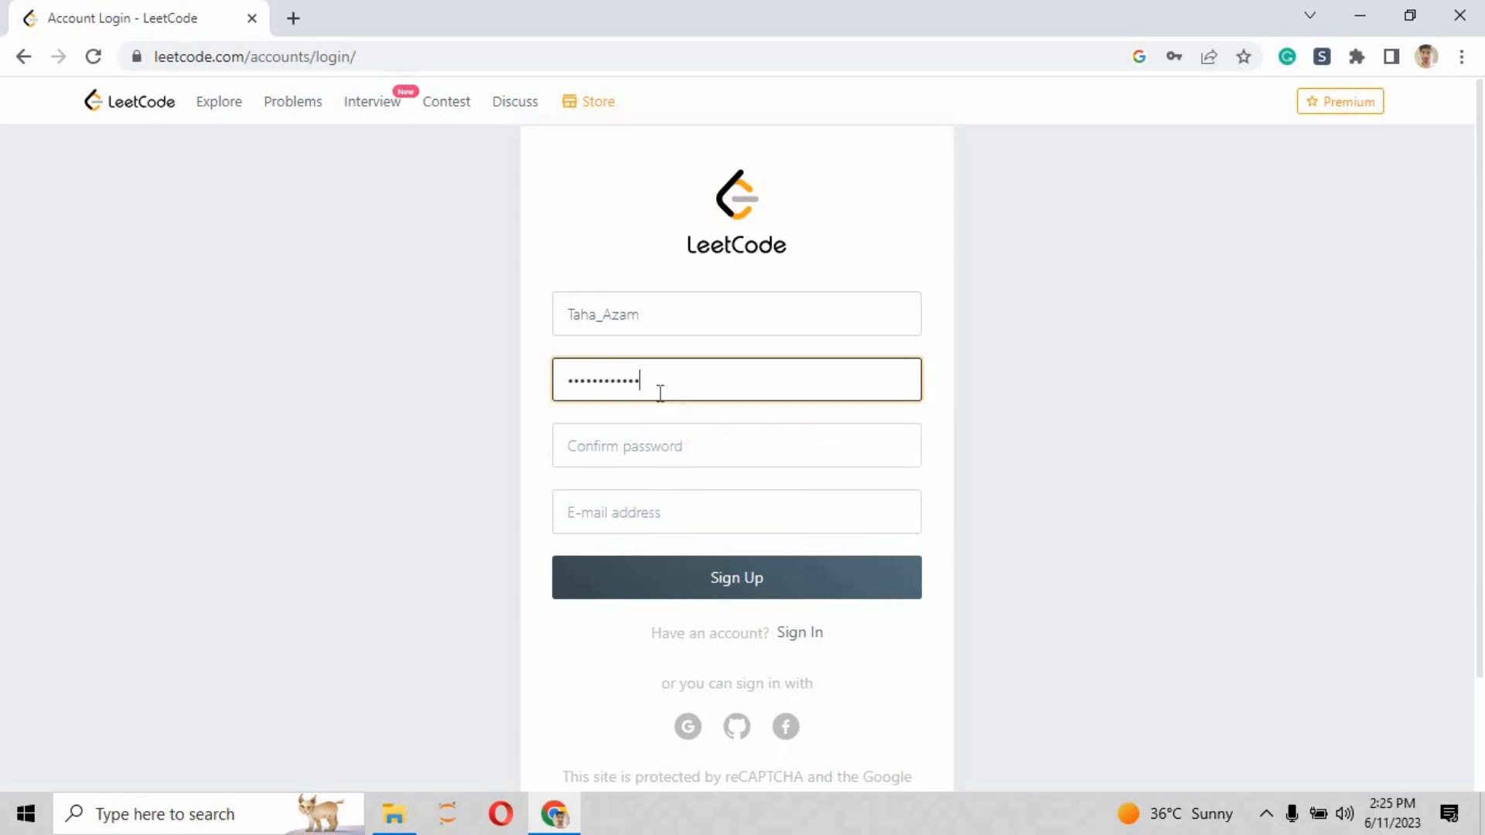
left_click(736, 446)
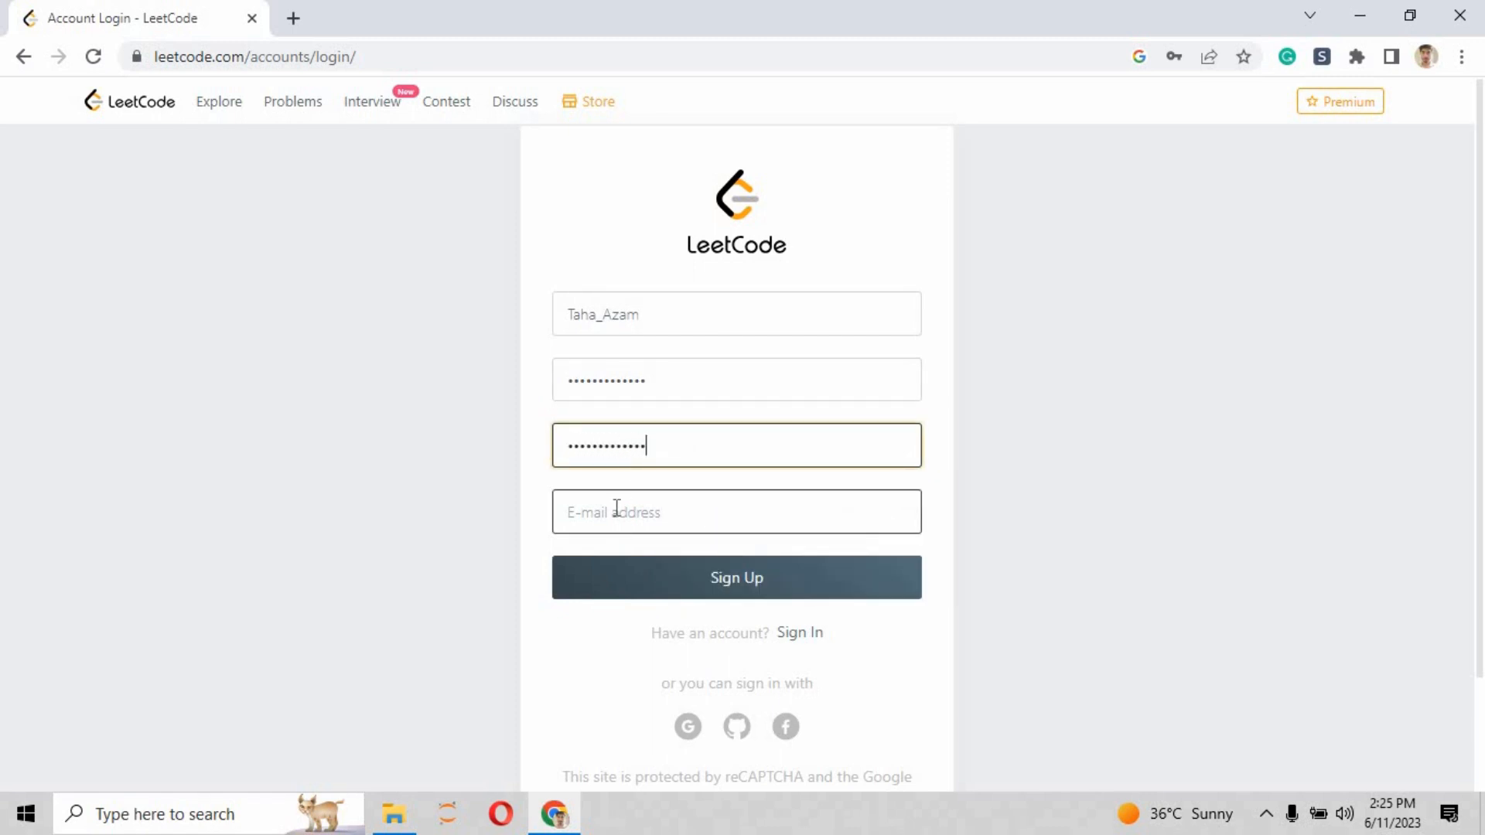
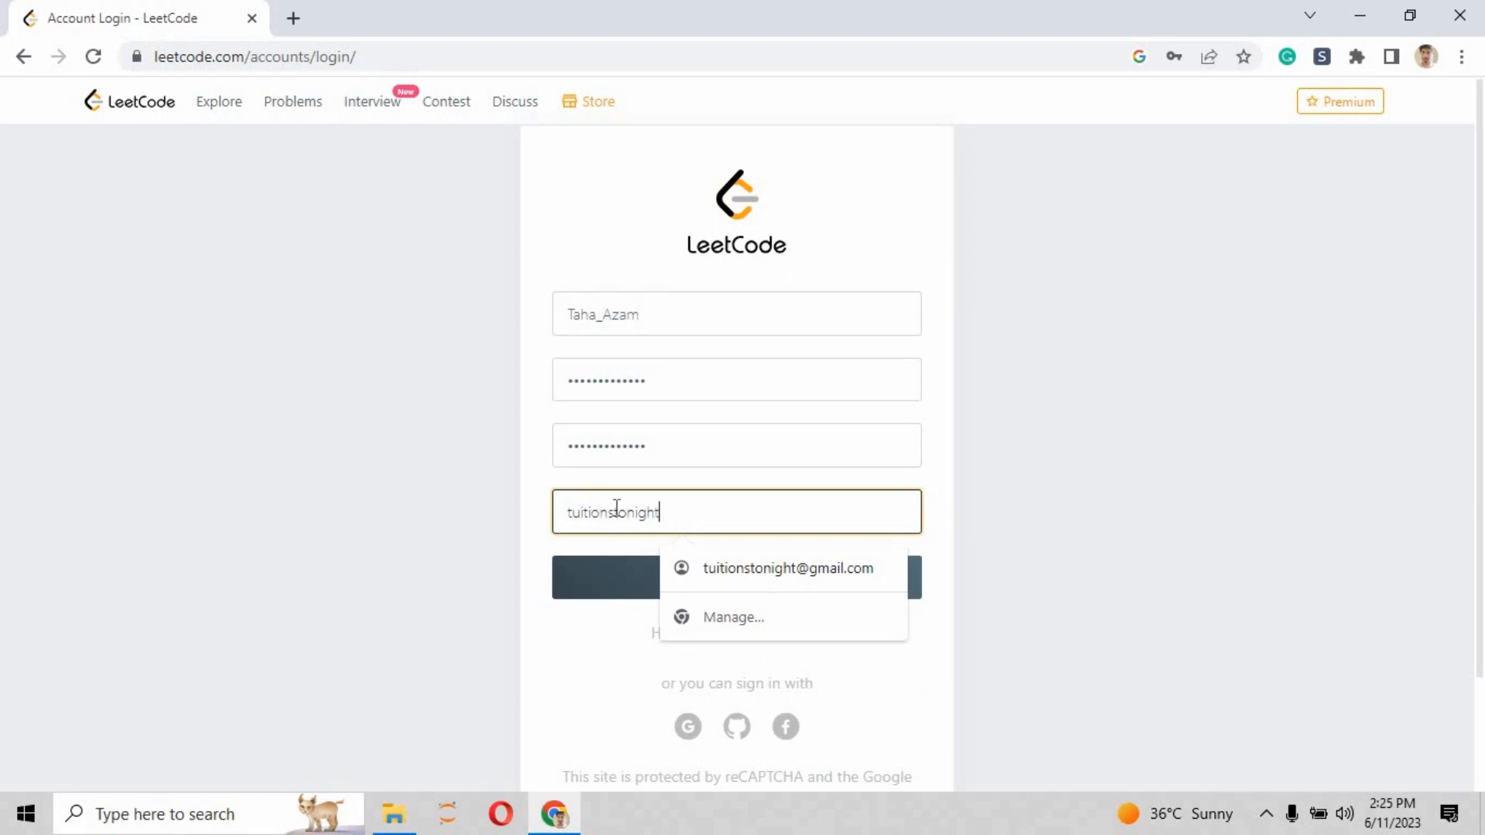
left_click(787, 567)
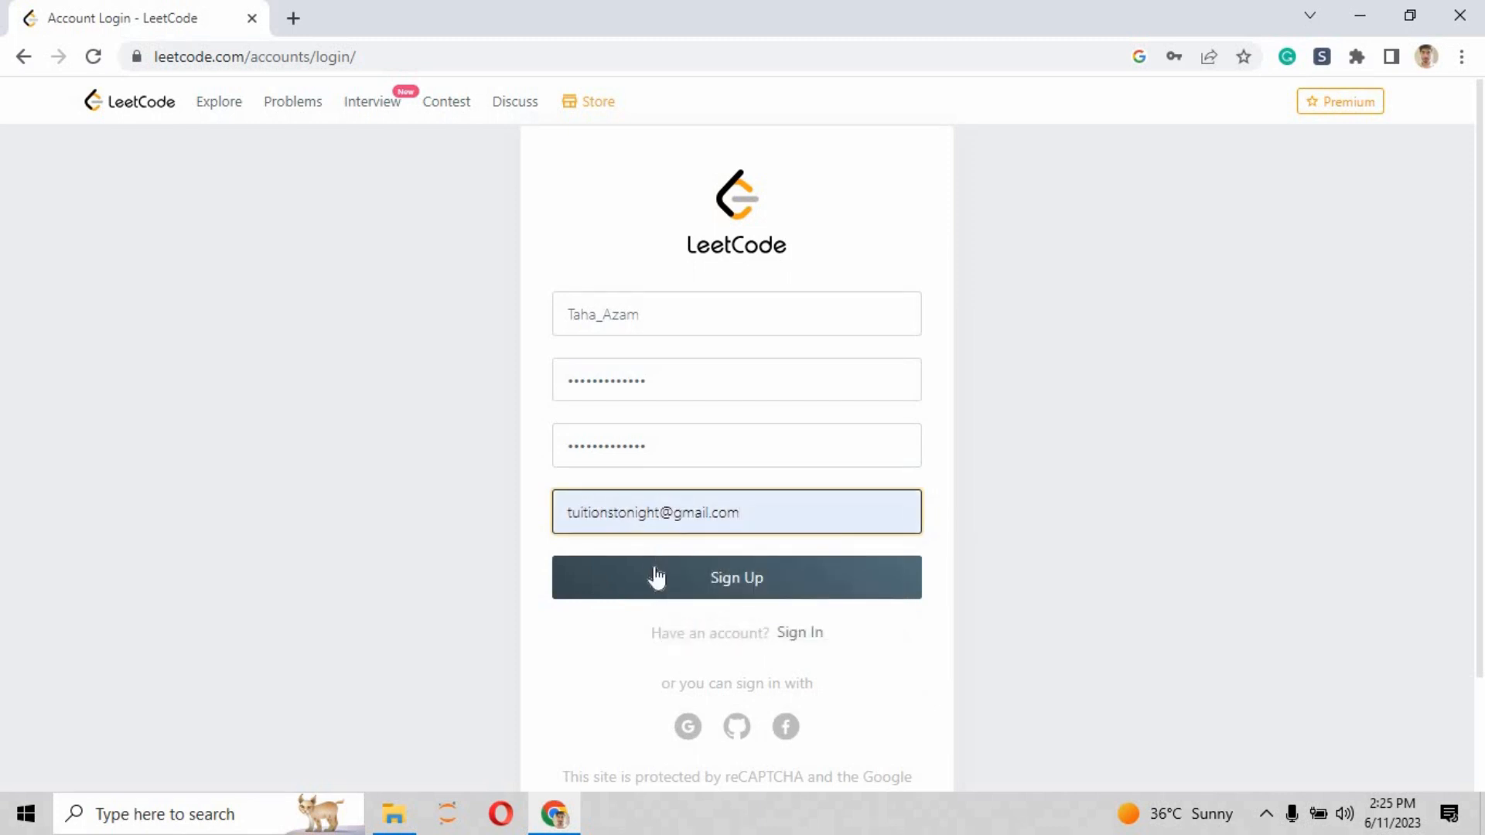
left_click(736, 577)
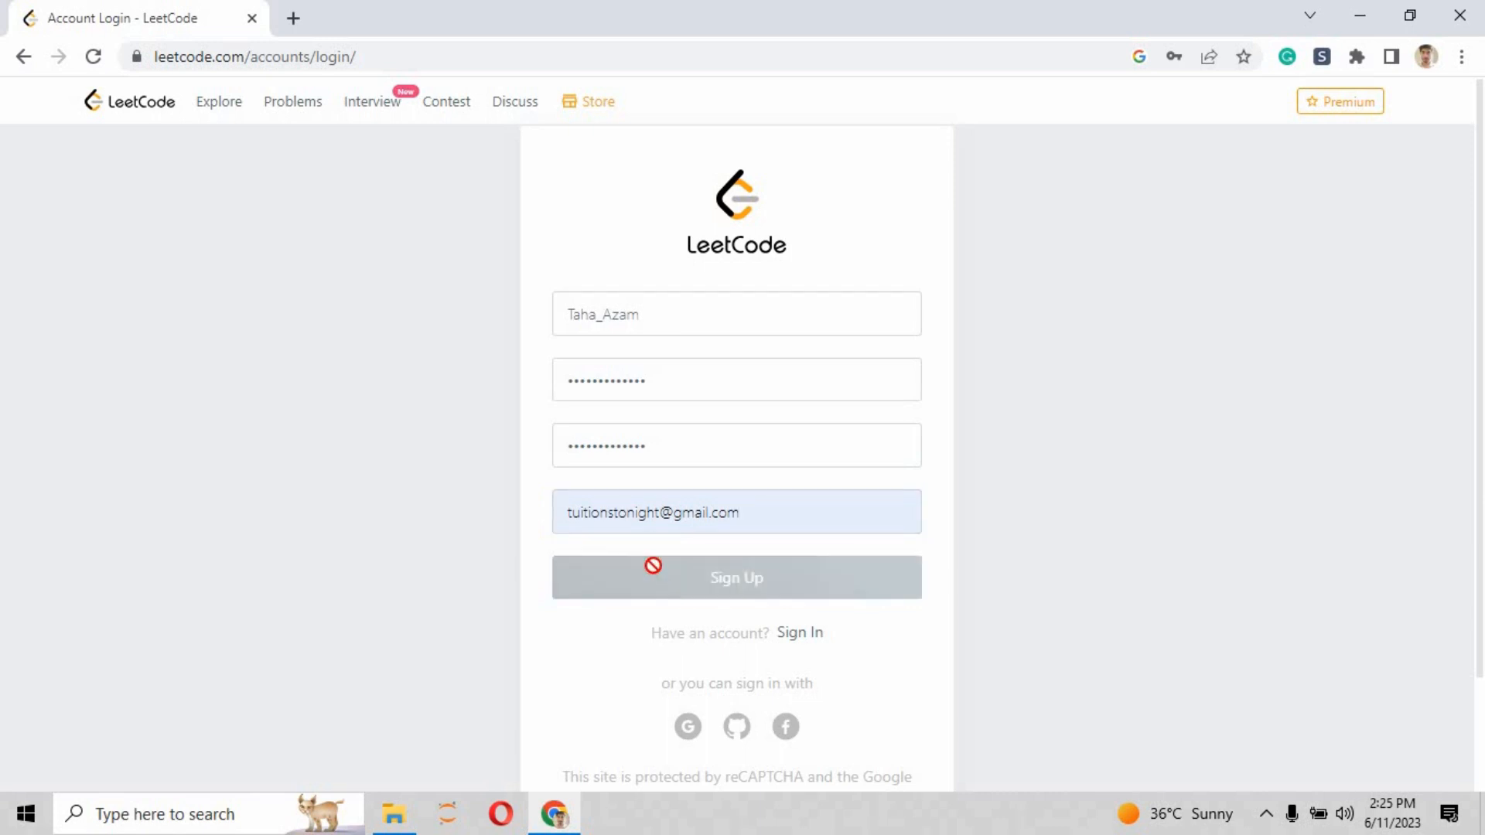
left_click(736, 577)
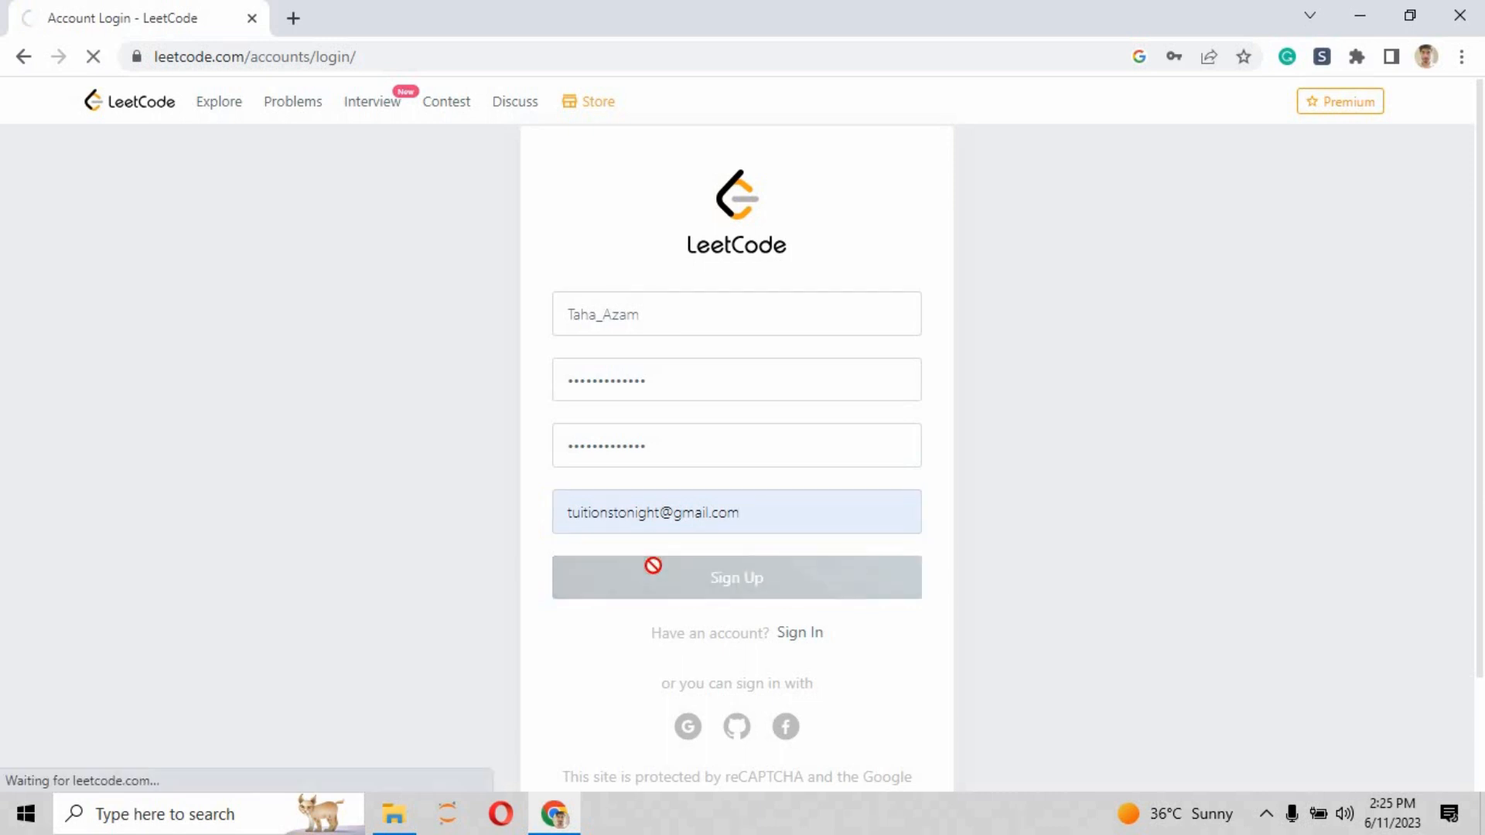
- Identify as a Student graduating within 1-3 month in onboarding
left_click(736, 577)
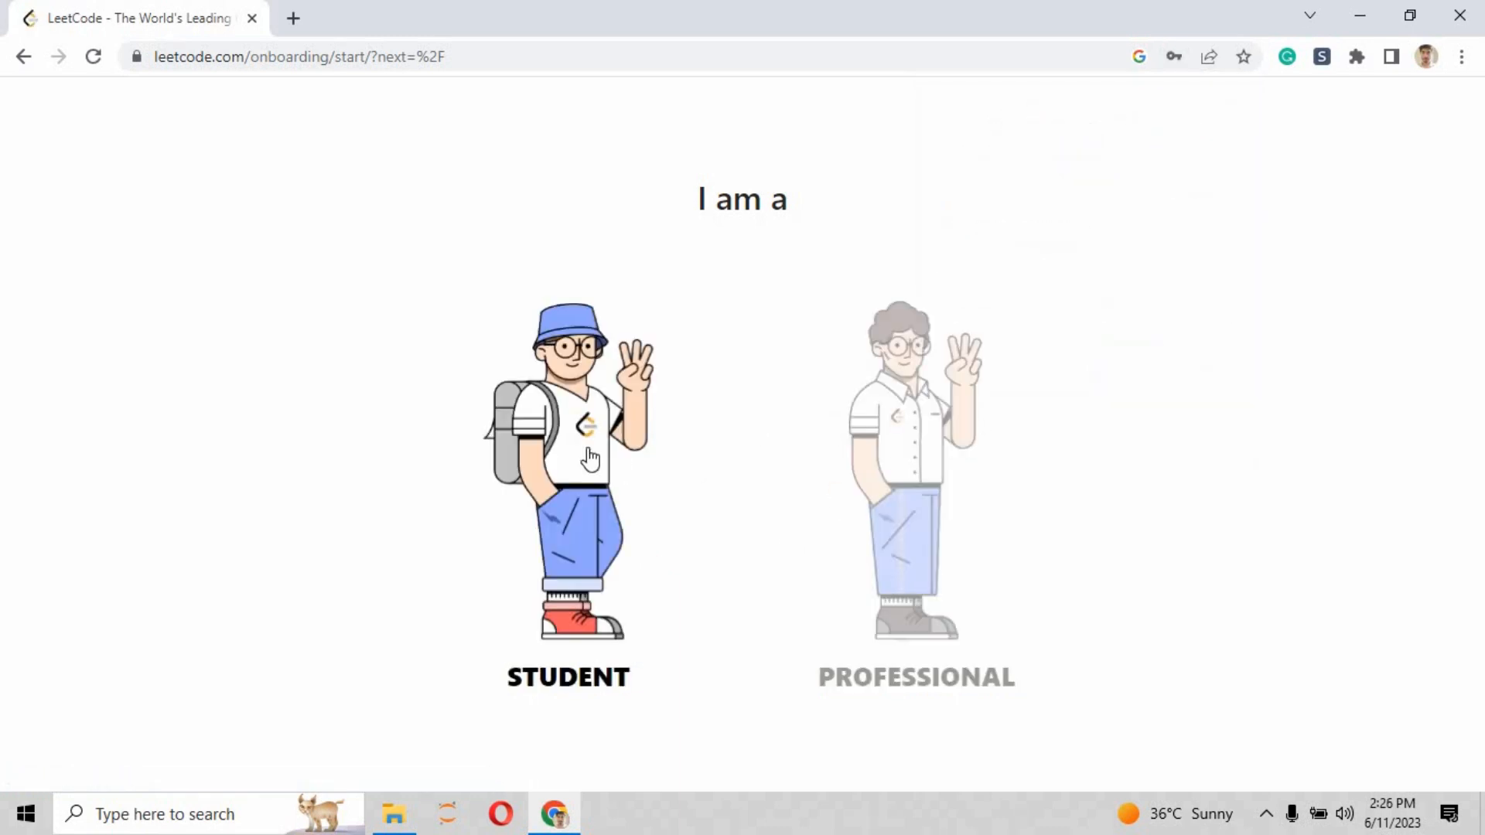
left_click(567, 469)
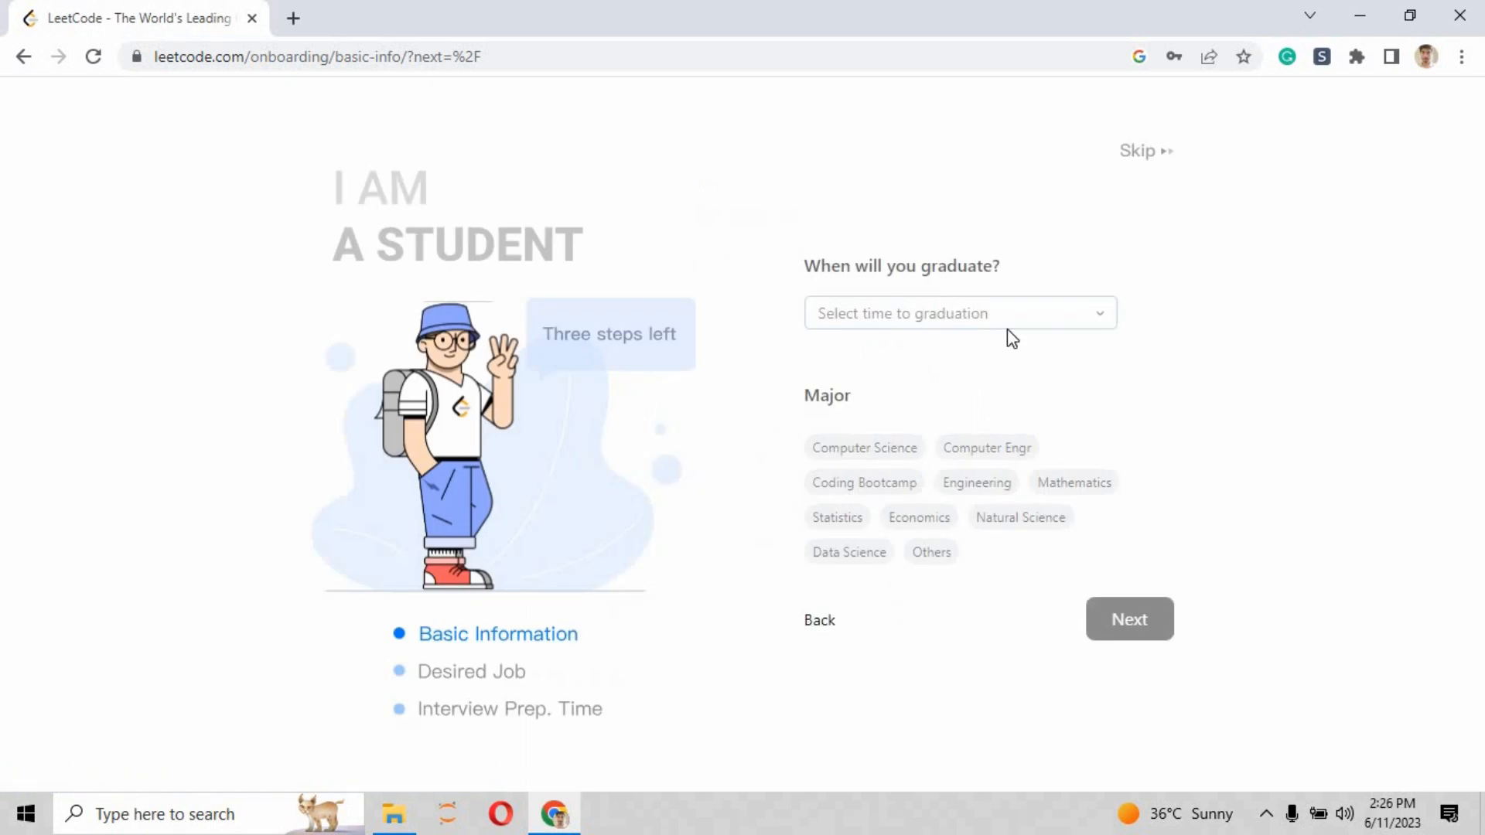
left_click(956, 313)
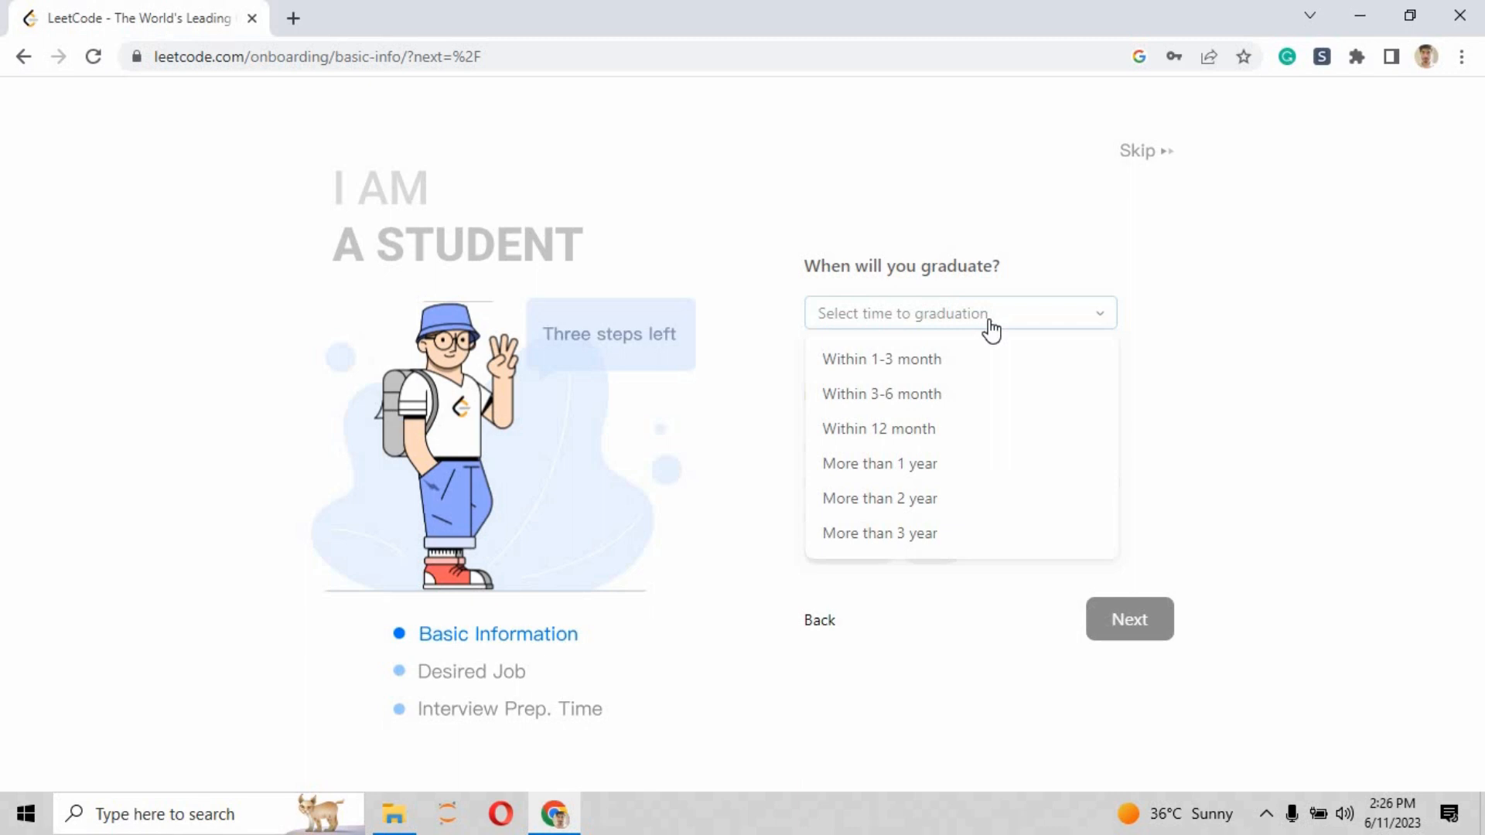
mouse_move(909, 359)
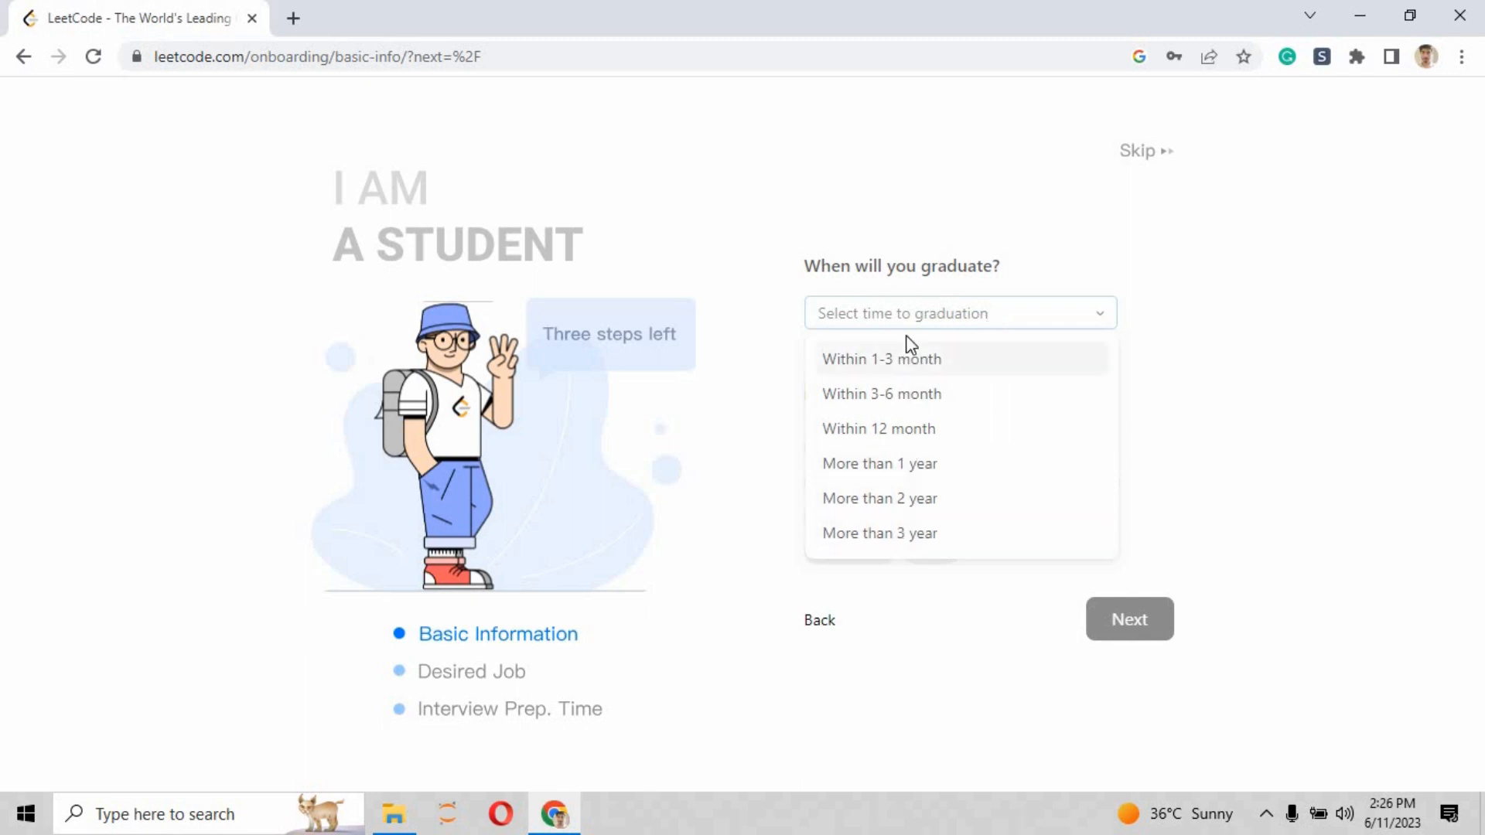
left_click(879, 357)
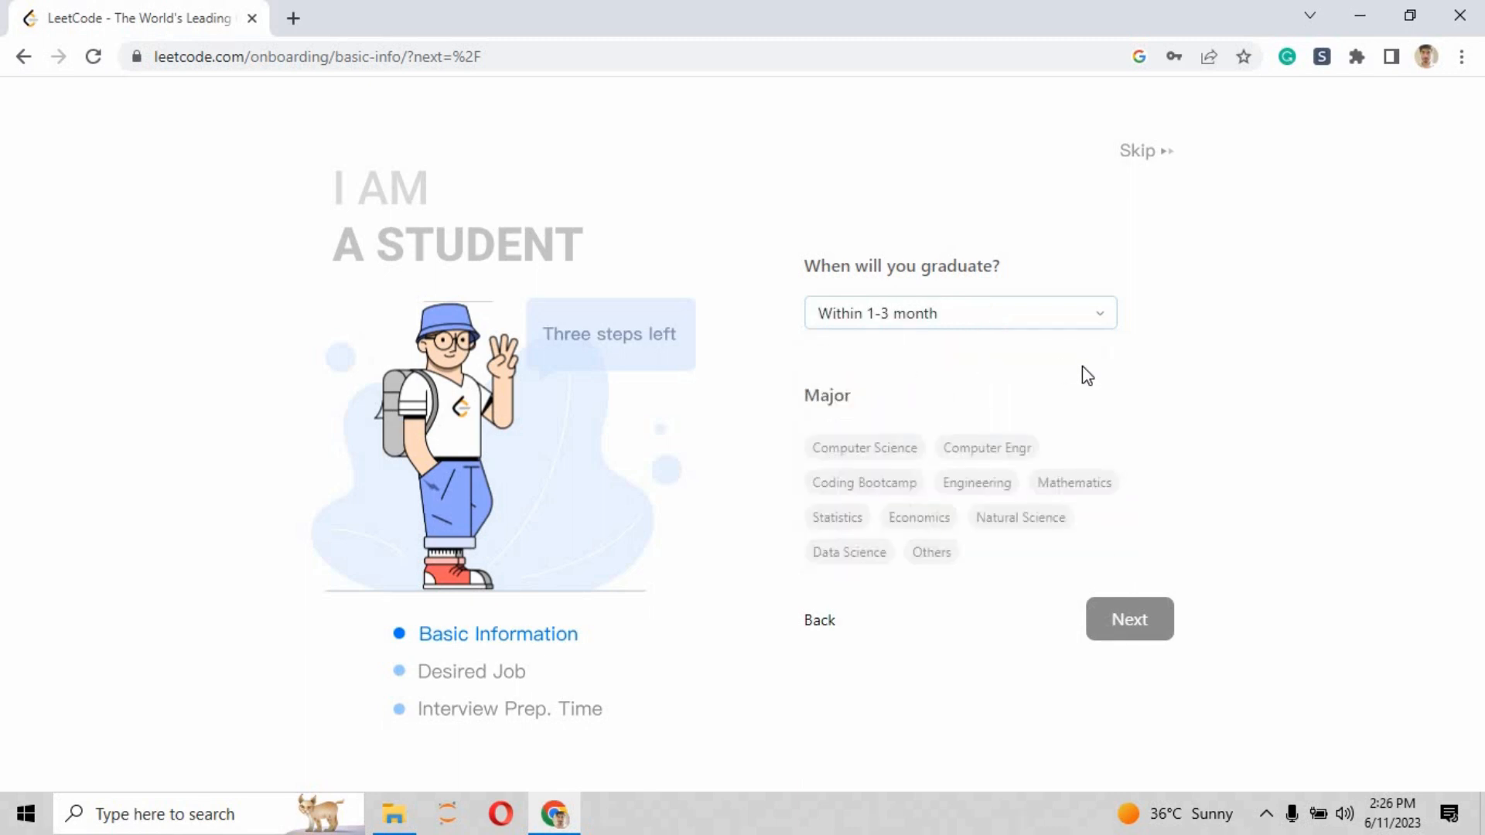
- Set the major to Computer Science after briefly choosing Computer Engr
left_click(863, 447)
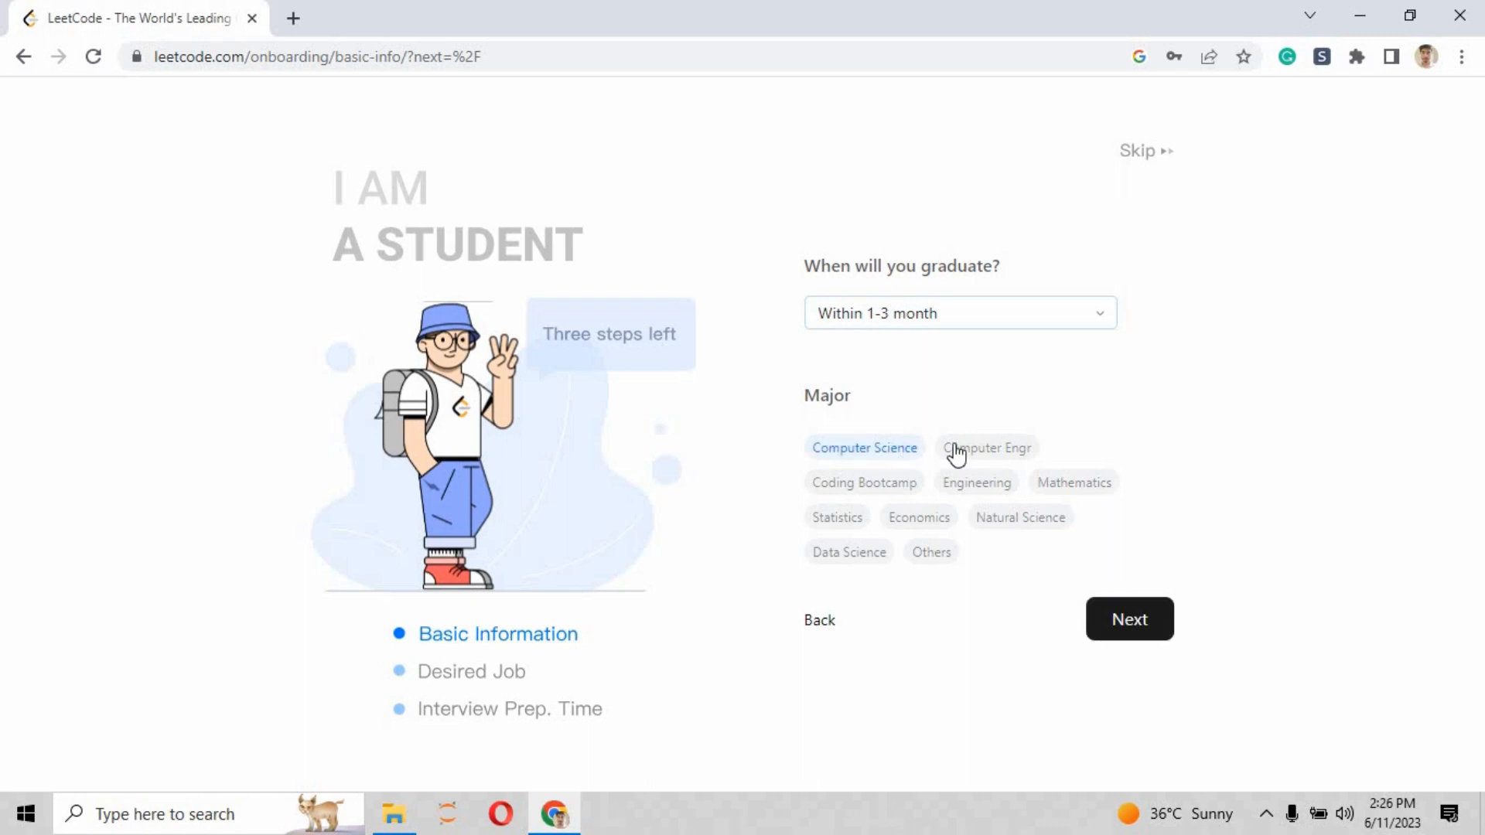
left_click(985, 447)
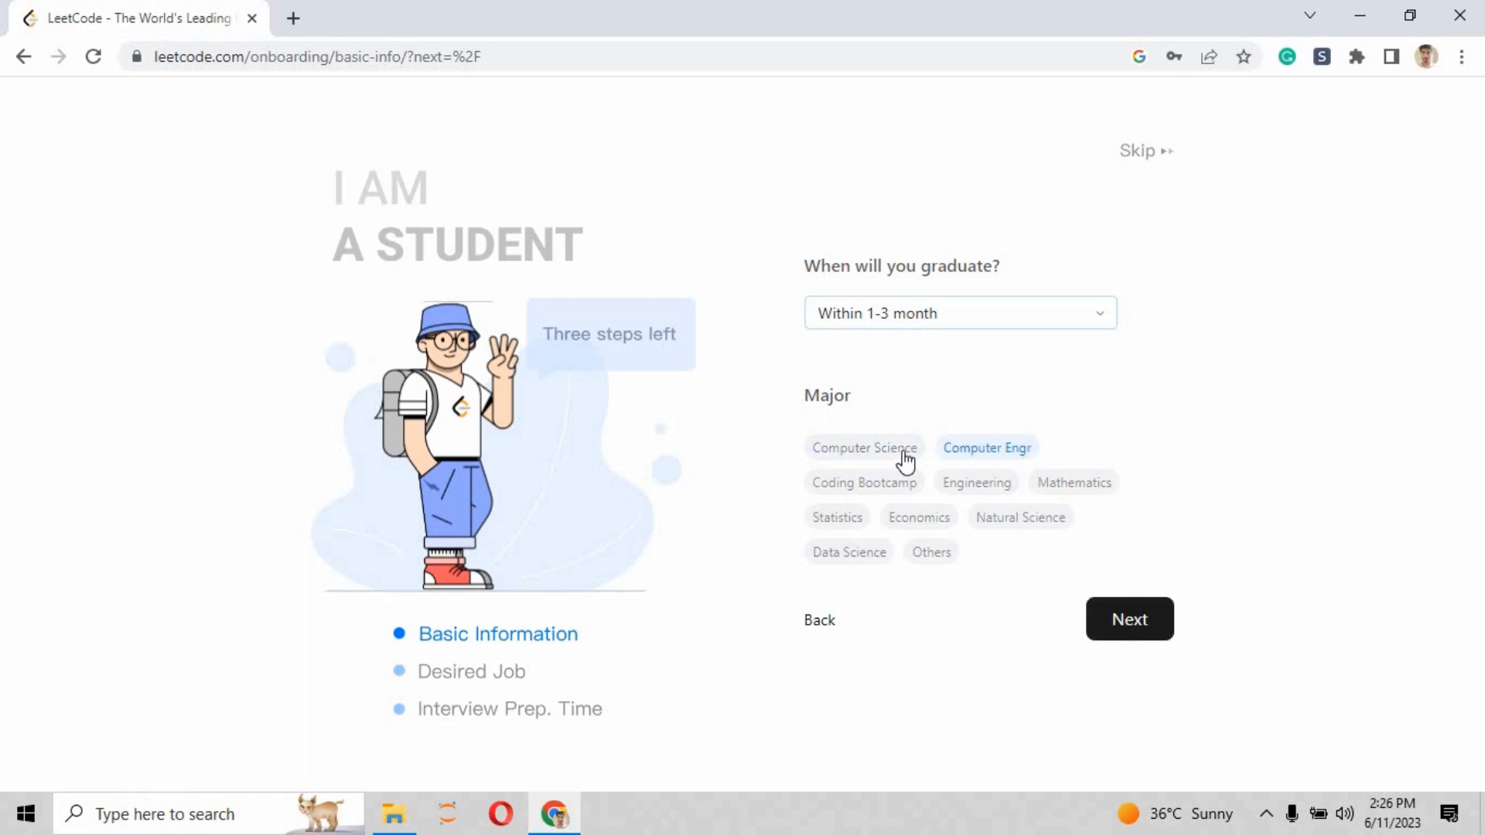
left_click(863, 447)
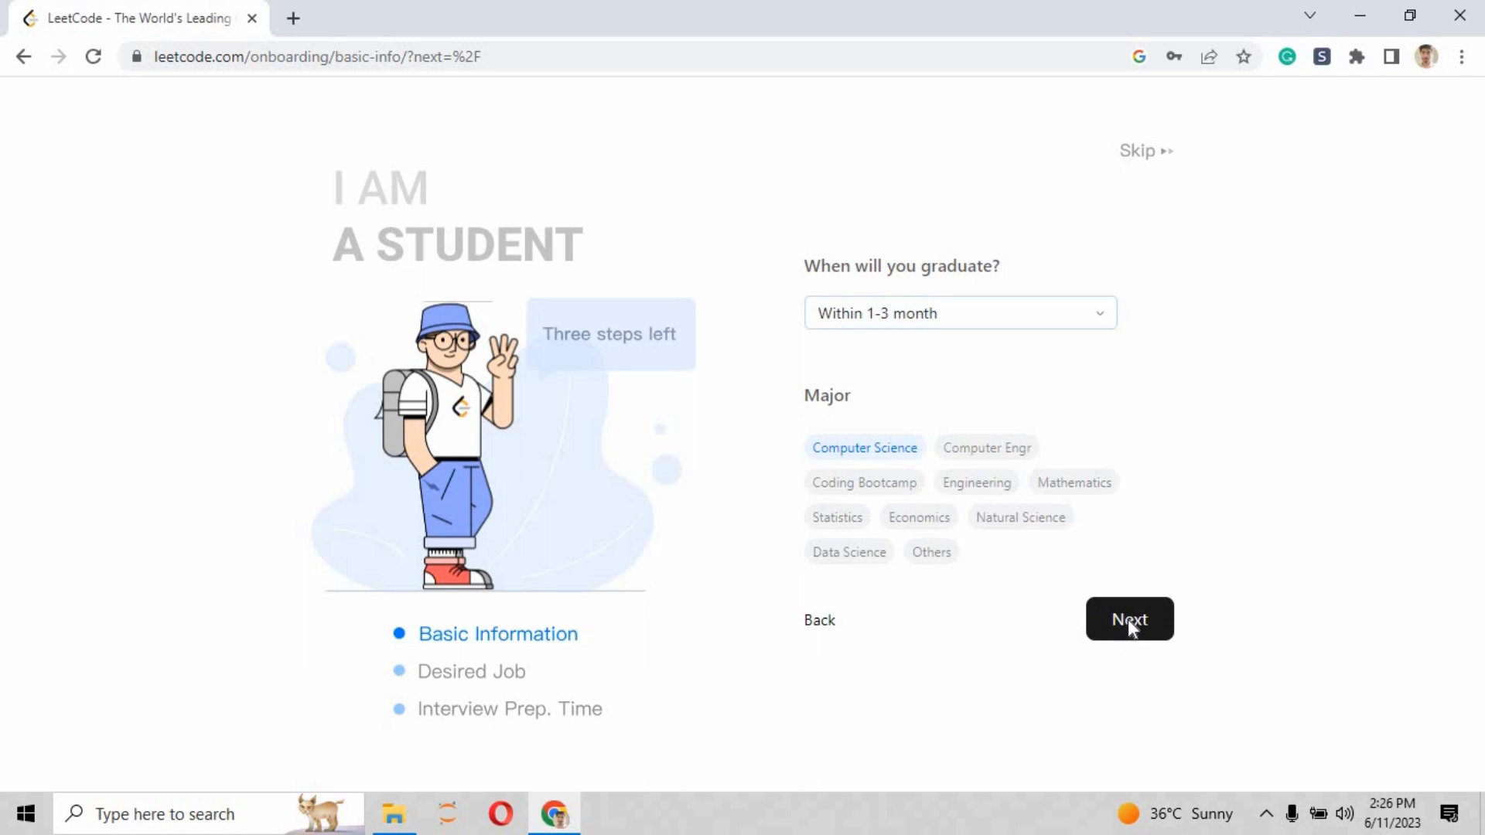
- Continue onboarding to the Desired Job step without choosing a role
left_click(1129, 619)
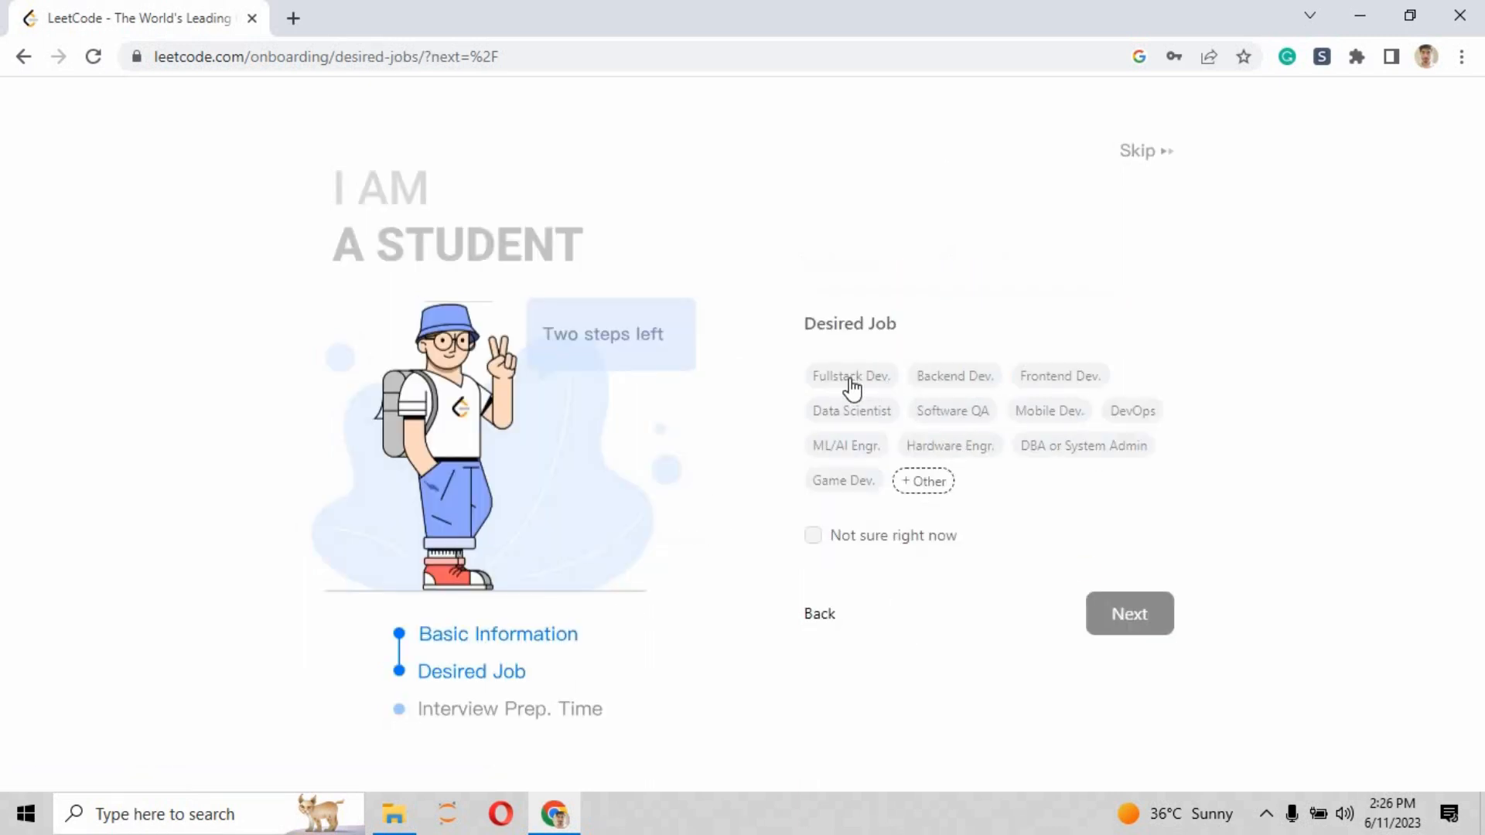
mouse_move(805, 453)
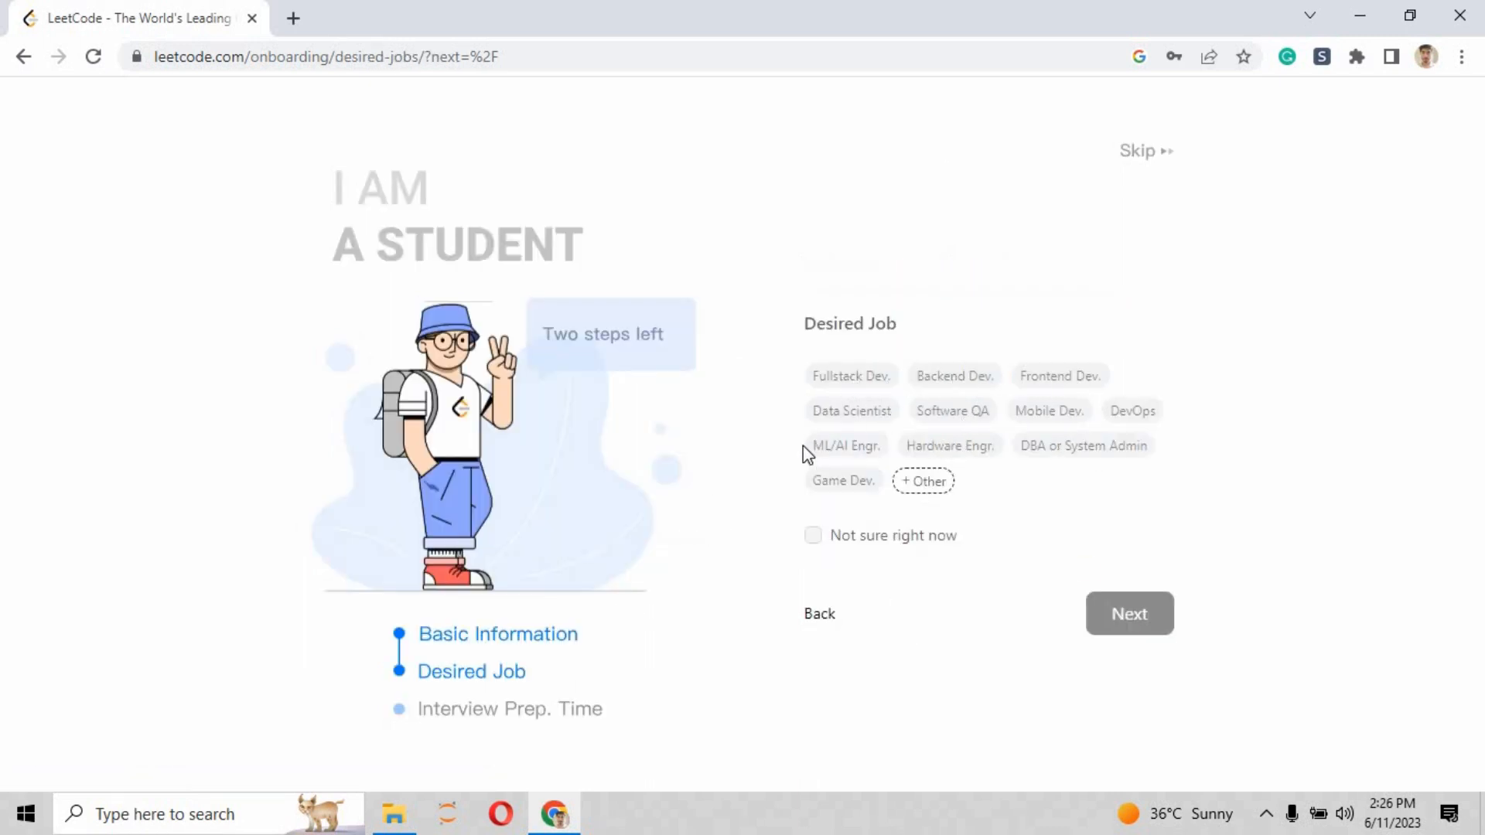
mouse_move(1061, 469)
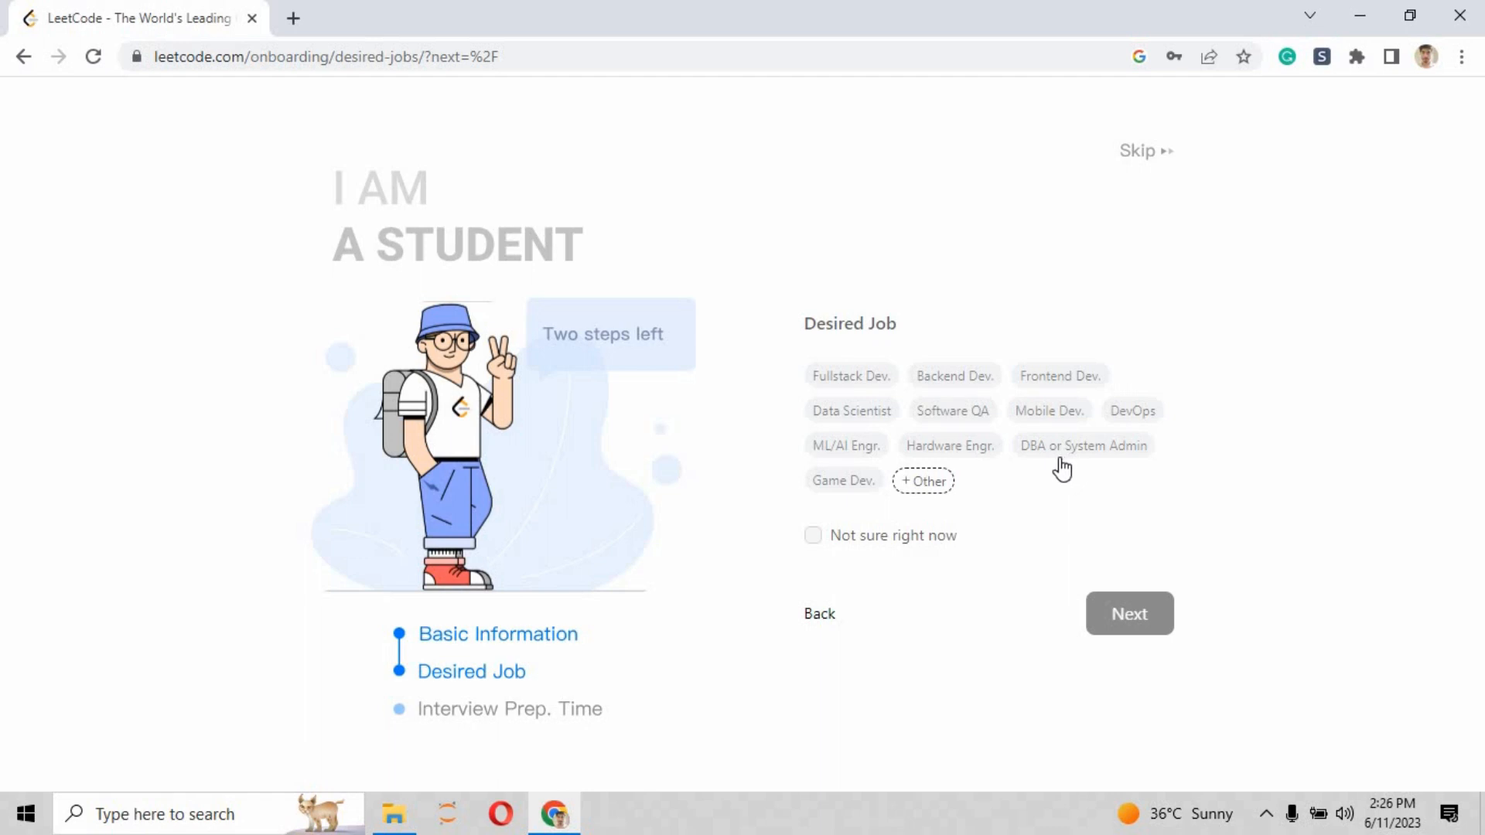
mouse_move(943, 381)
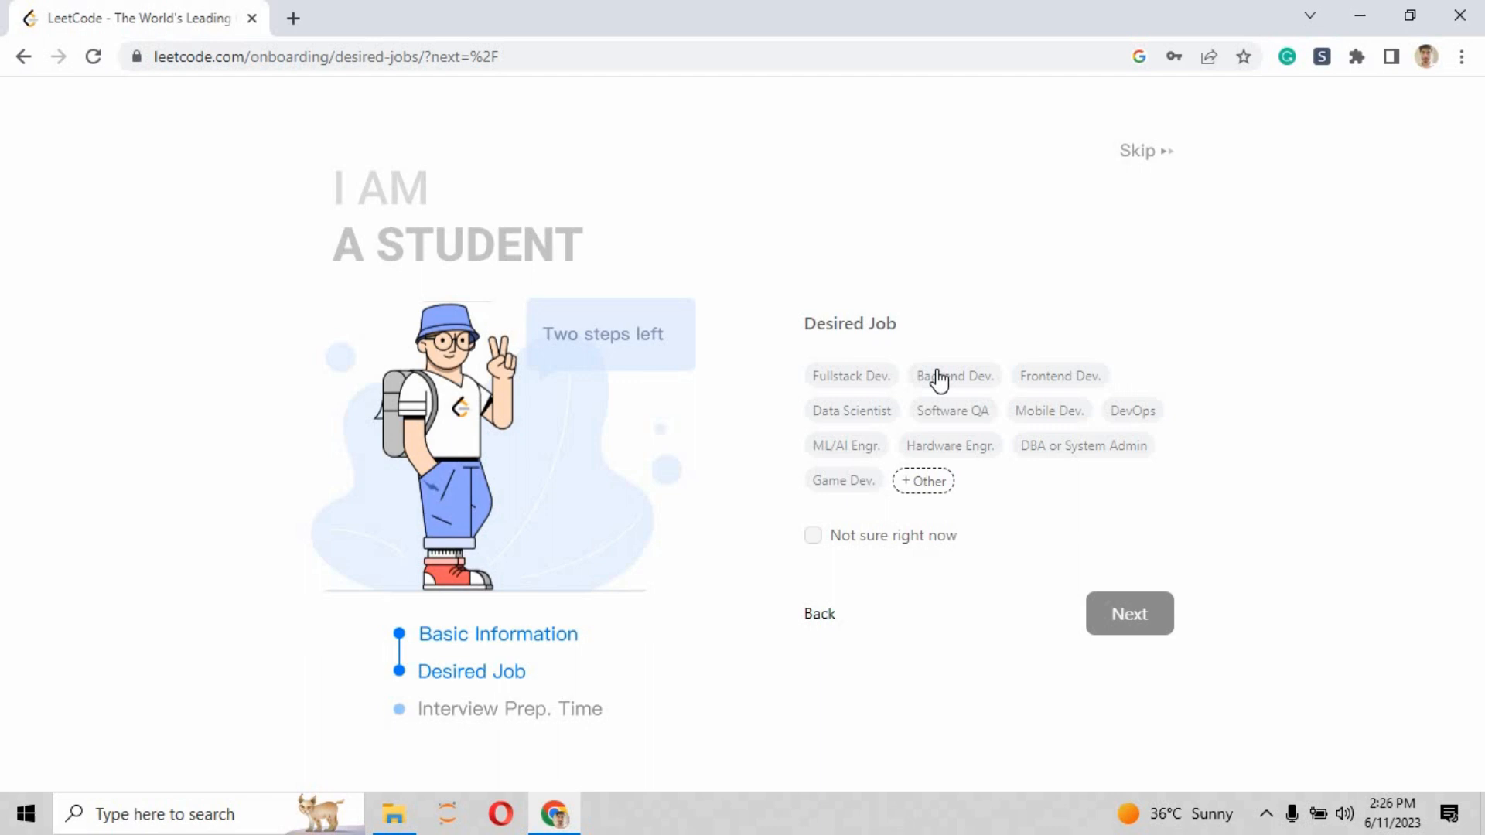
mouse_move(872, 408)
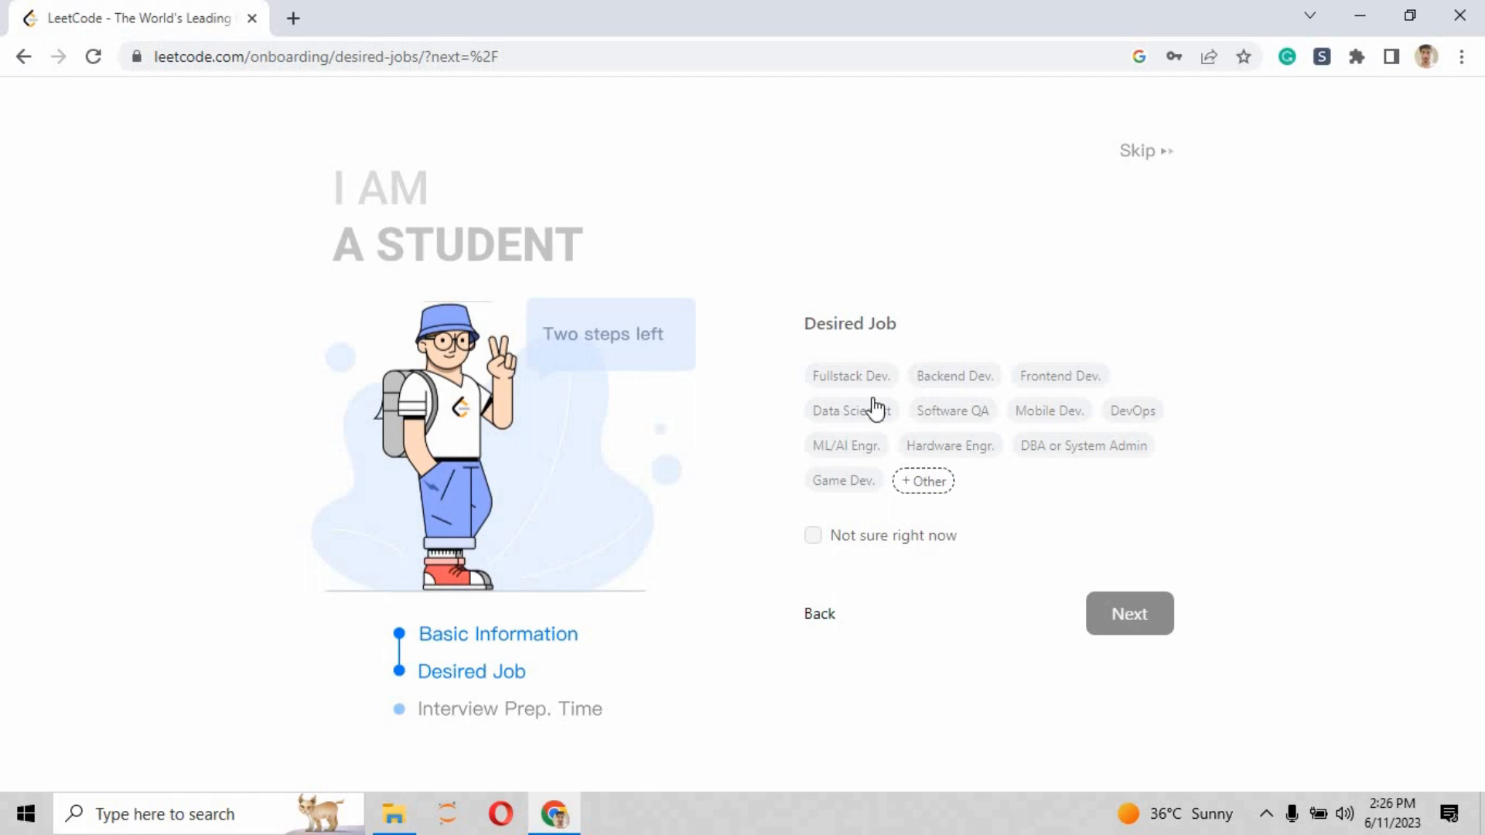
- Set interview prep time to 1-3 month and submit the onboarding answers
left_click(1128, 612)
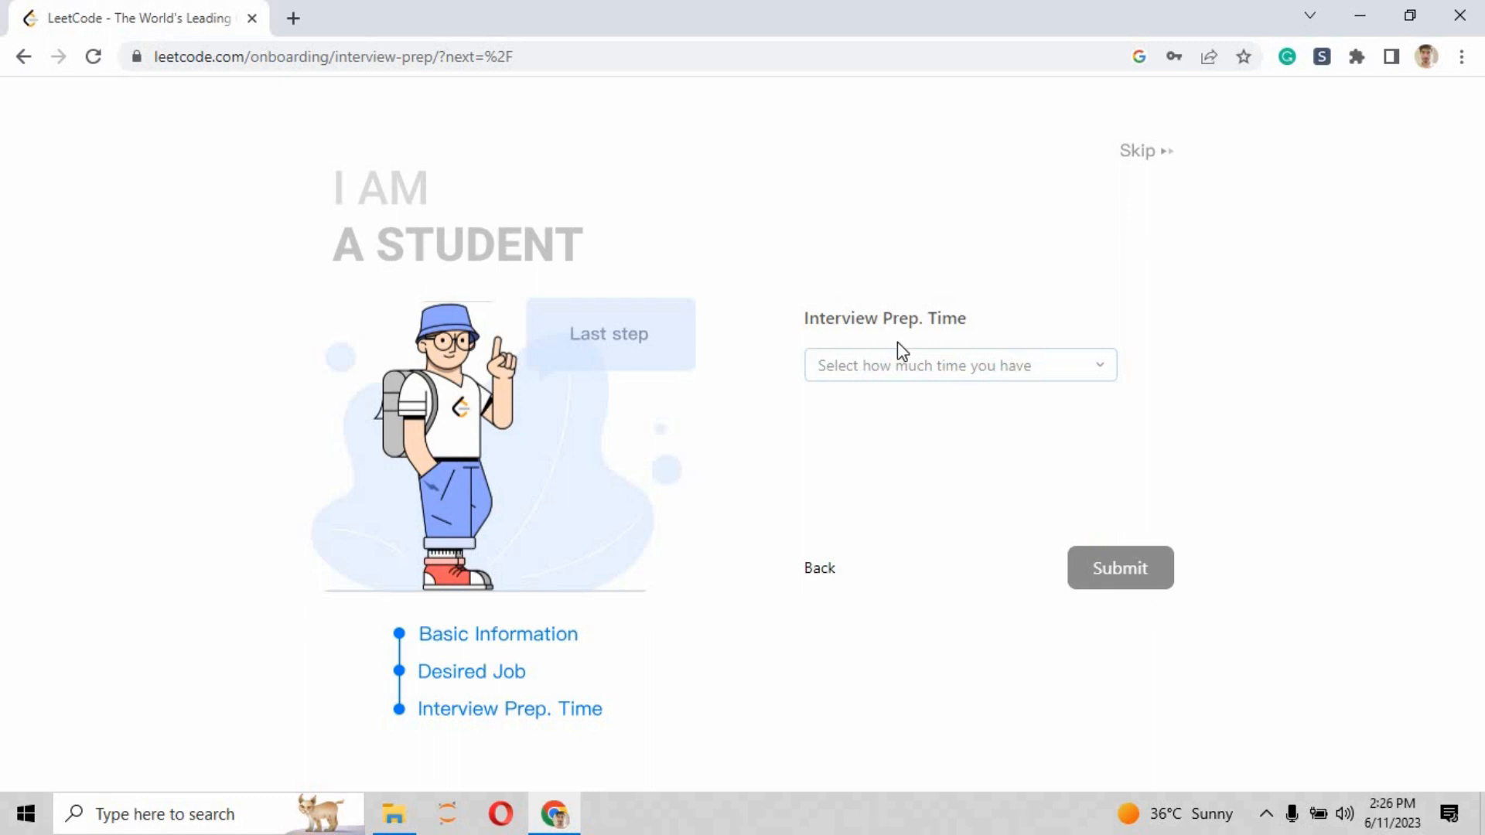
mouse_move(1070, 375)
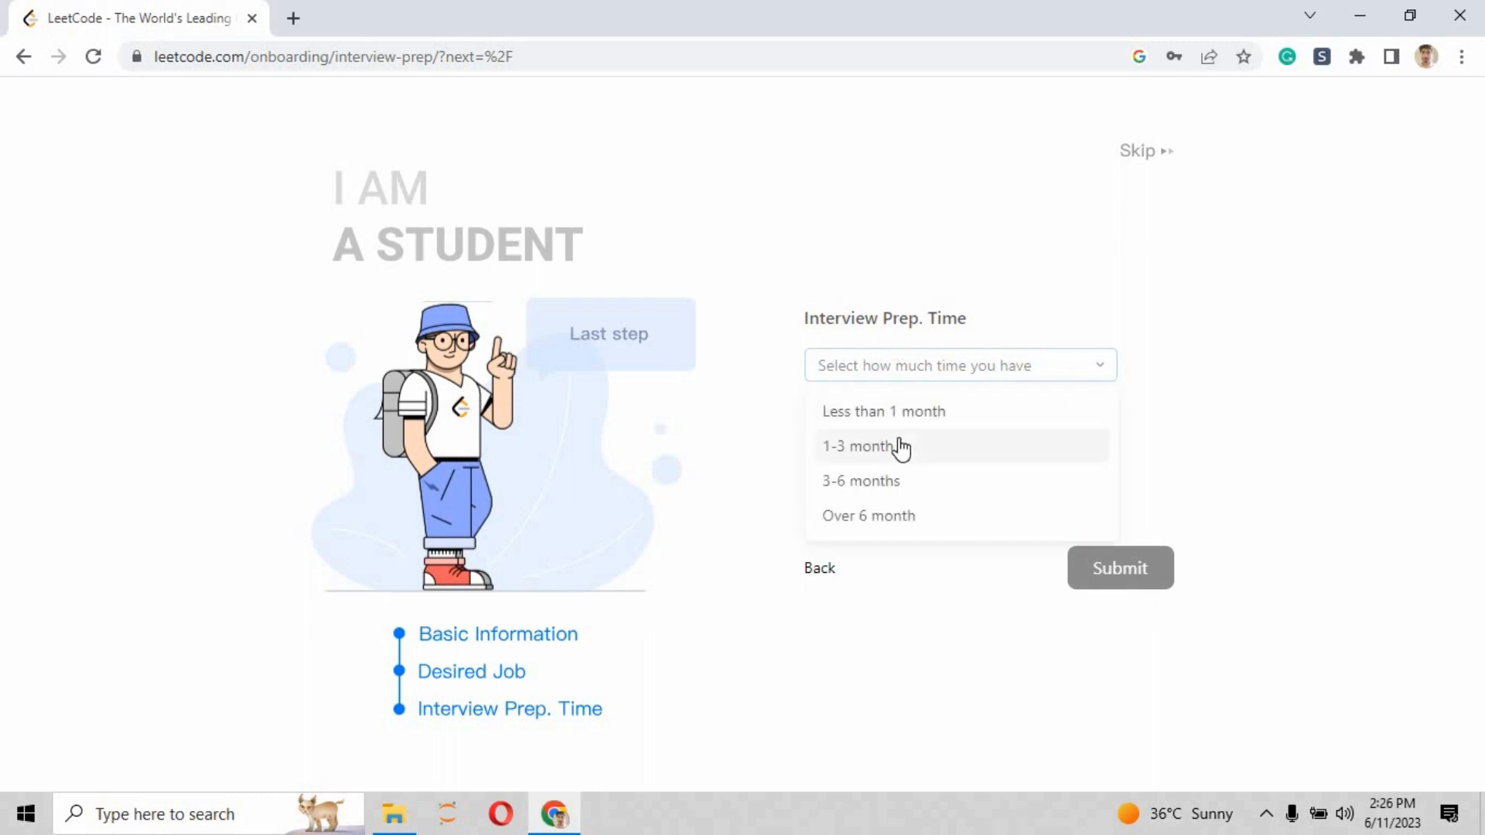
left_click(862, 445)
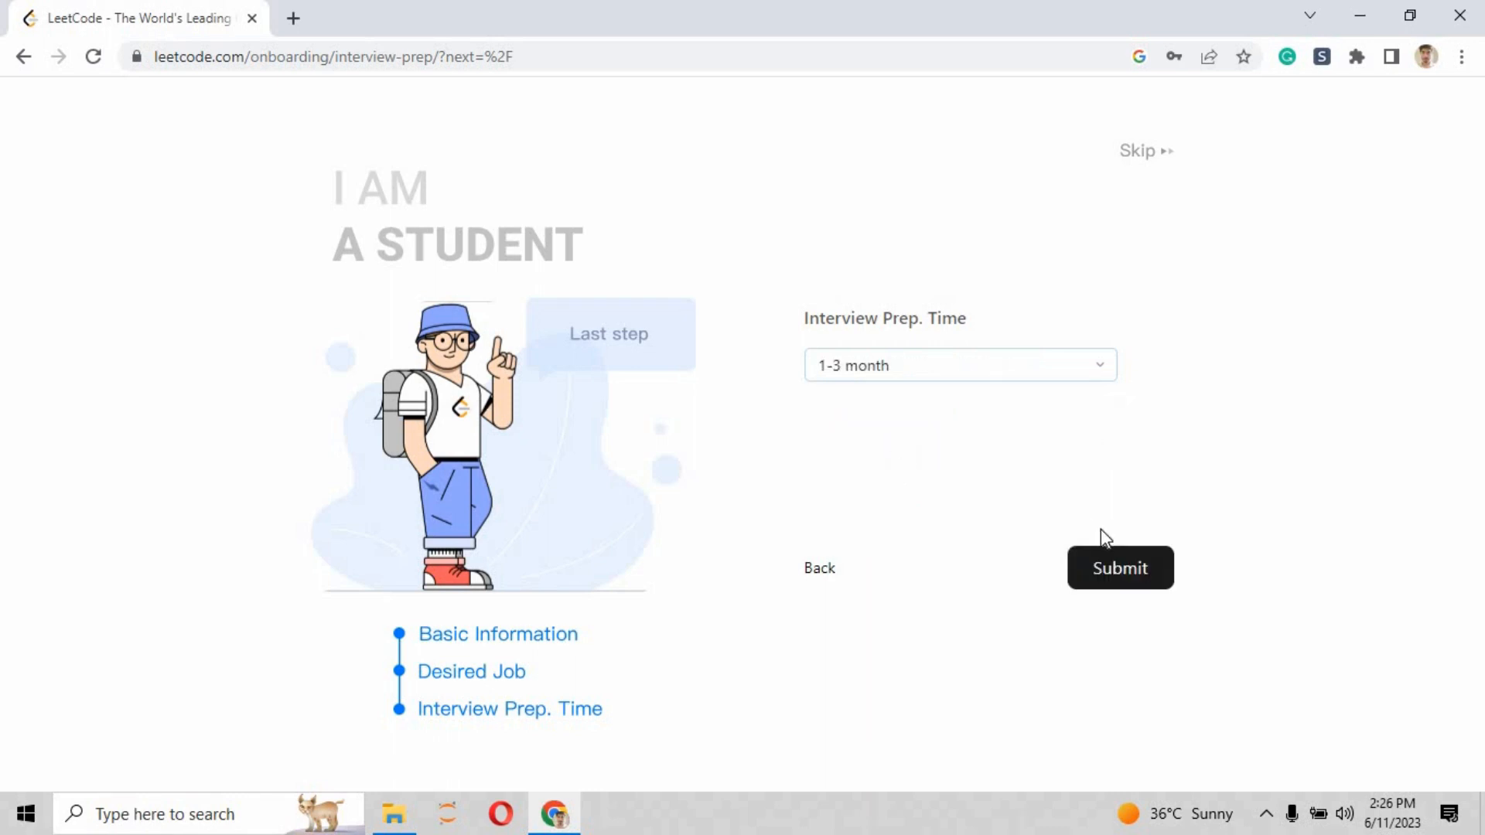
left_click(1119, 568)
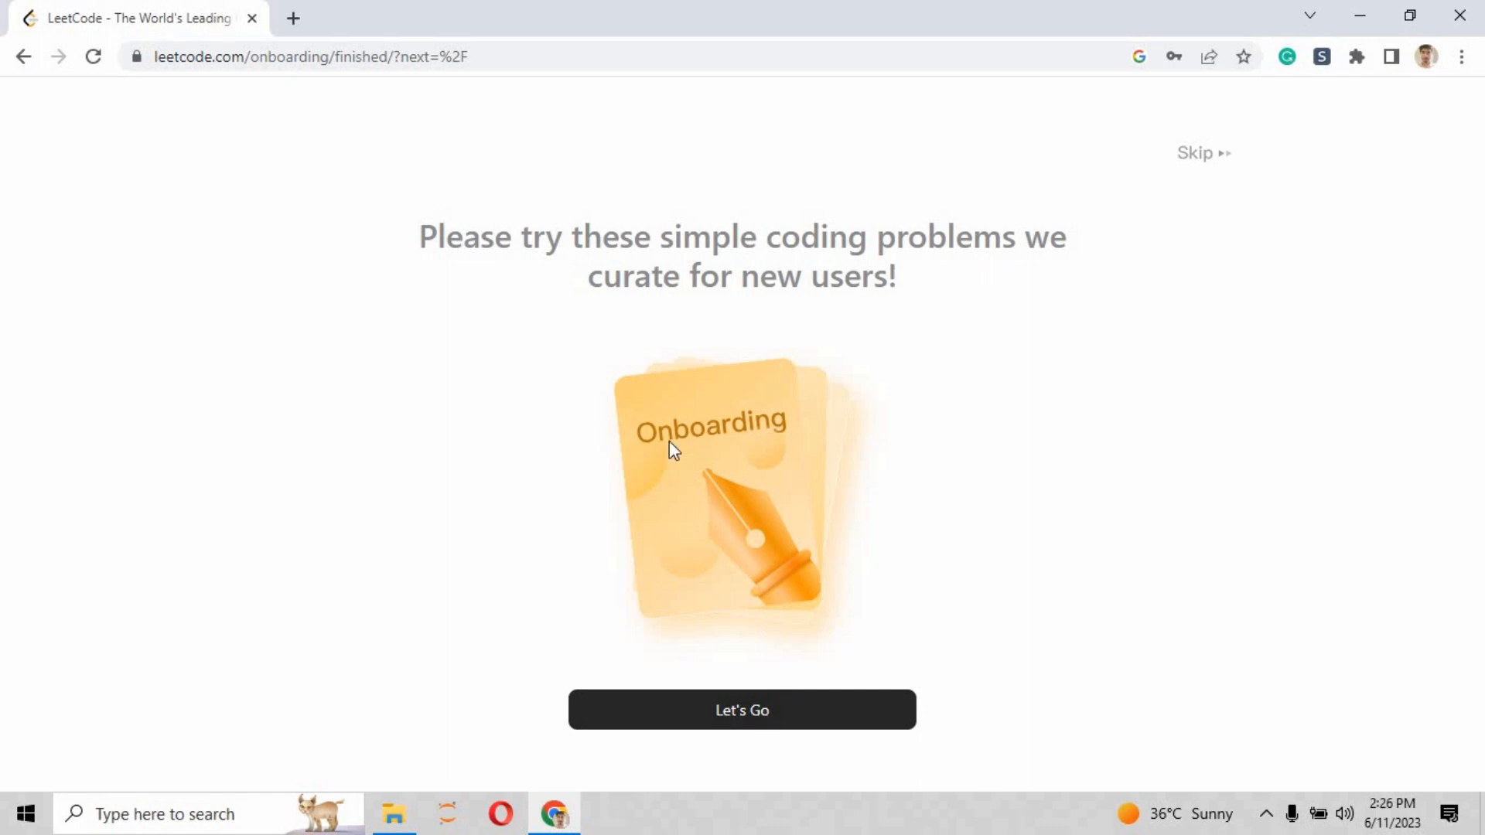
mouse_move(784, 659)
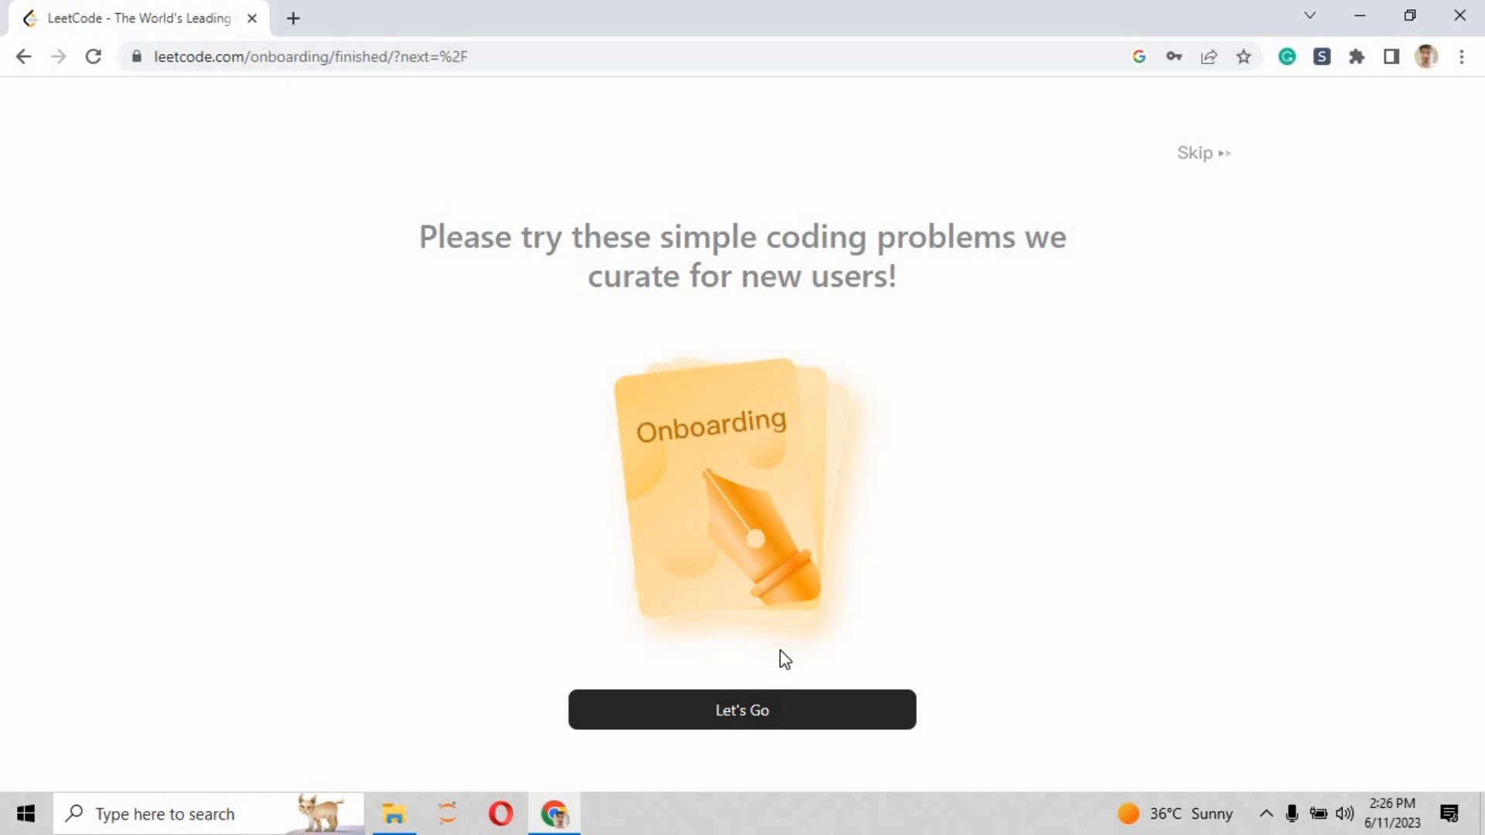
- Go from the finished onboarding page to the curated new-user problems via Let's Go
left_click(741, 710)
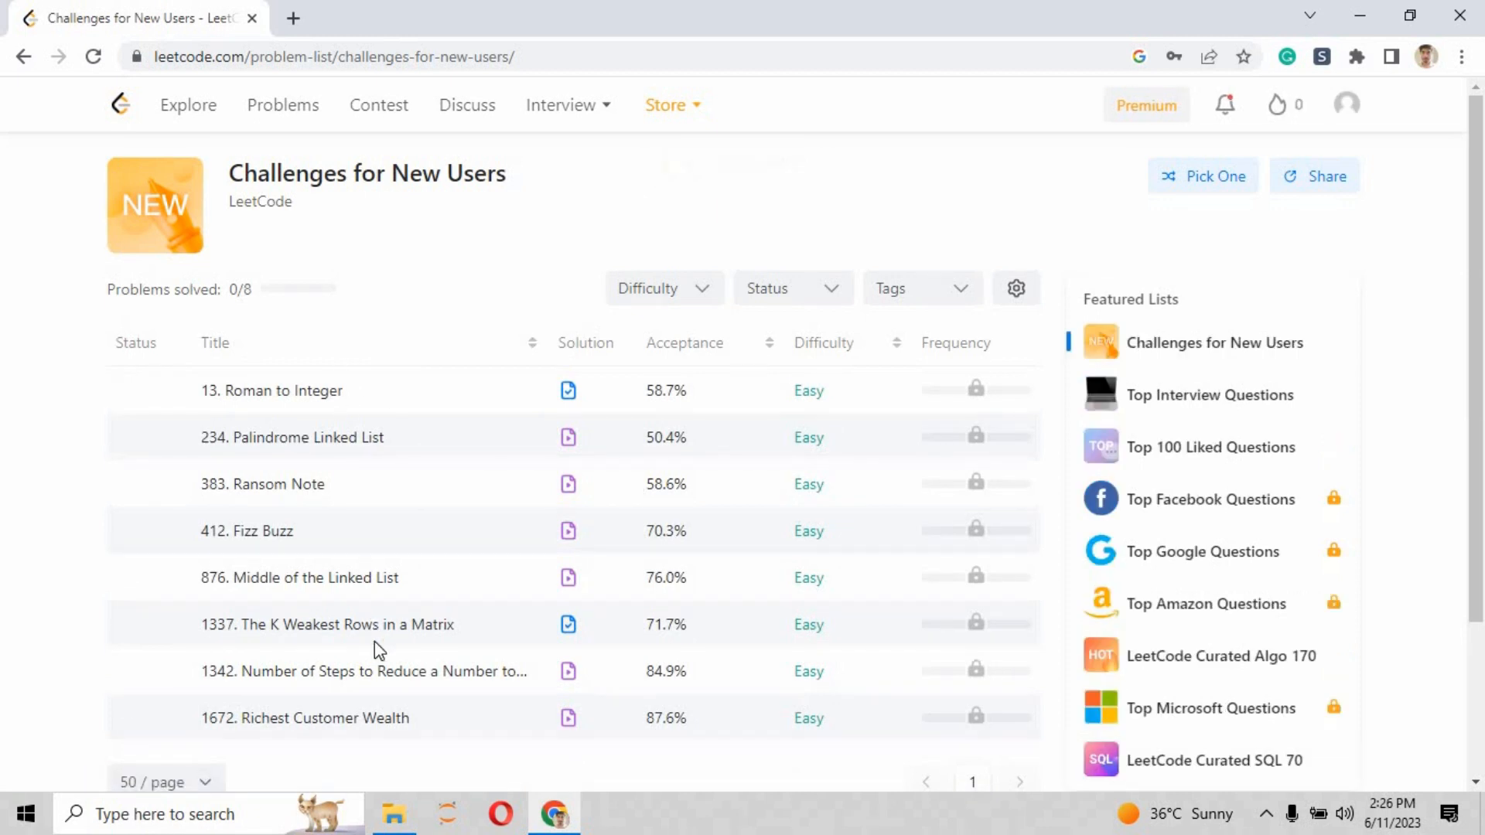
mouse_move(446, 312)
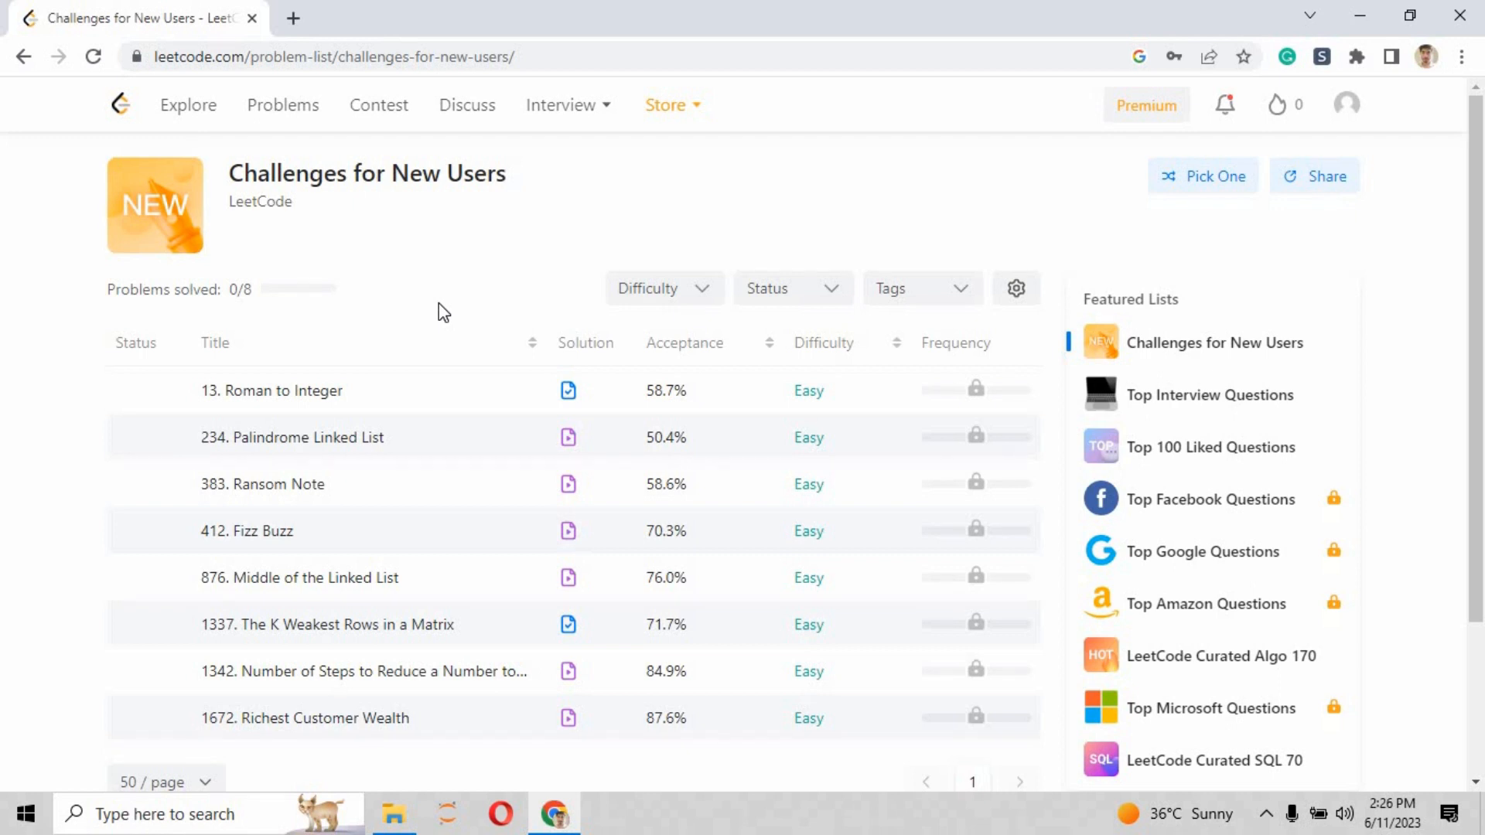
mouse_move(281, 104)
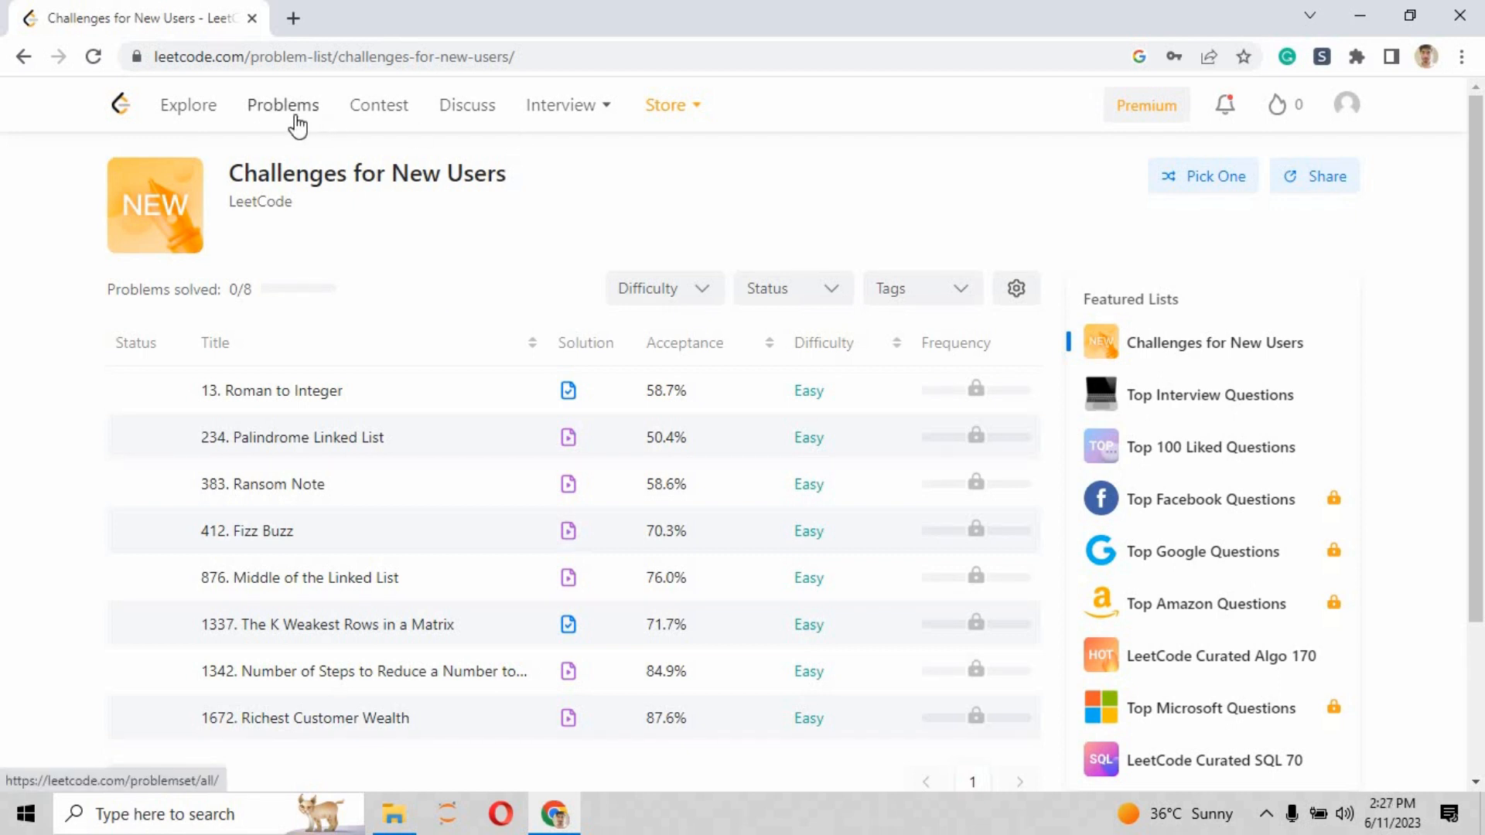
- Go to the full Problems page and dismiss the New Problem Category announcement
left_click(281, 104)
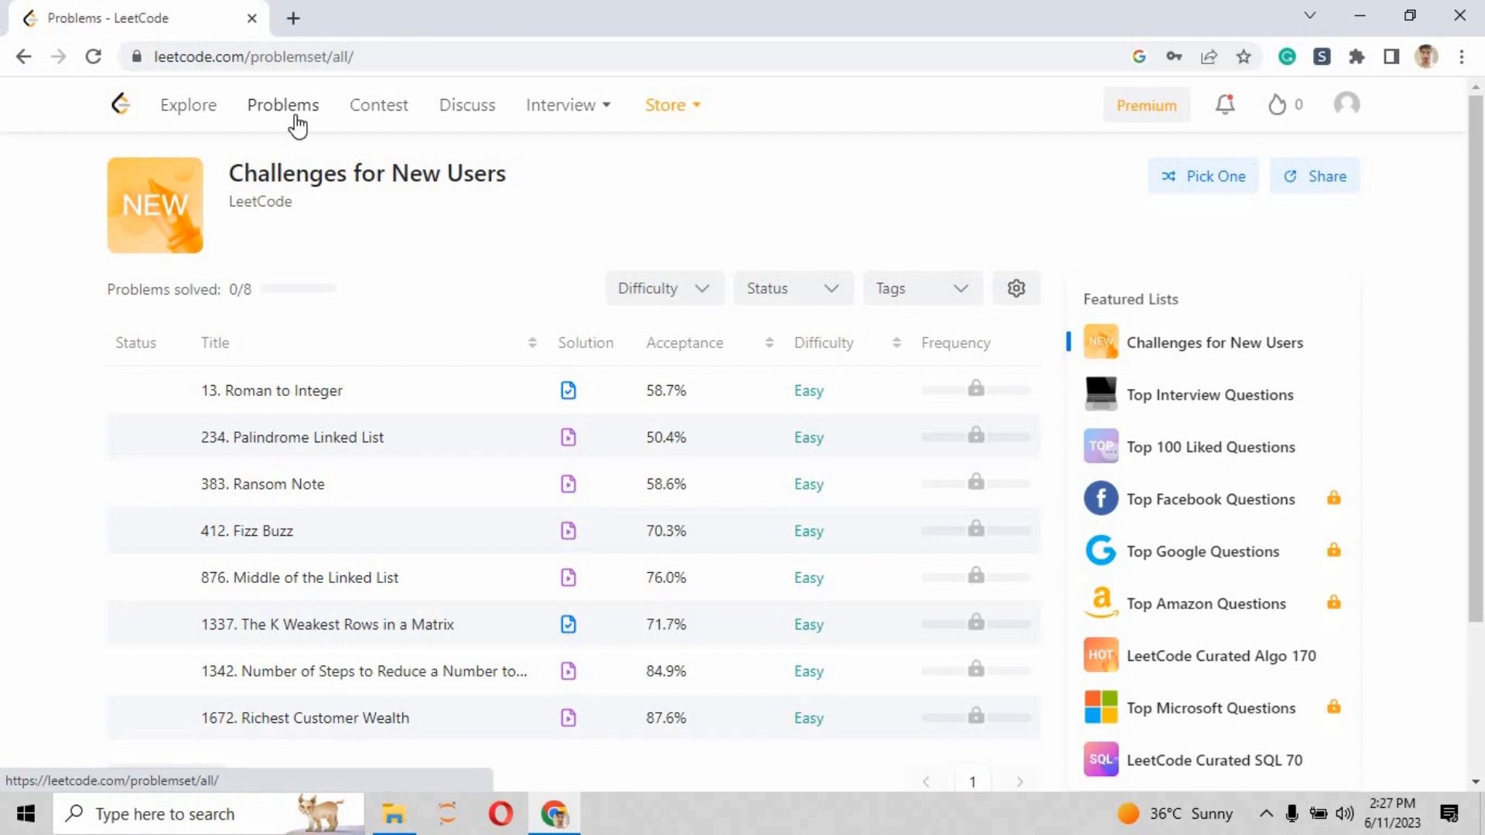
left_click(281, 105)
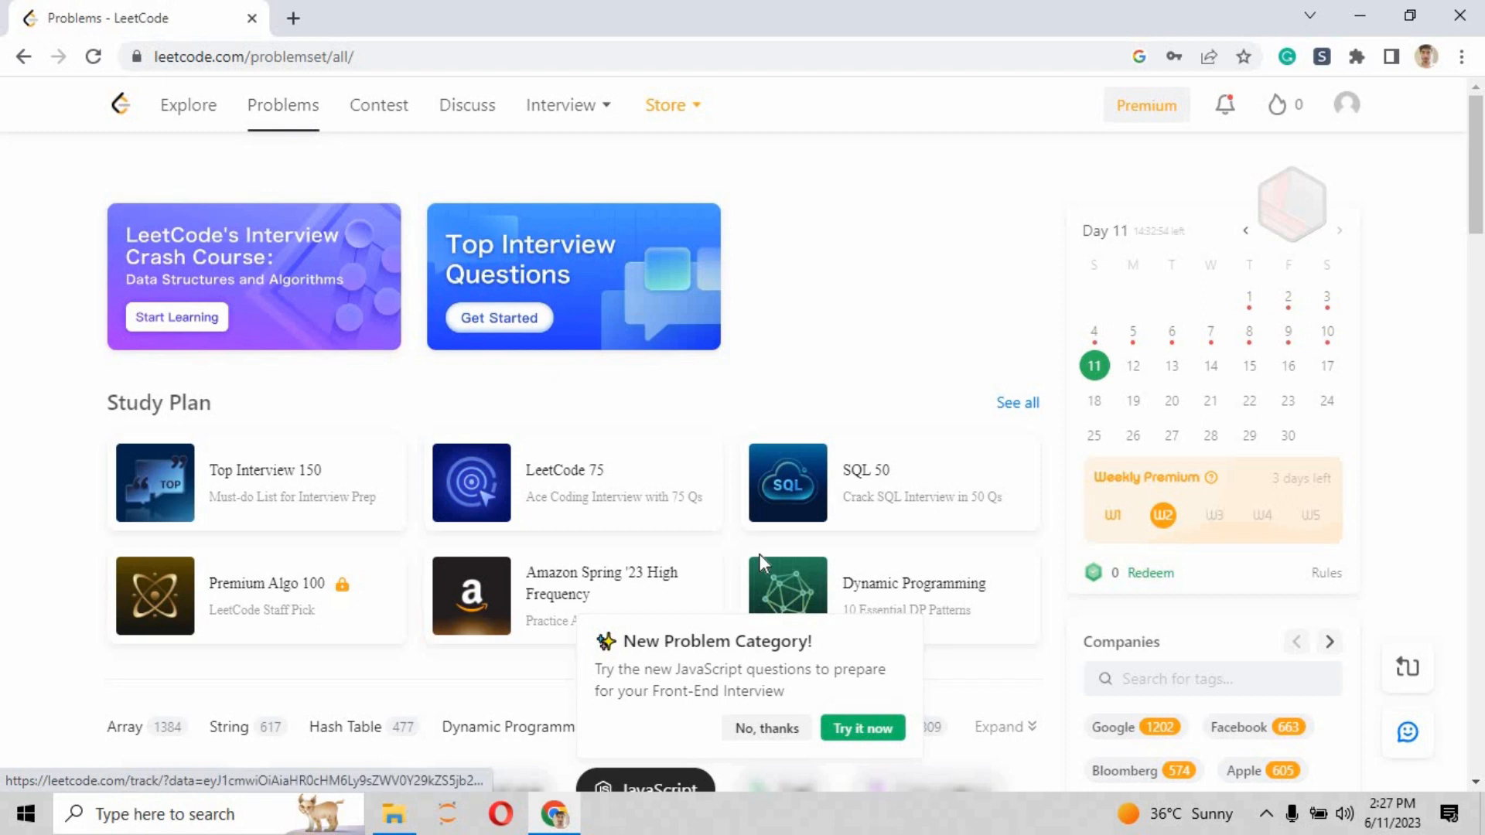
left_click(766, 729)
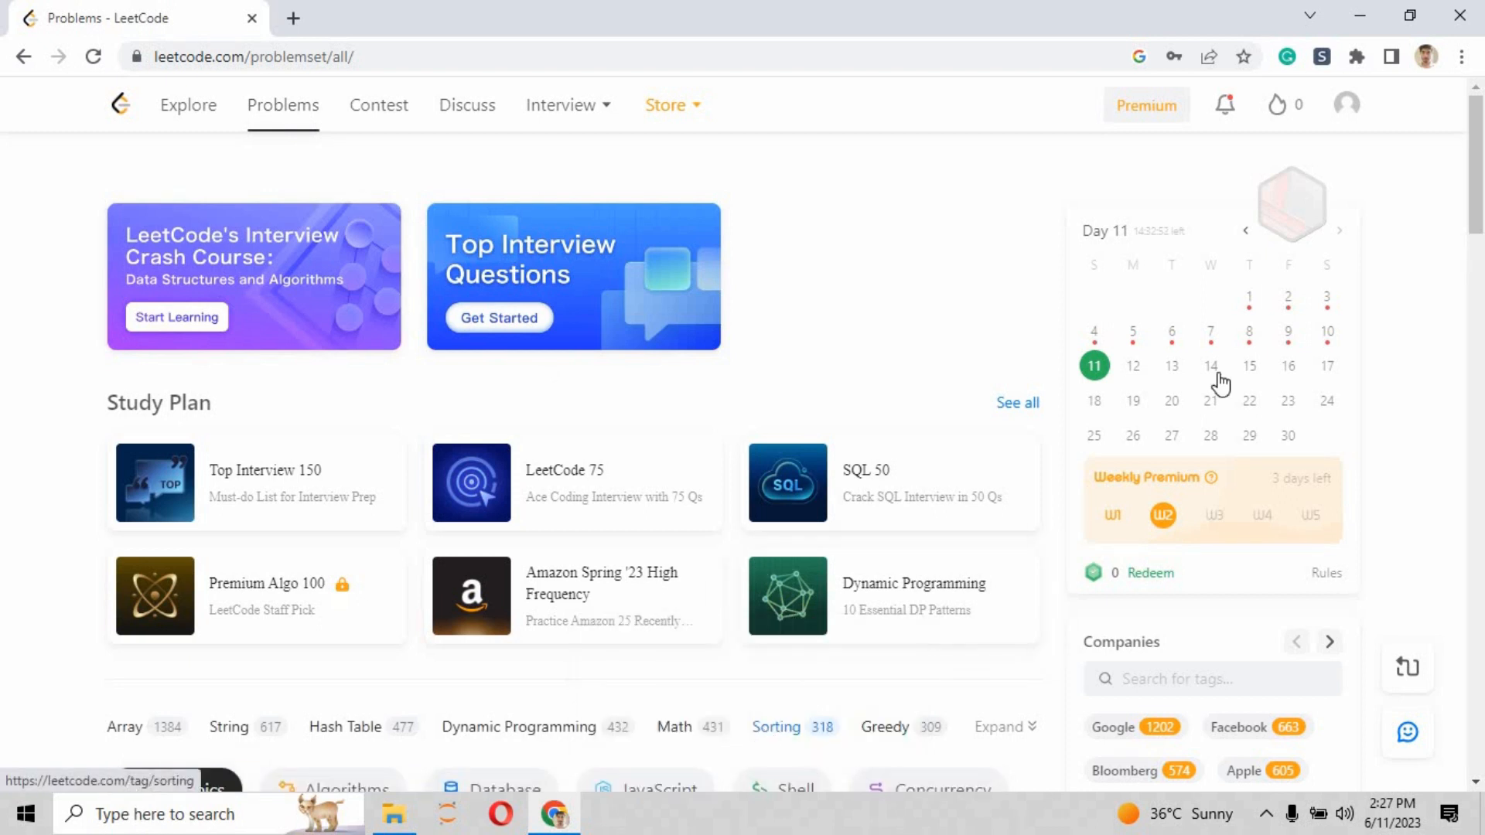
- Open the SQL 50 study plan card from the Problems page
scroll("down", 3)
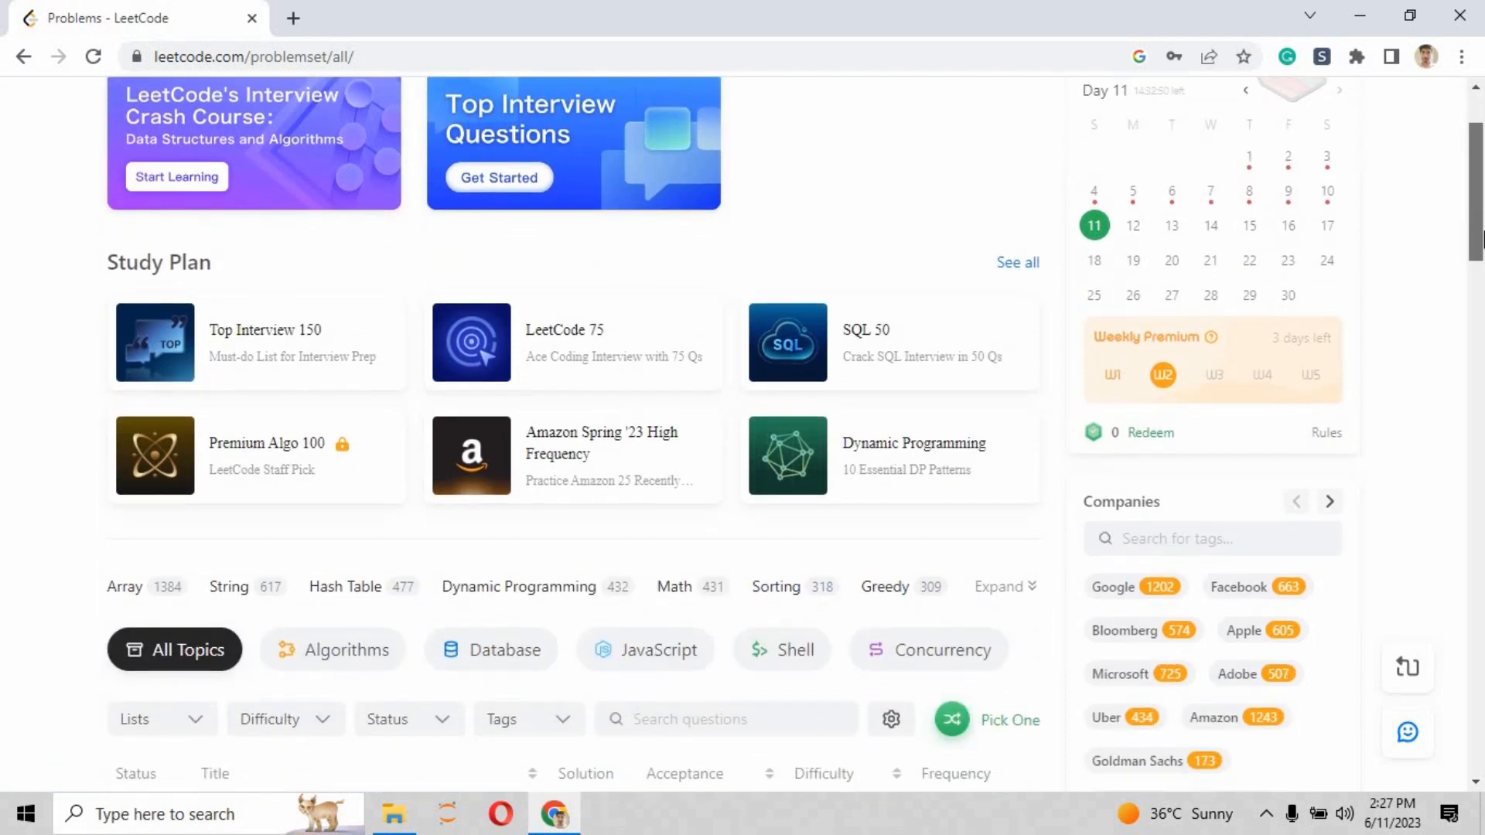
scroll("down", 3)
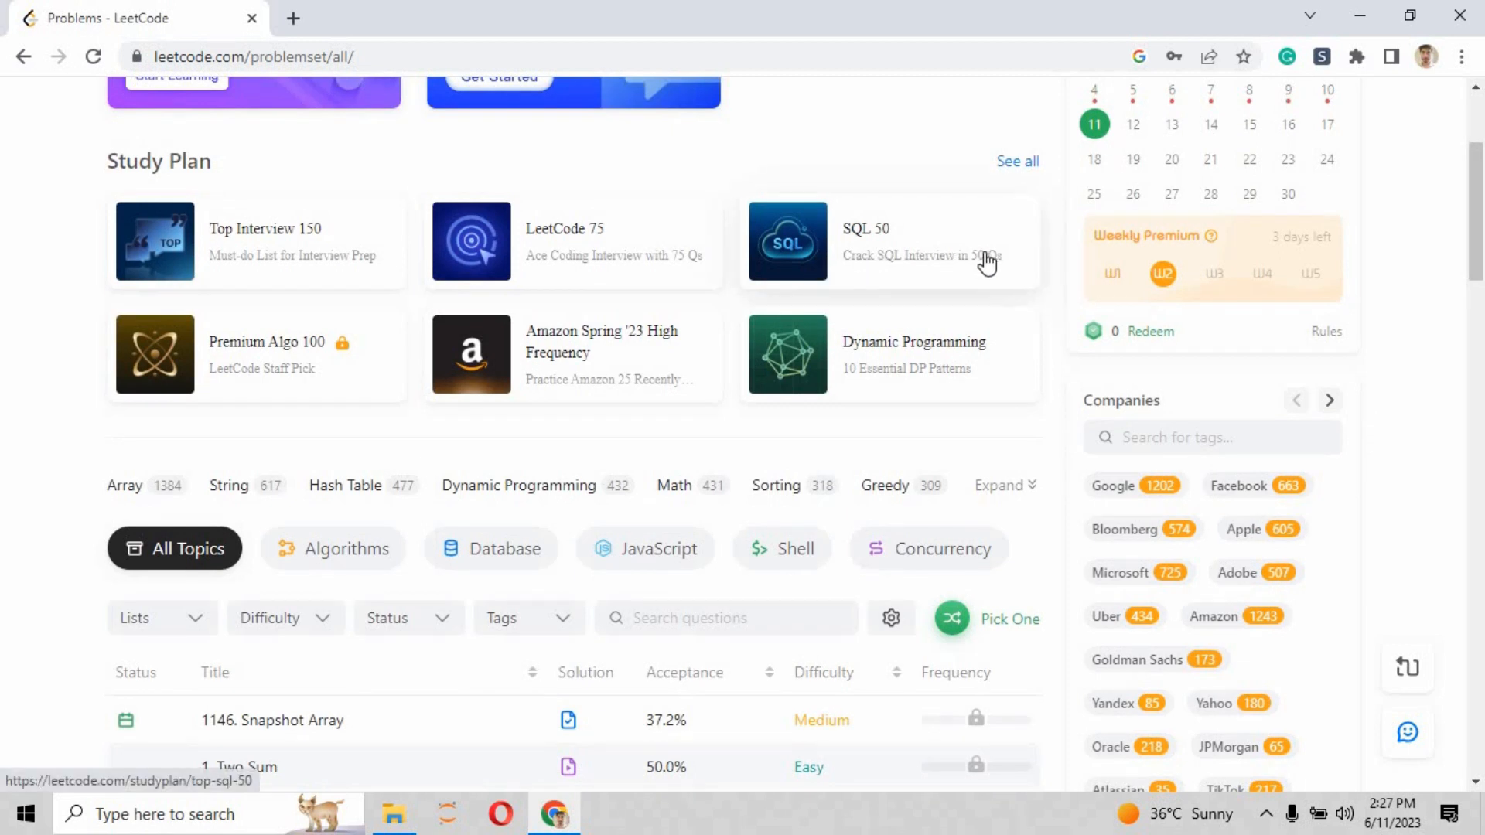
mouse_move(957, 276)
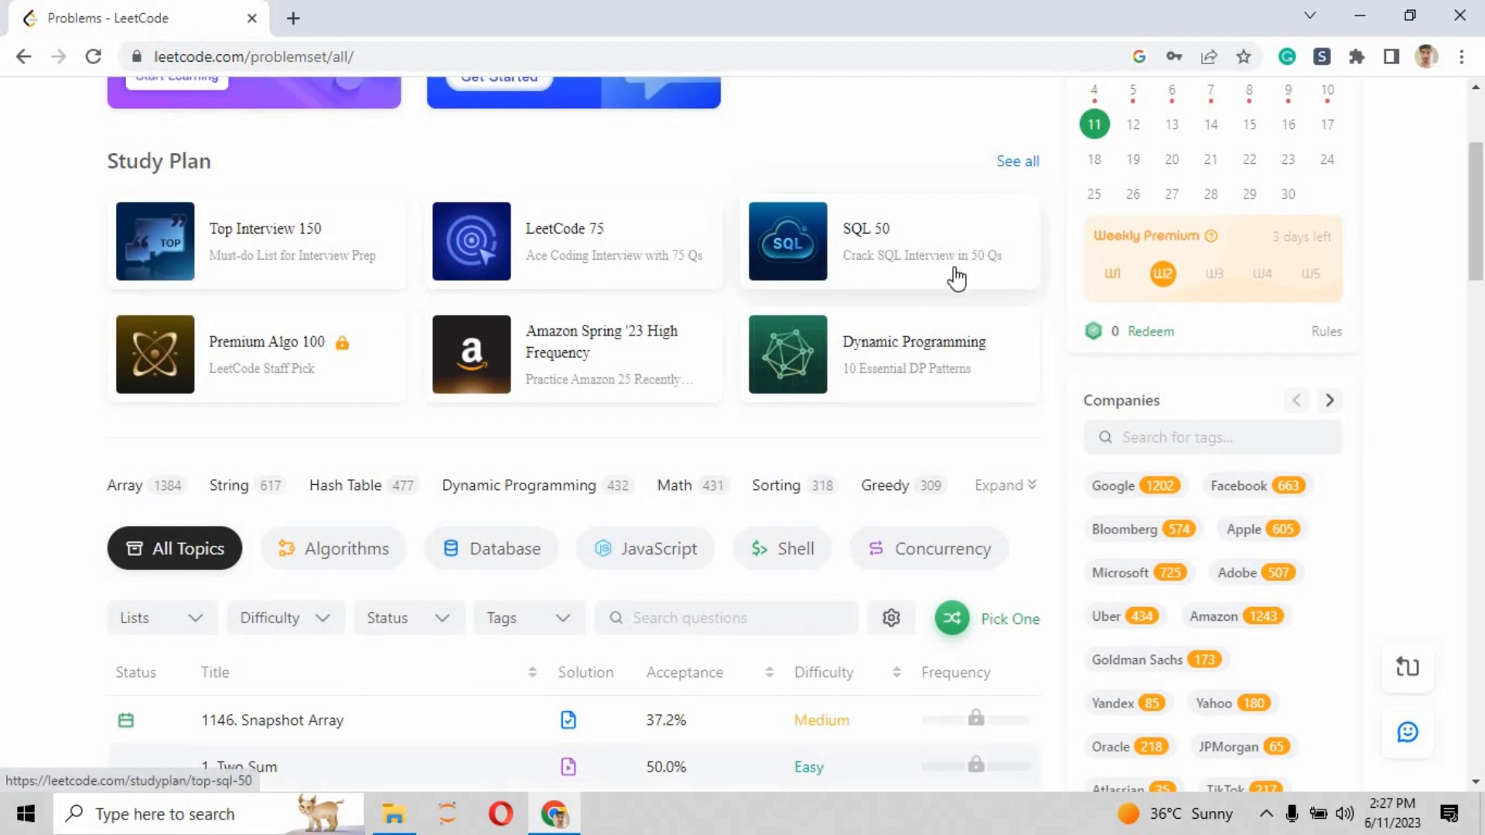
left_click(888, 241)
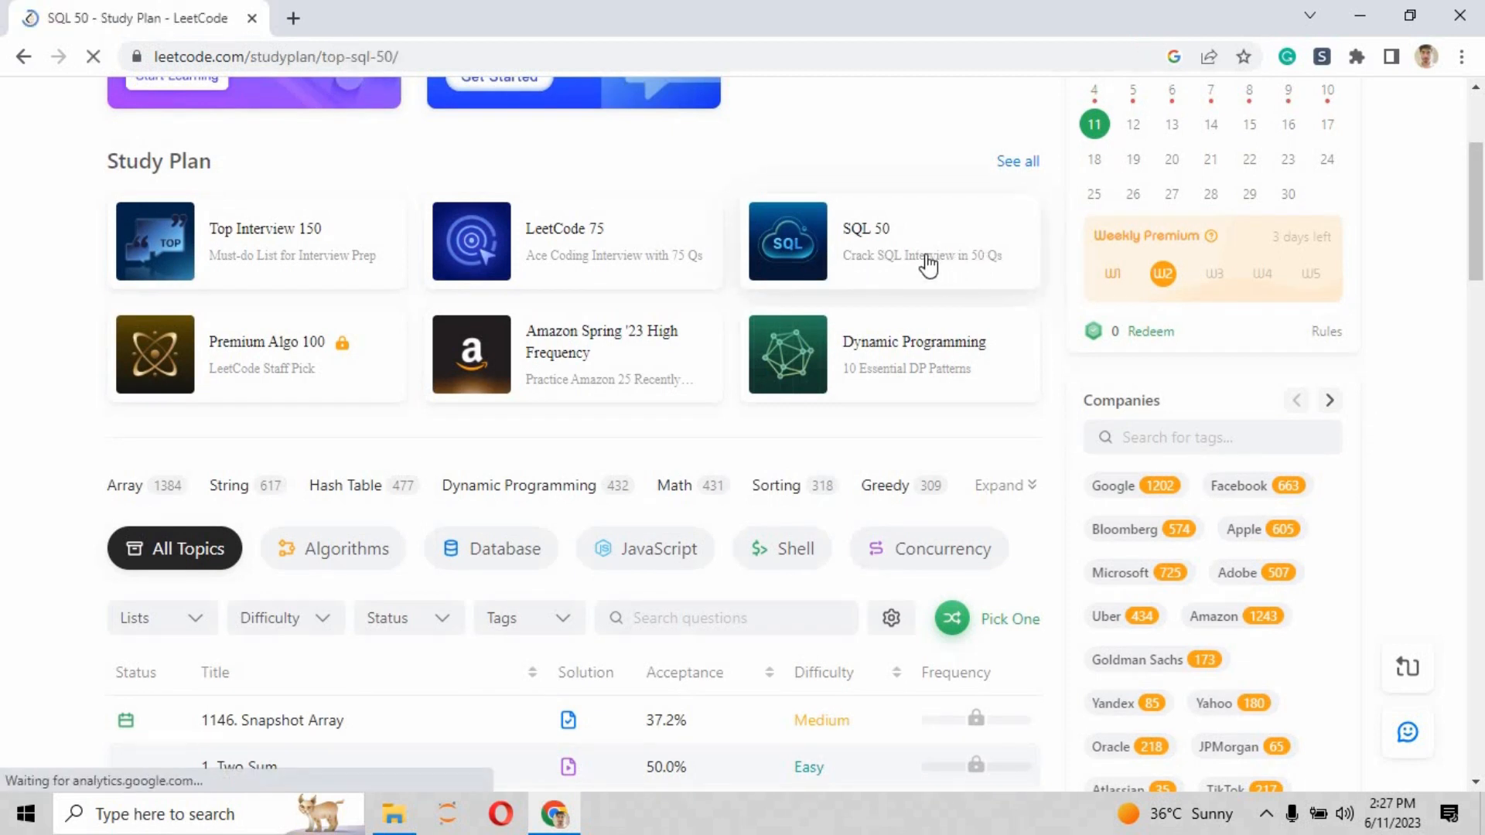
- Let the SQL 50 plan load and scroll to its Select section of five easy problems
left_click(888, 241)
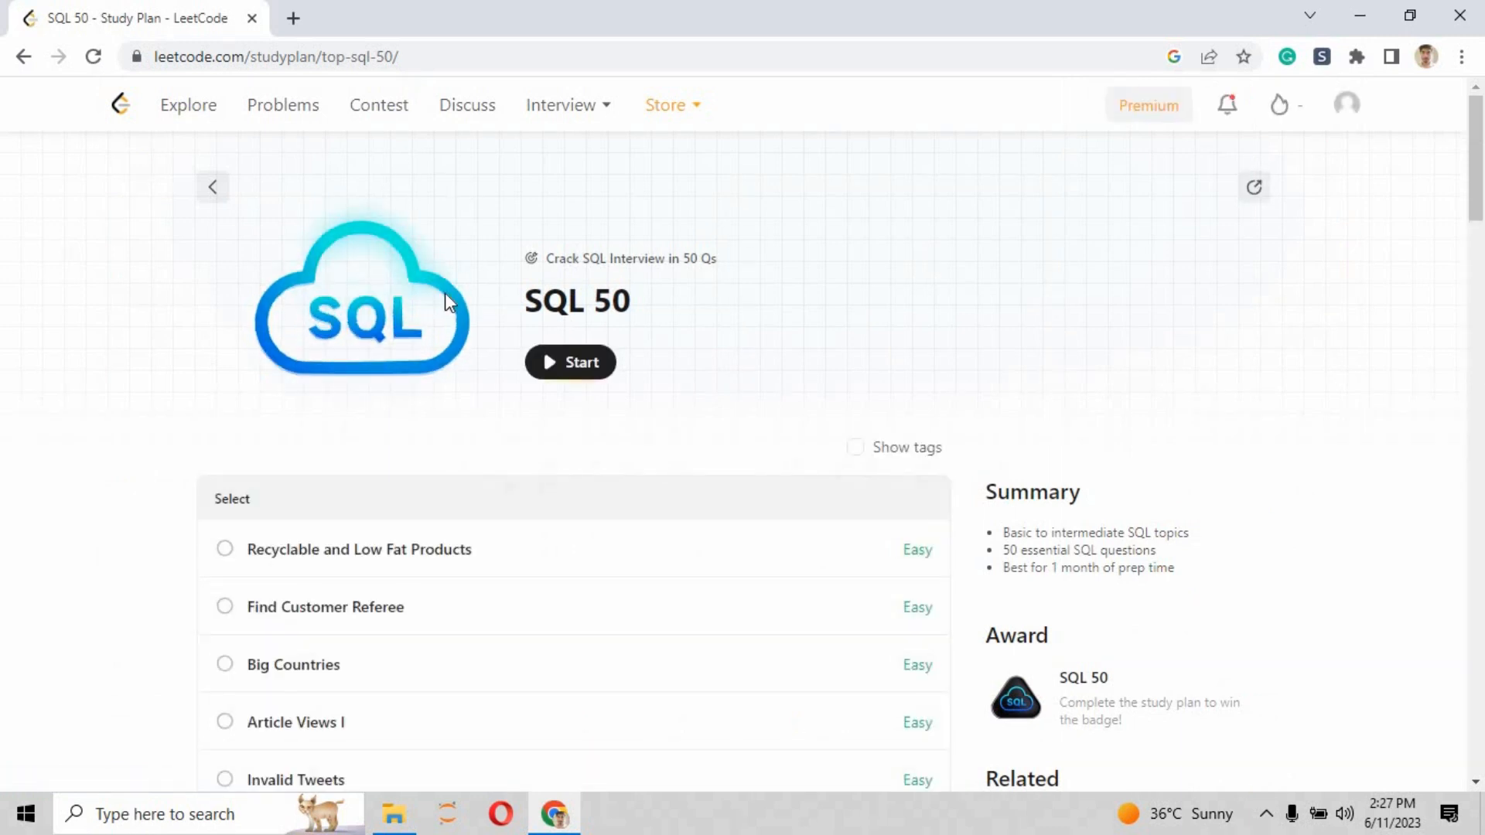
mouse_move(421, 353)
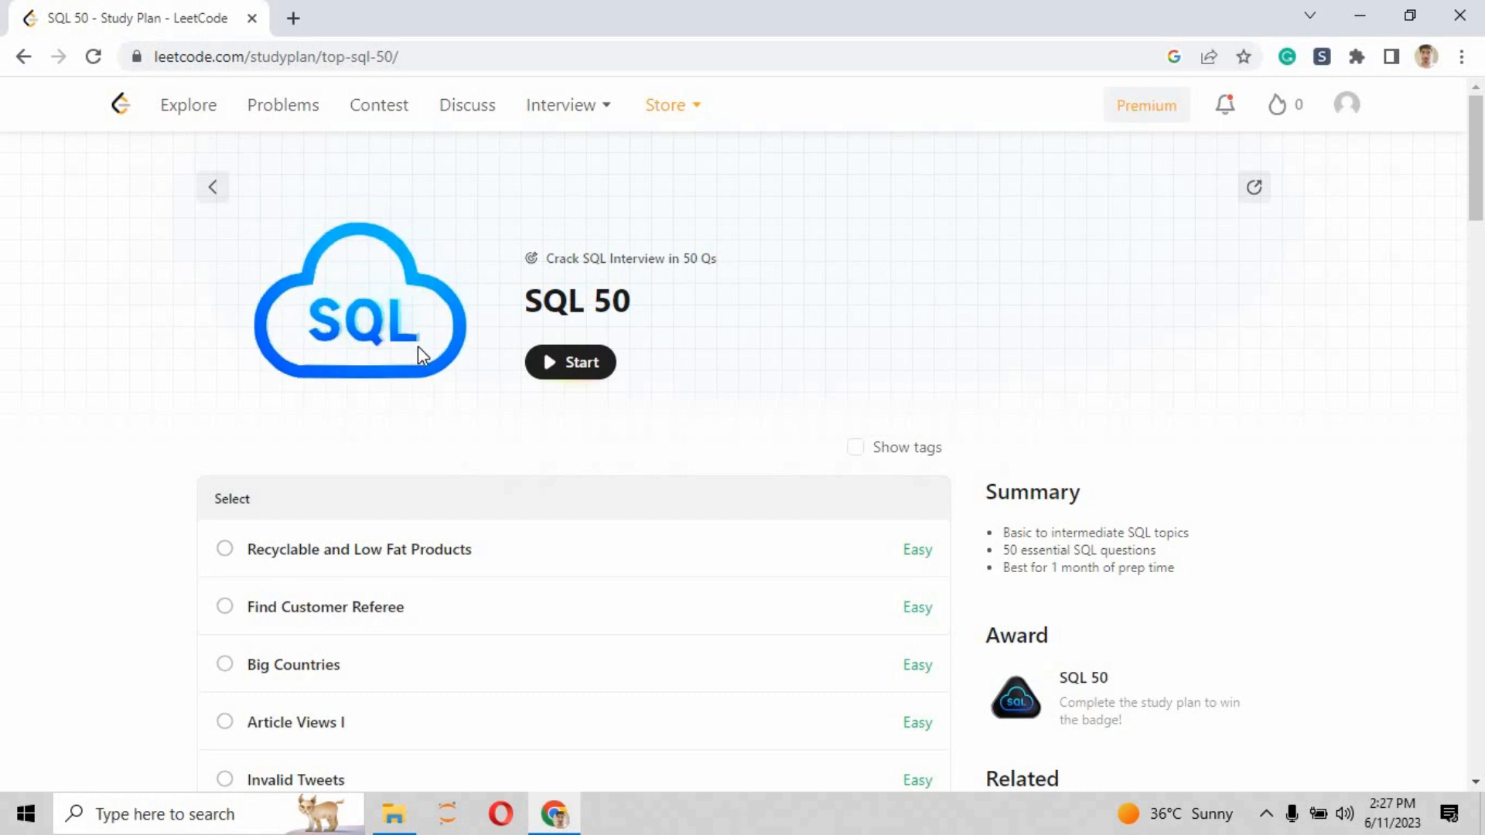
mouse_move(433, 371)
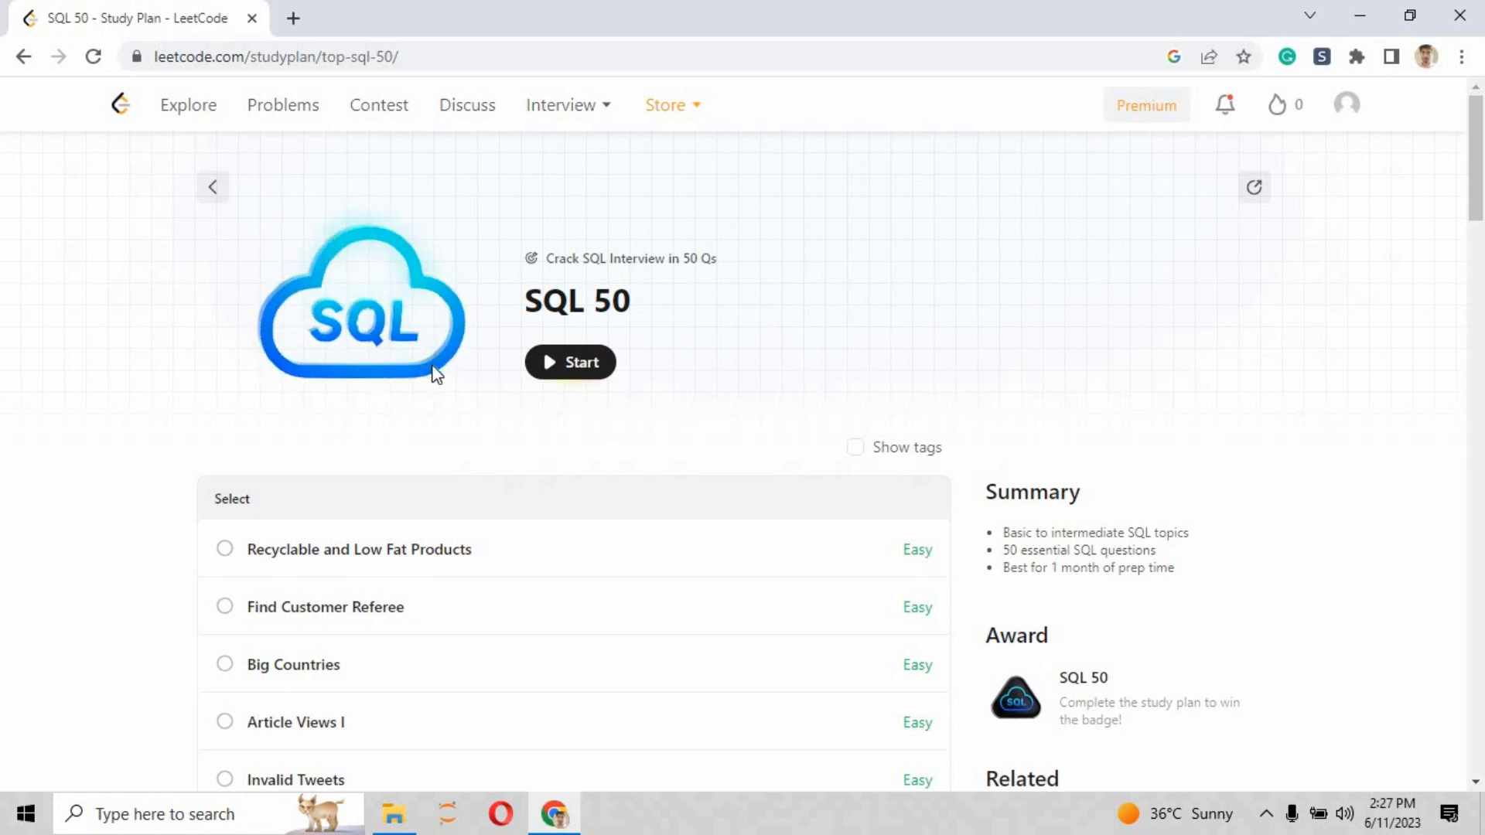
mouse_move(686, 258)
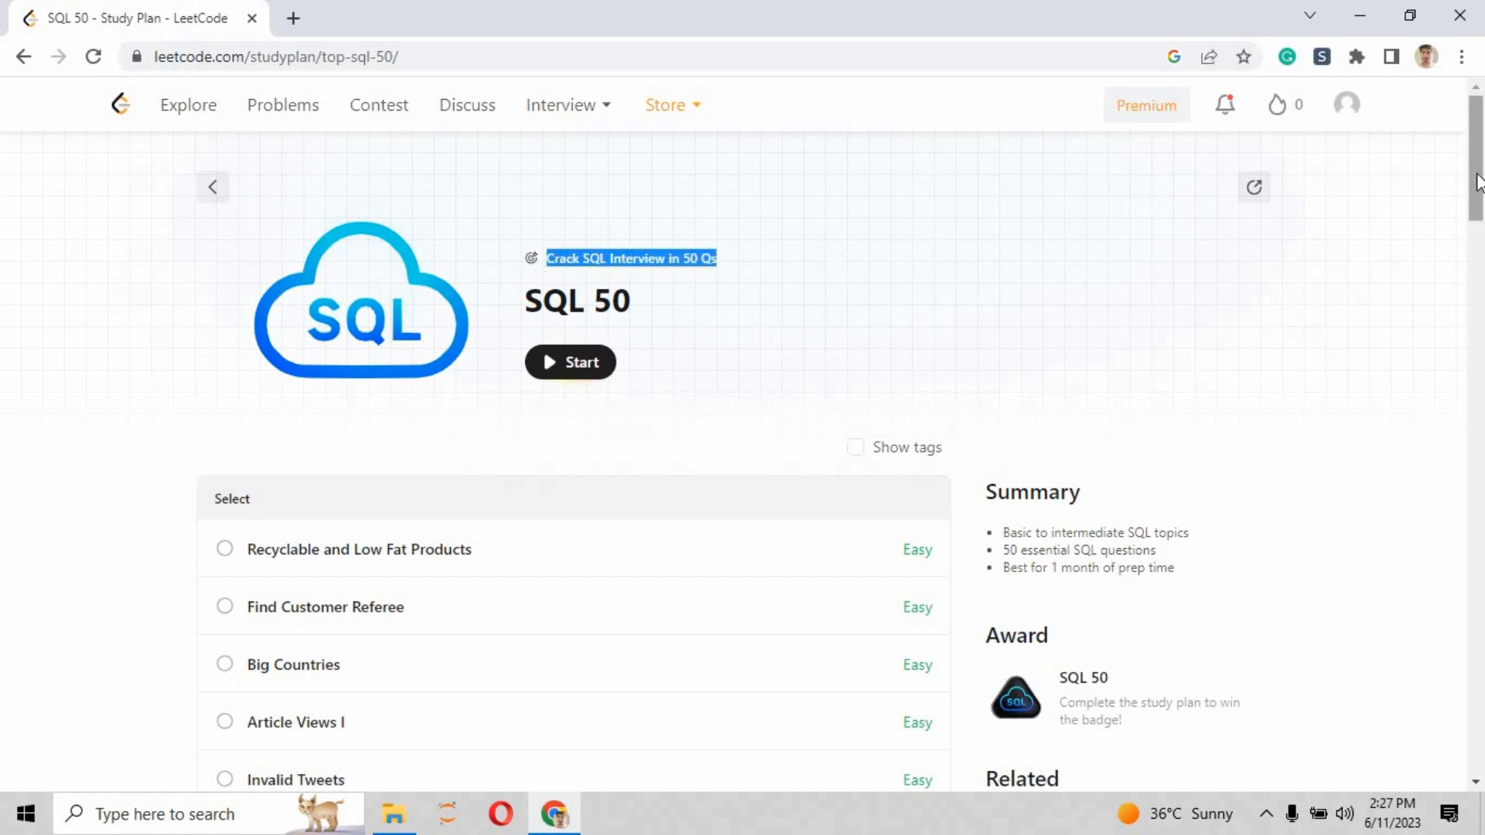
scroll("down", 3)
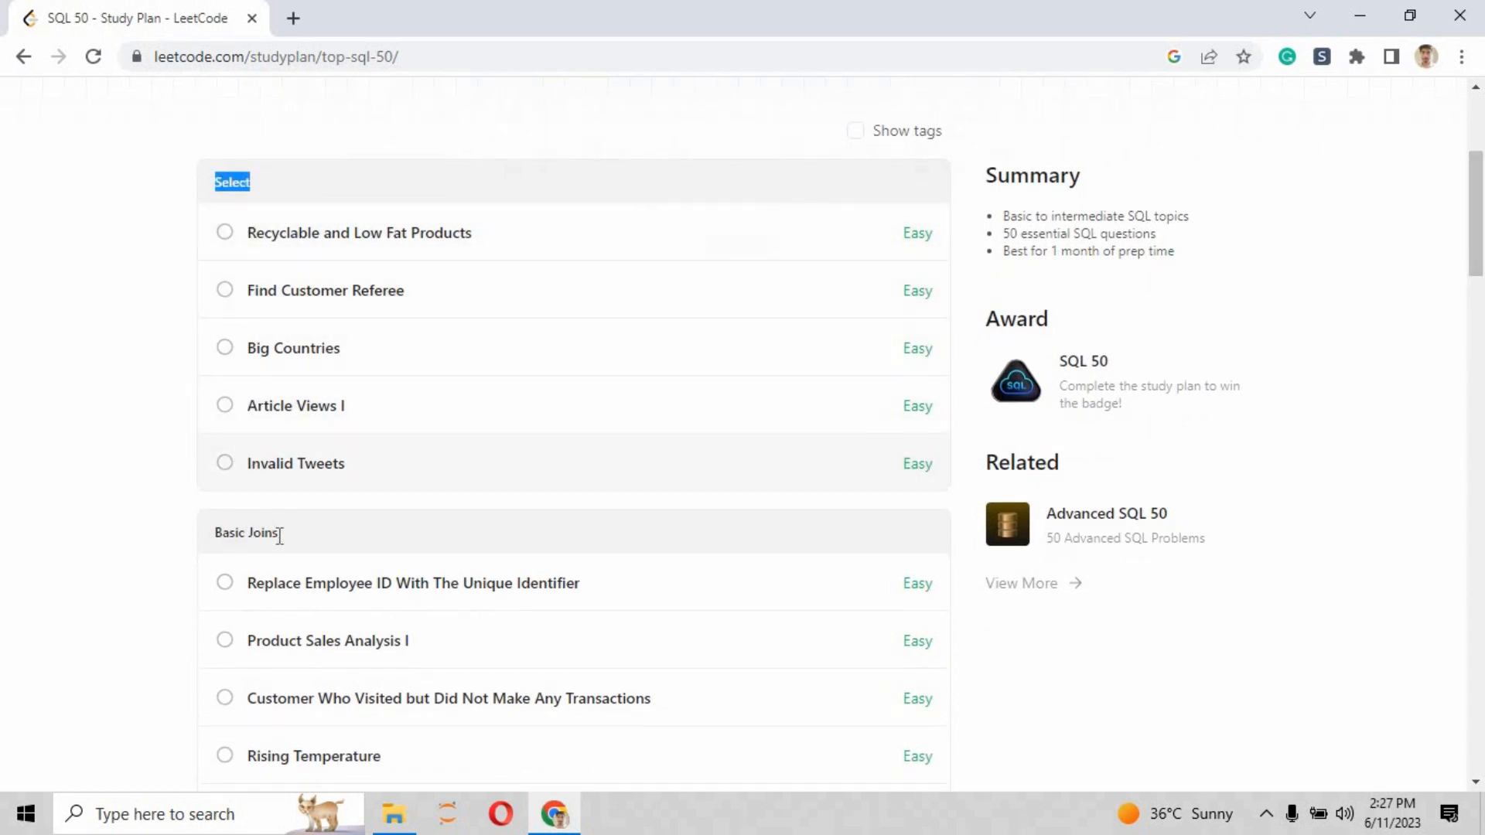
- Look over the Basic Joins and Basic Aggregate Functions topics, scrolling toward Sorting and Grouping
double_click(246, 531)
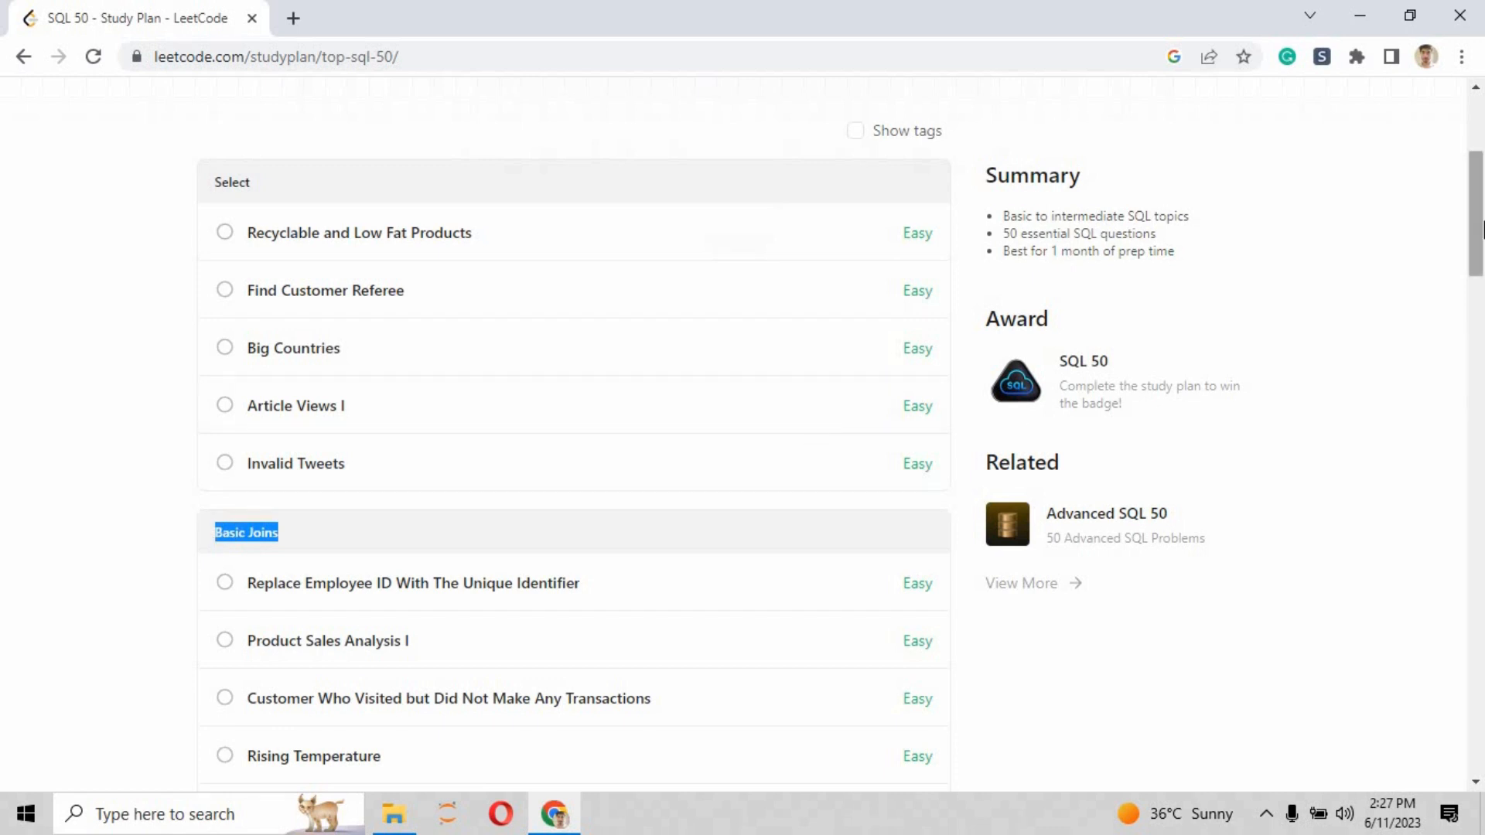
scroll("down", 3)
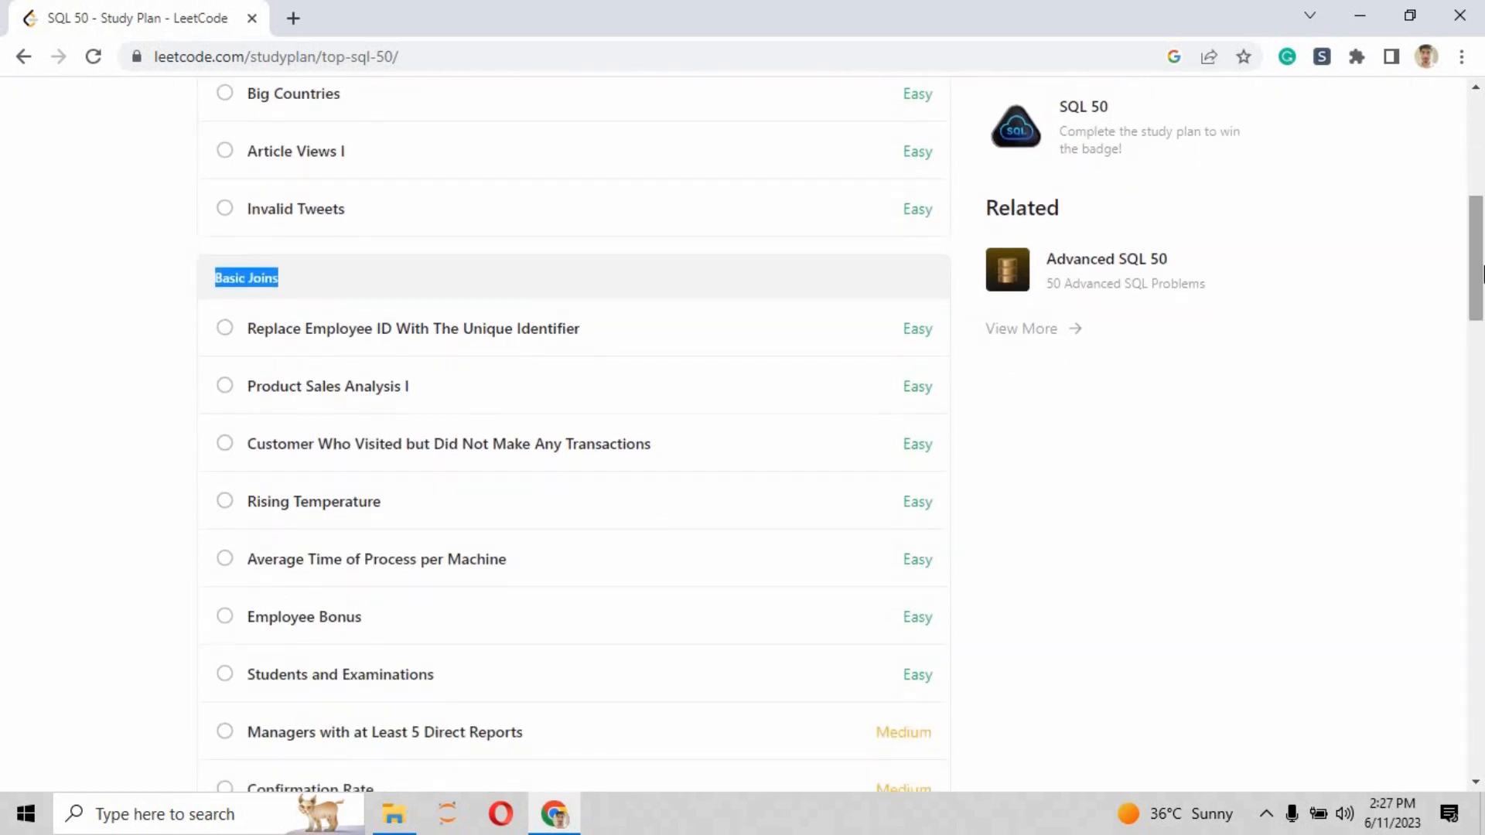
mouse_move(438, 355)
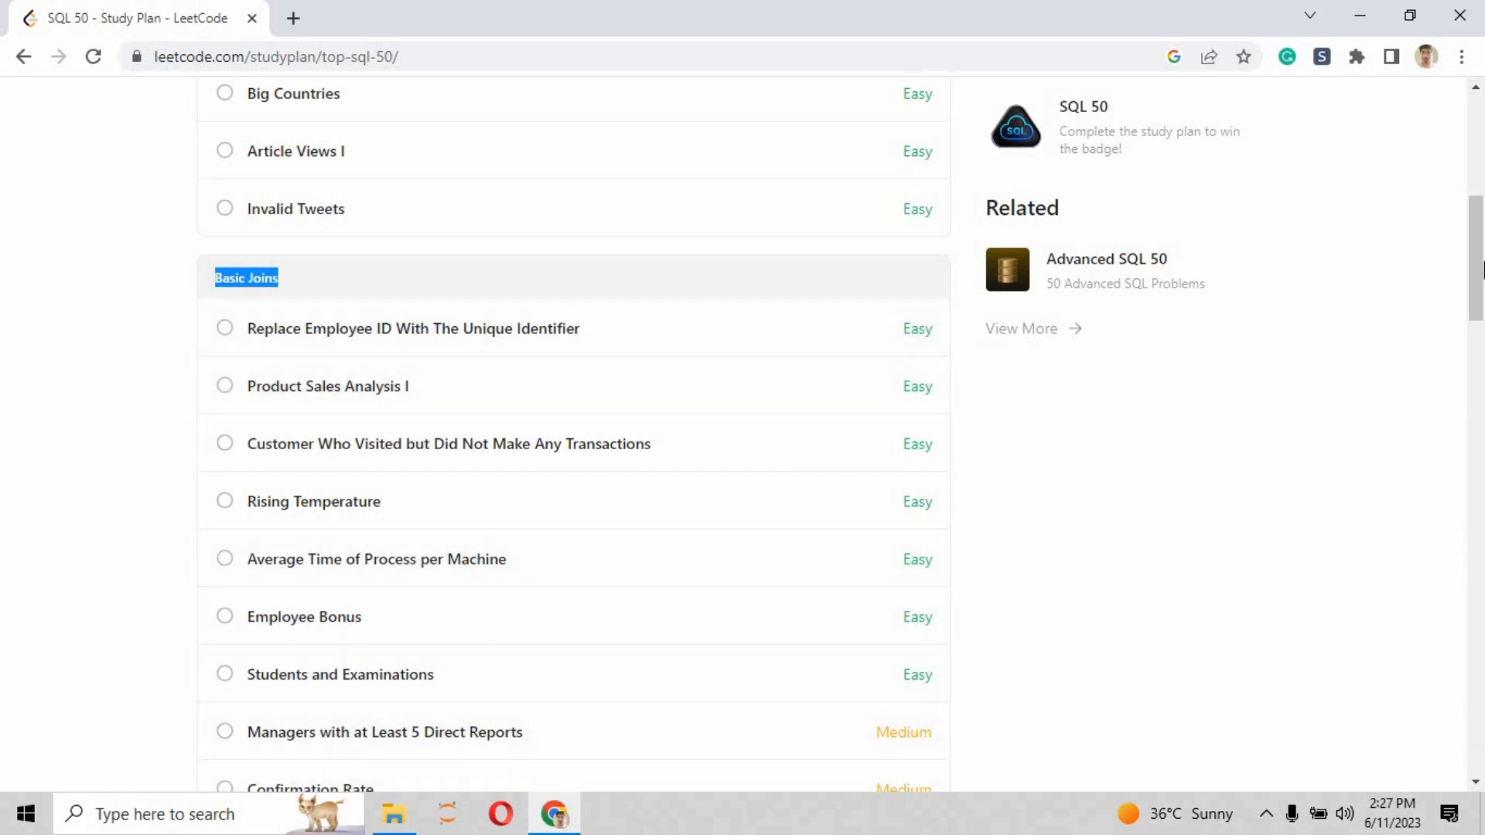
scroll("down", 3)
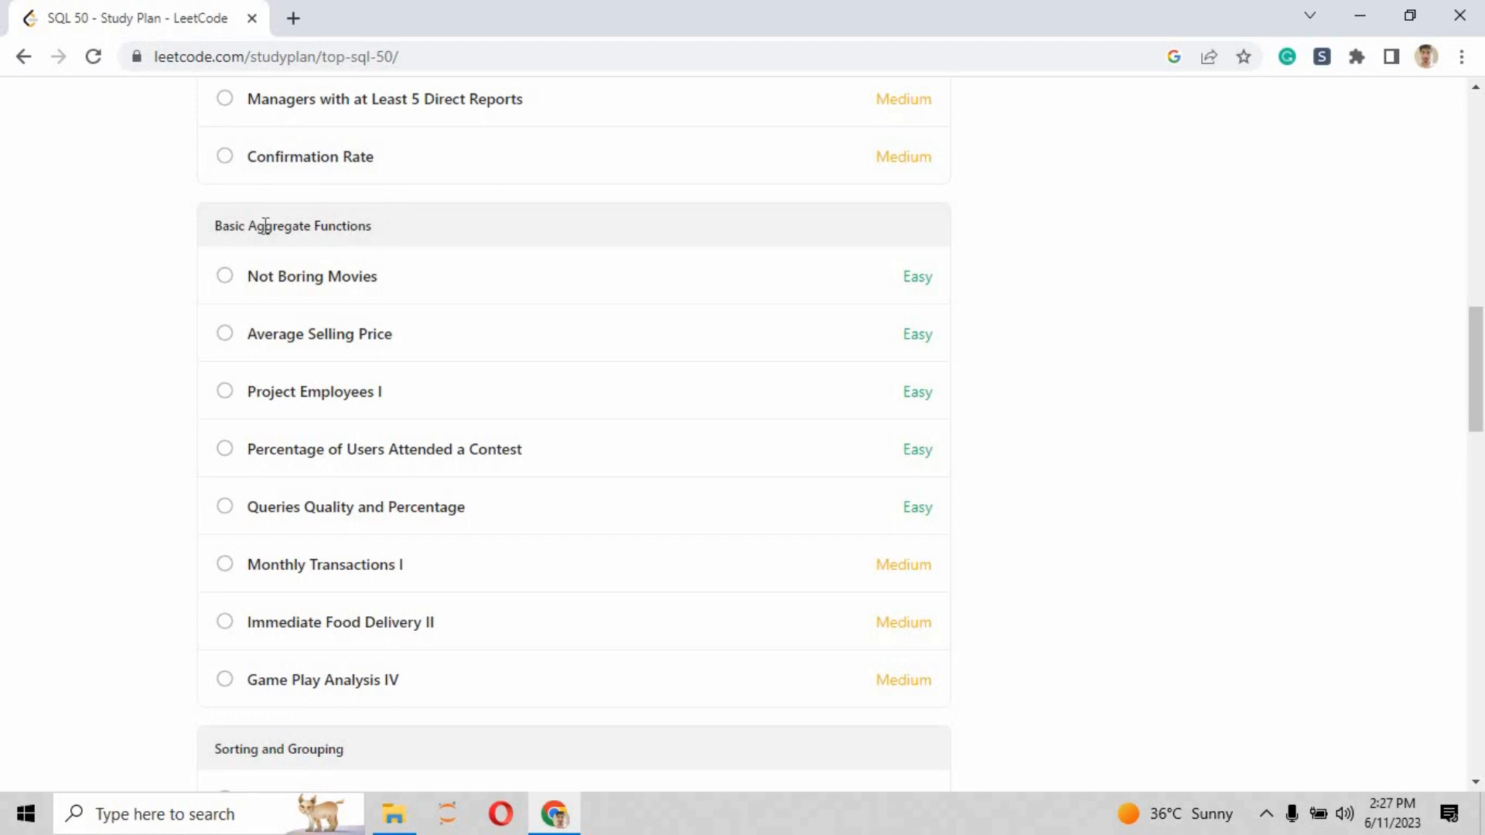
double_click(293, 226)
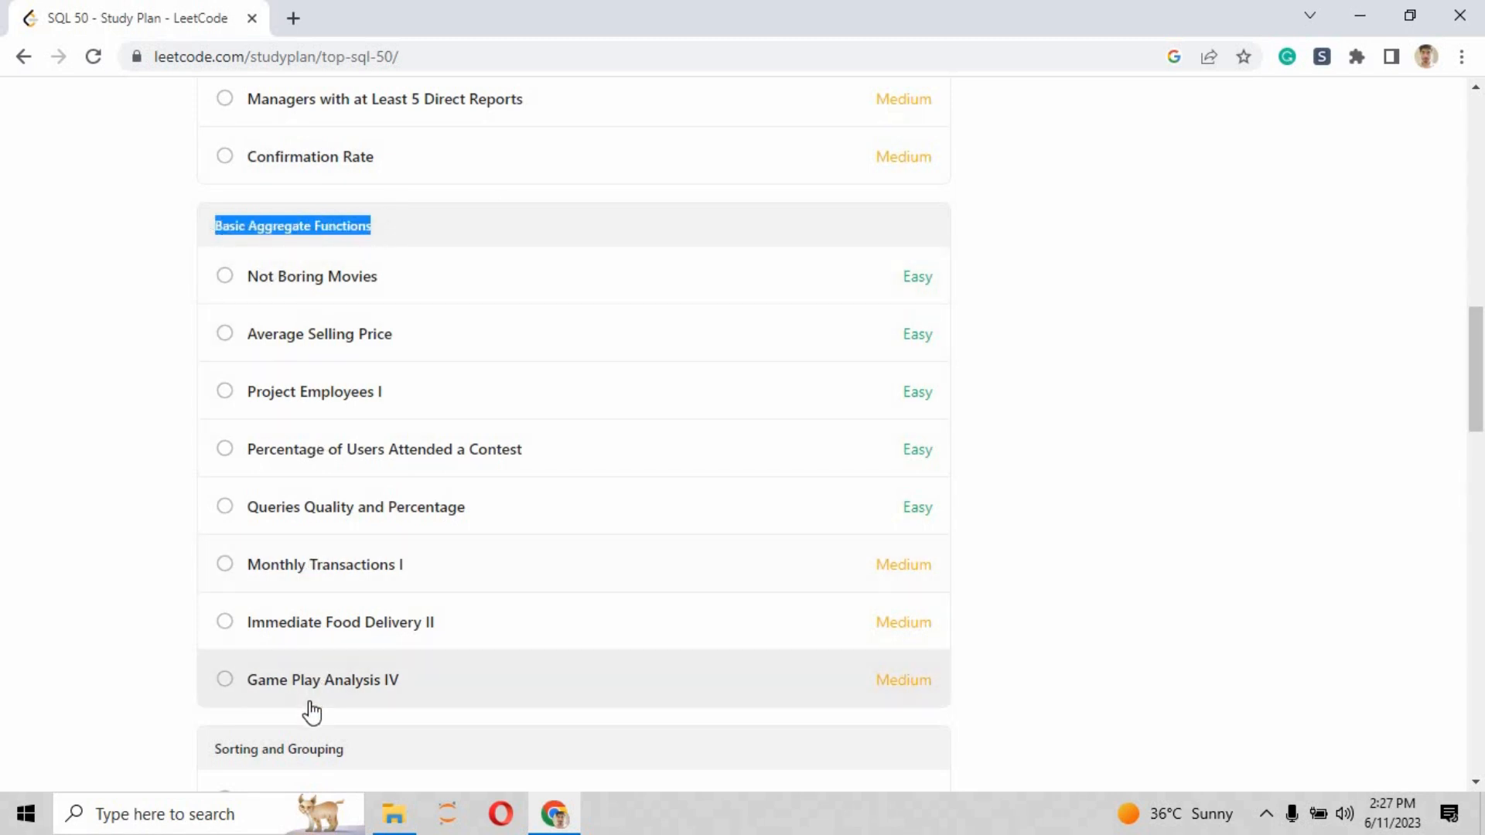
scroll("down", 3)
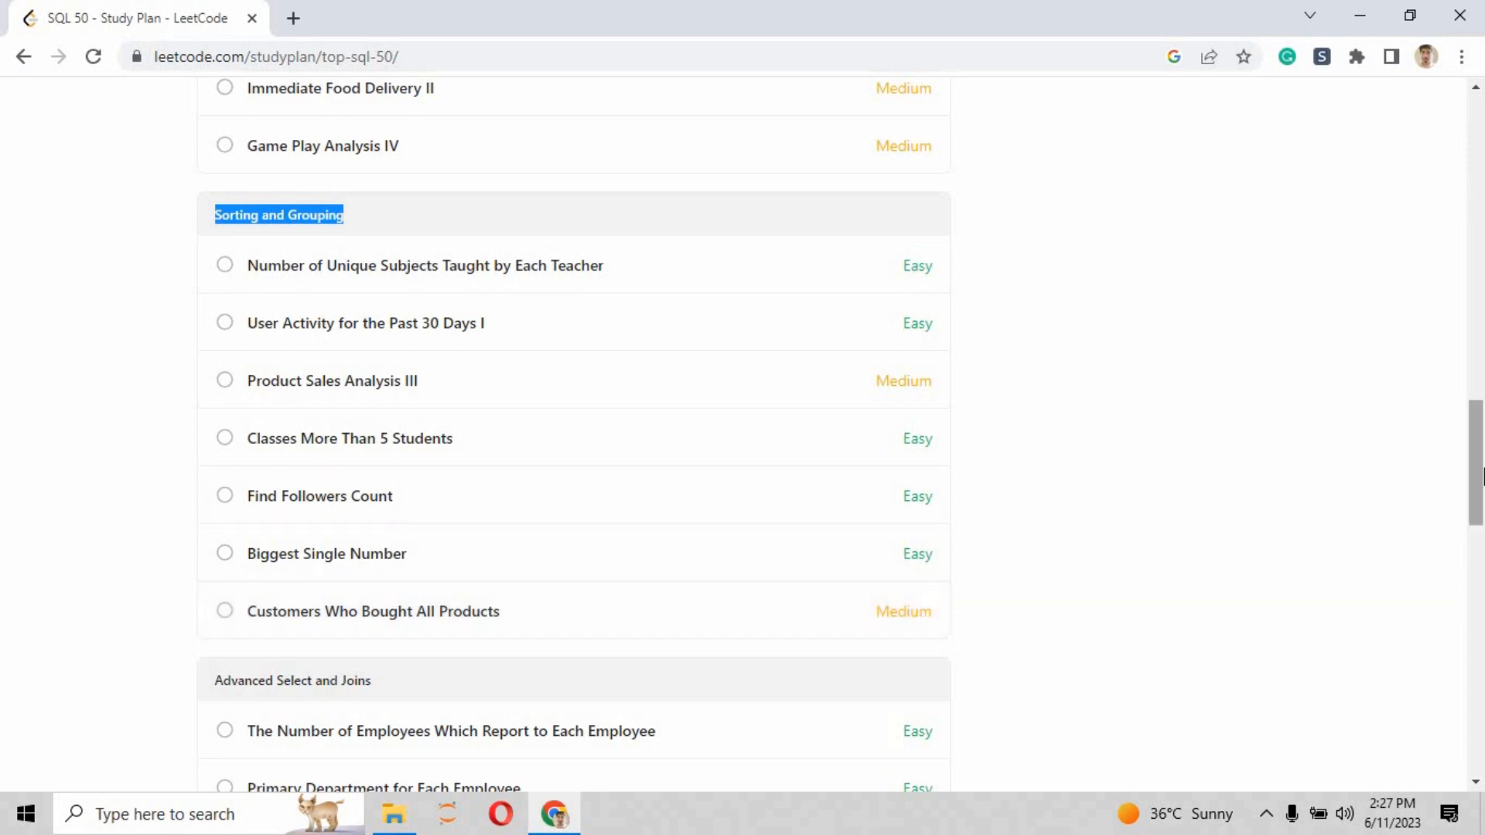
- Review the Advanced Select and Joins and Subqueries topic headings
scroll("down", 3)
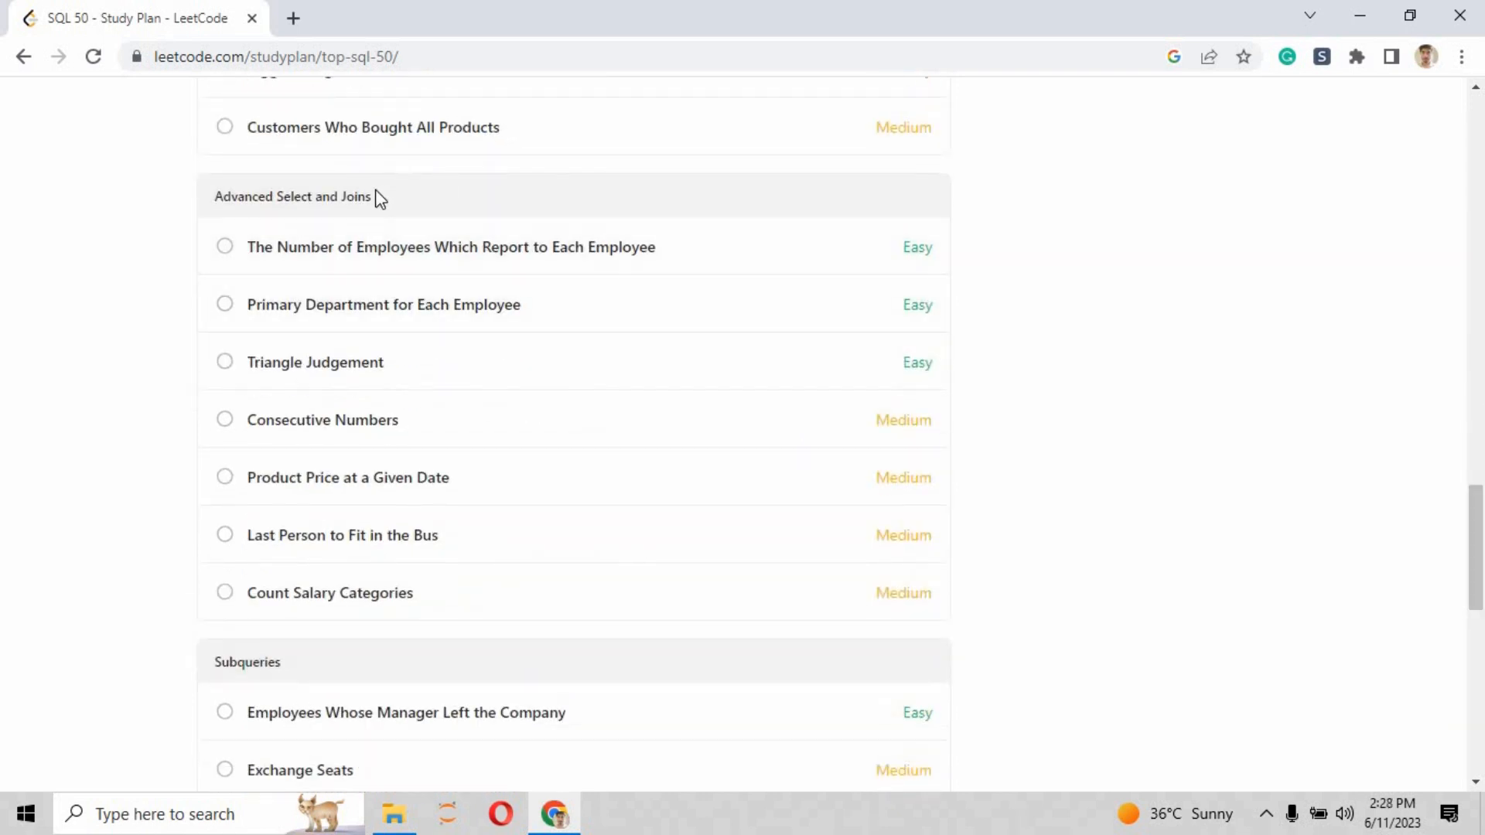
double_click(292, 197)
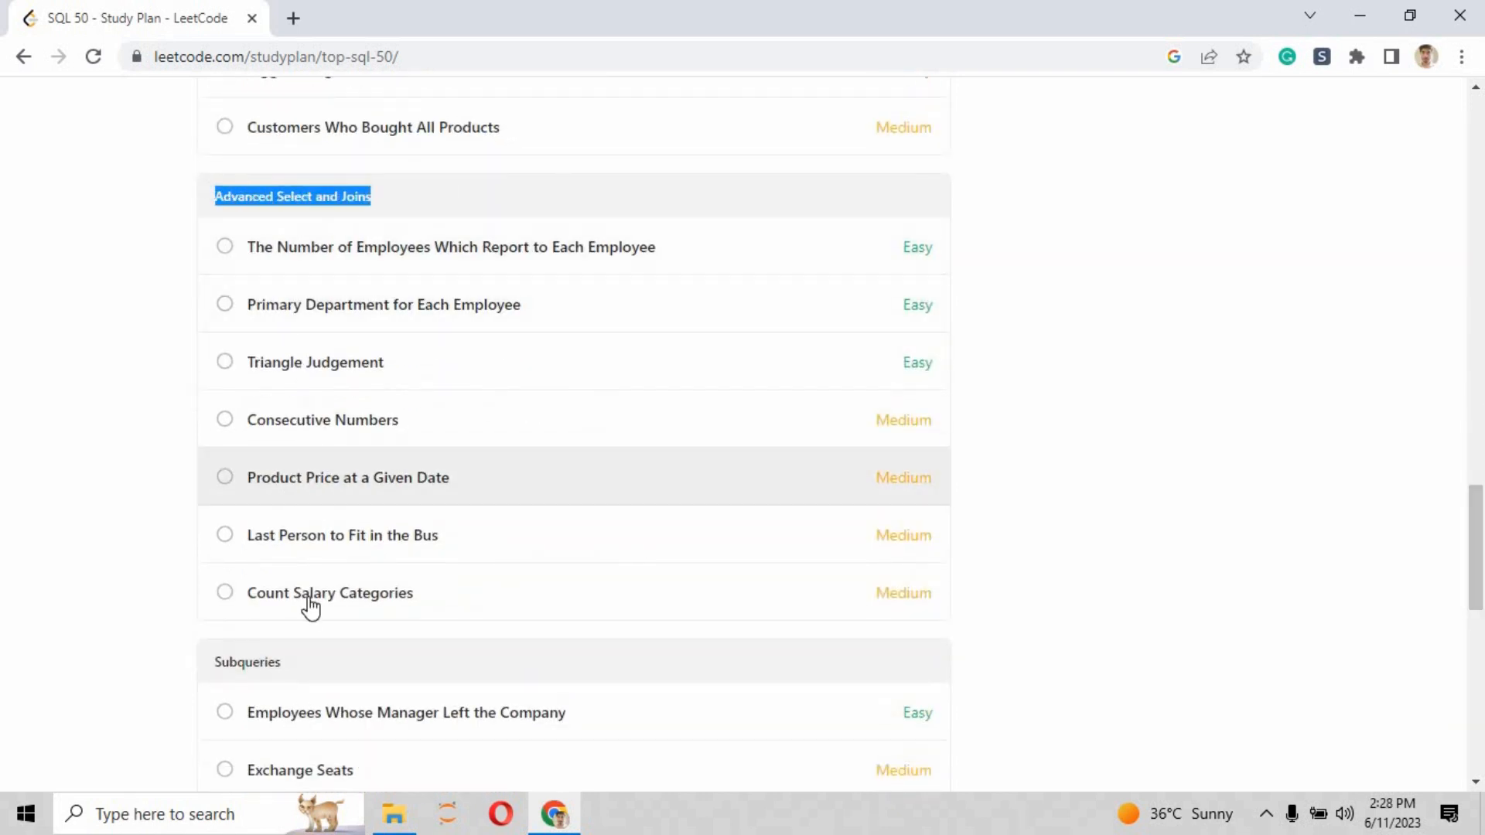
scroll("down", 3)
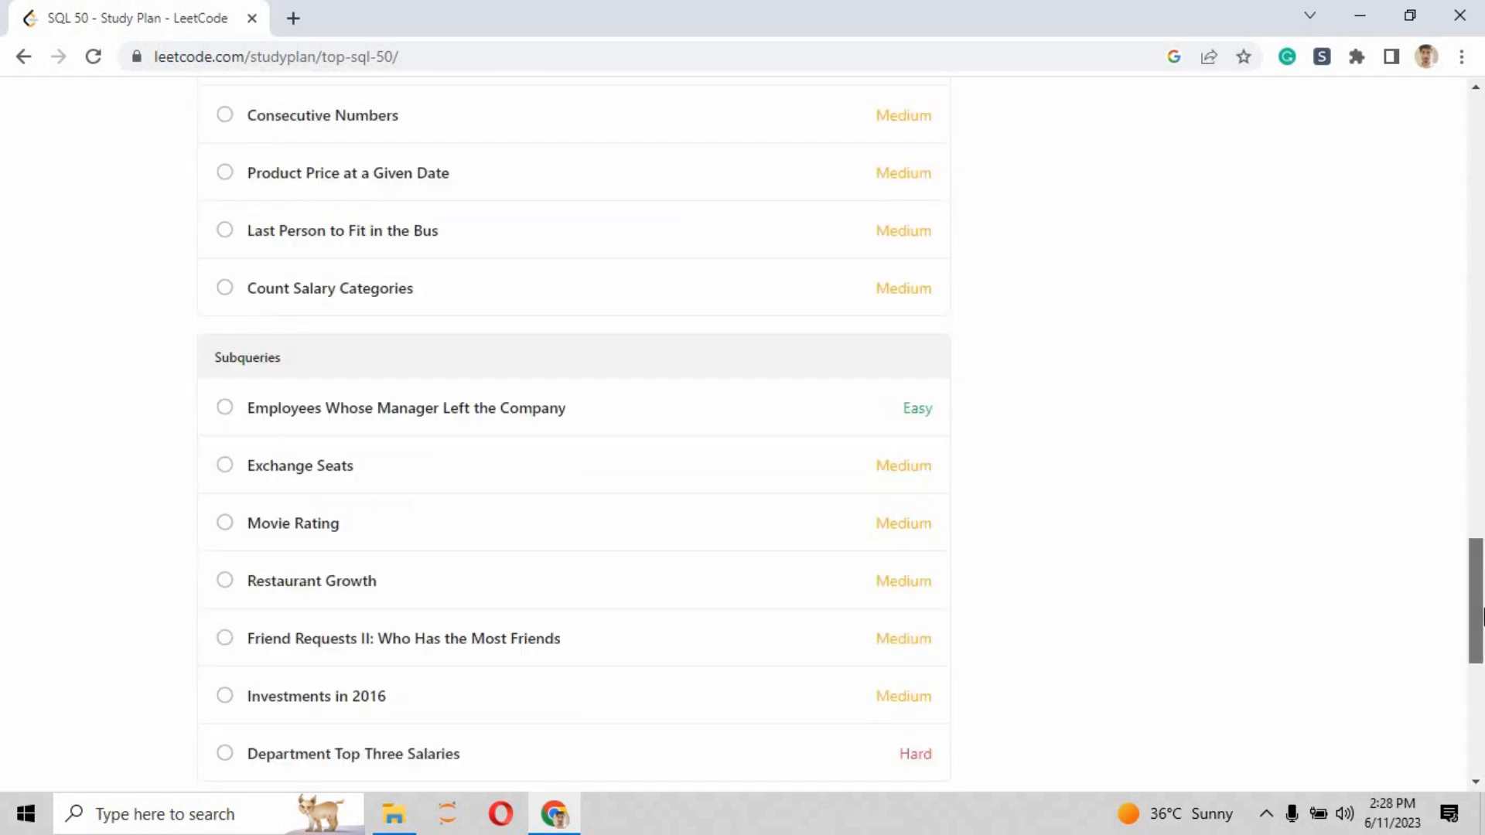
scroll("down", 3)
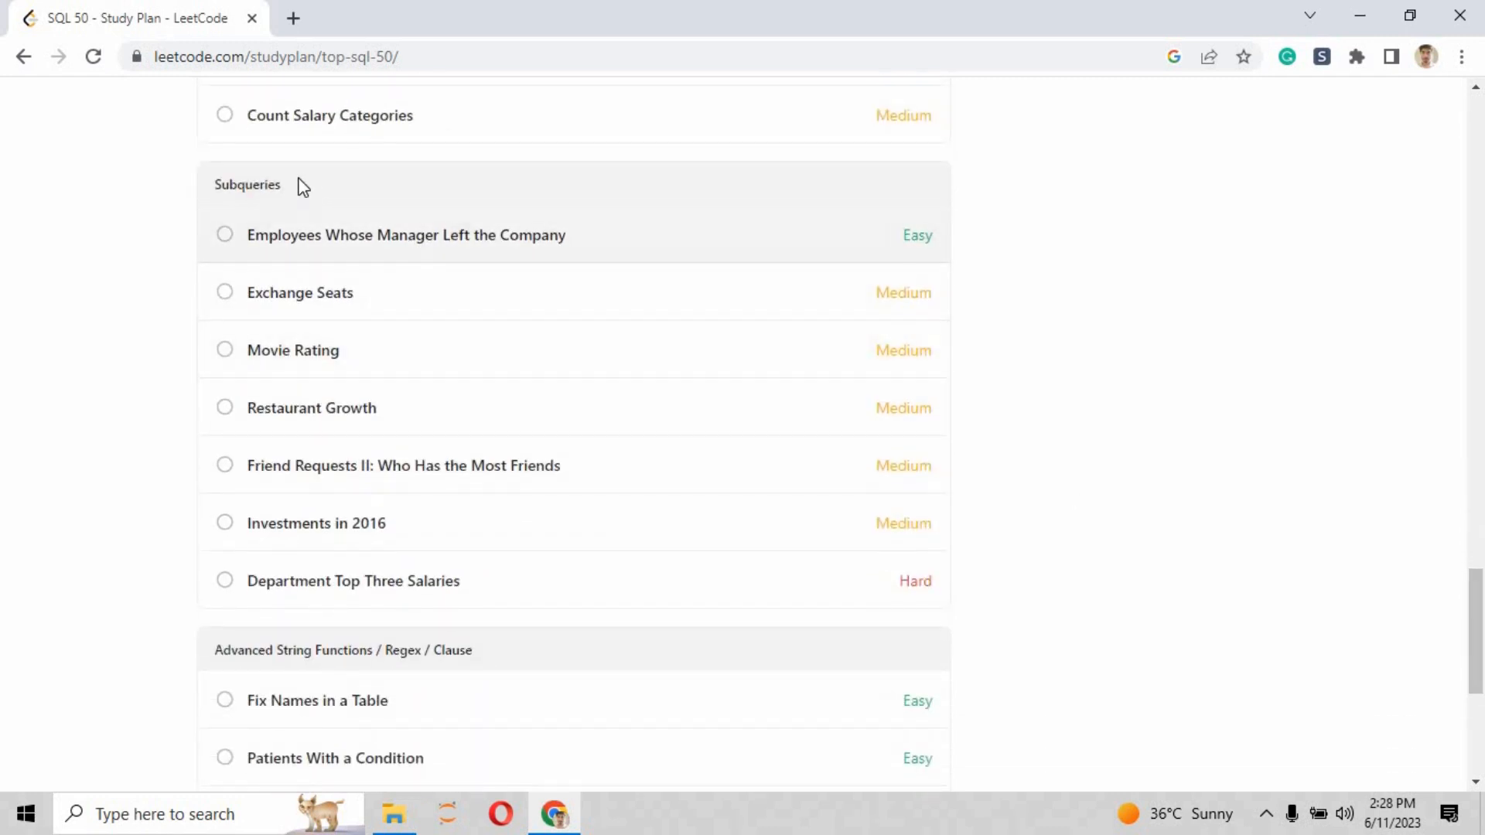
double_click(247, 184)
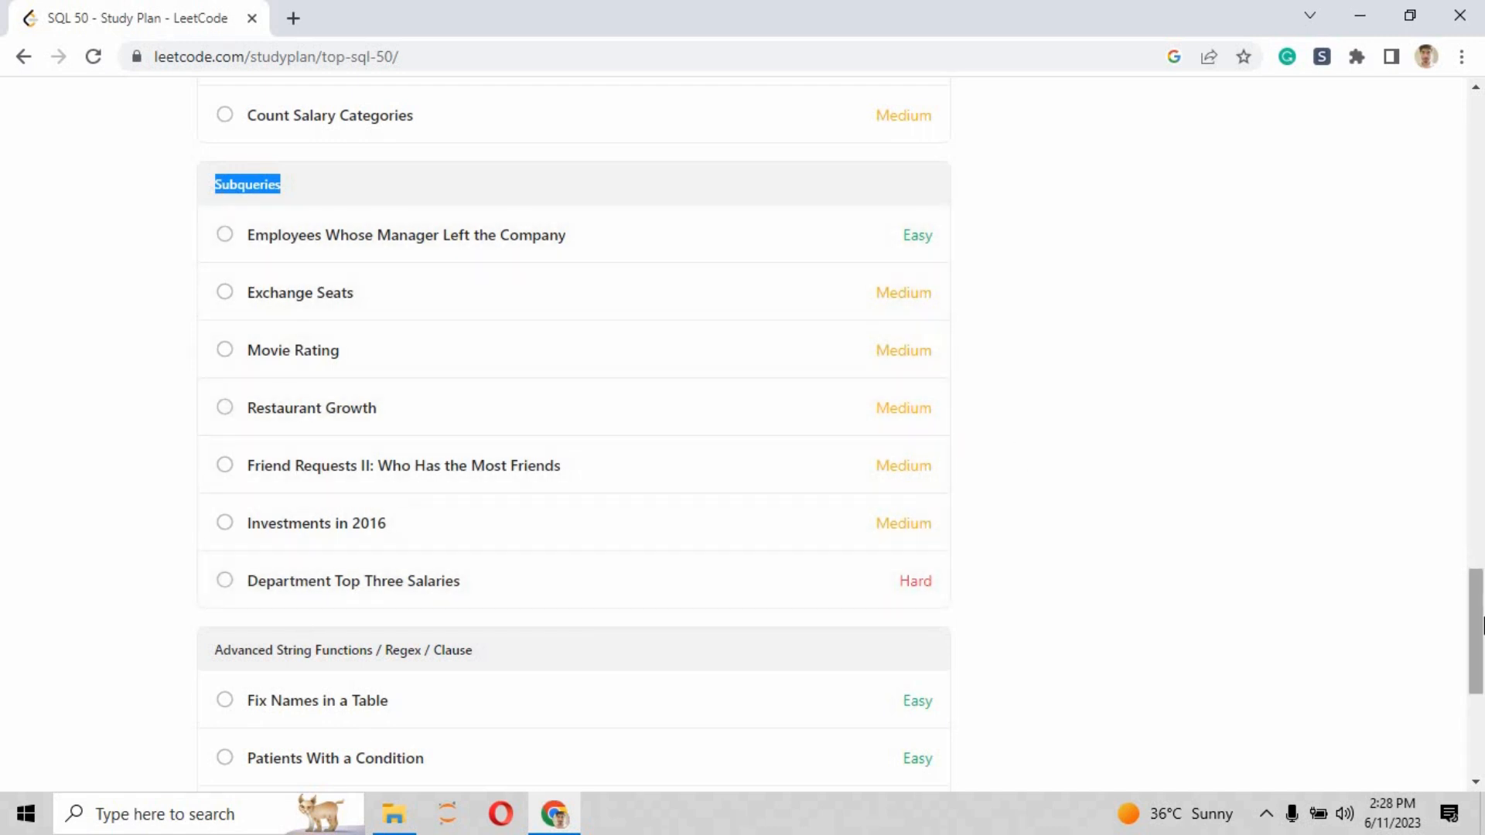
- Review the Advanced String Functions / Regex / Clause topic and scroll back toward the top
scroll("down", 3)
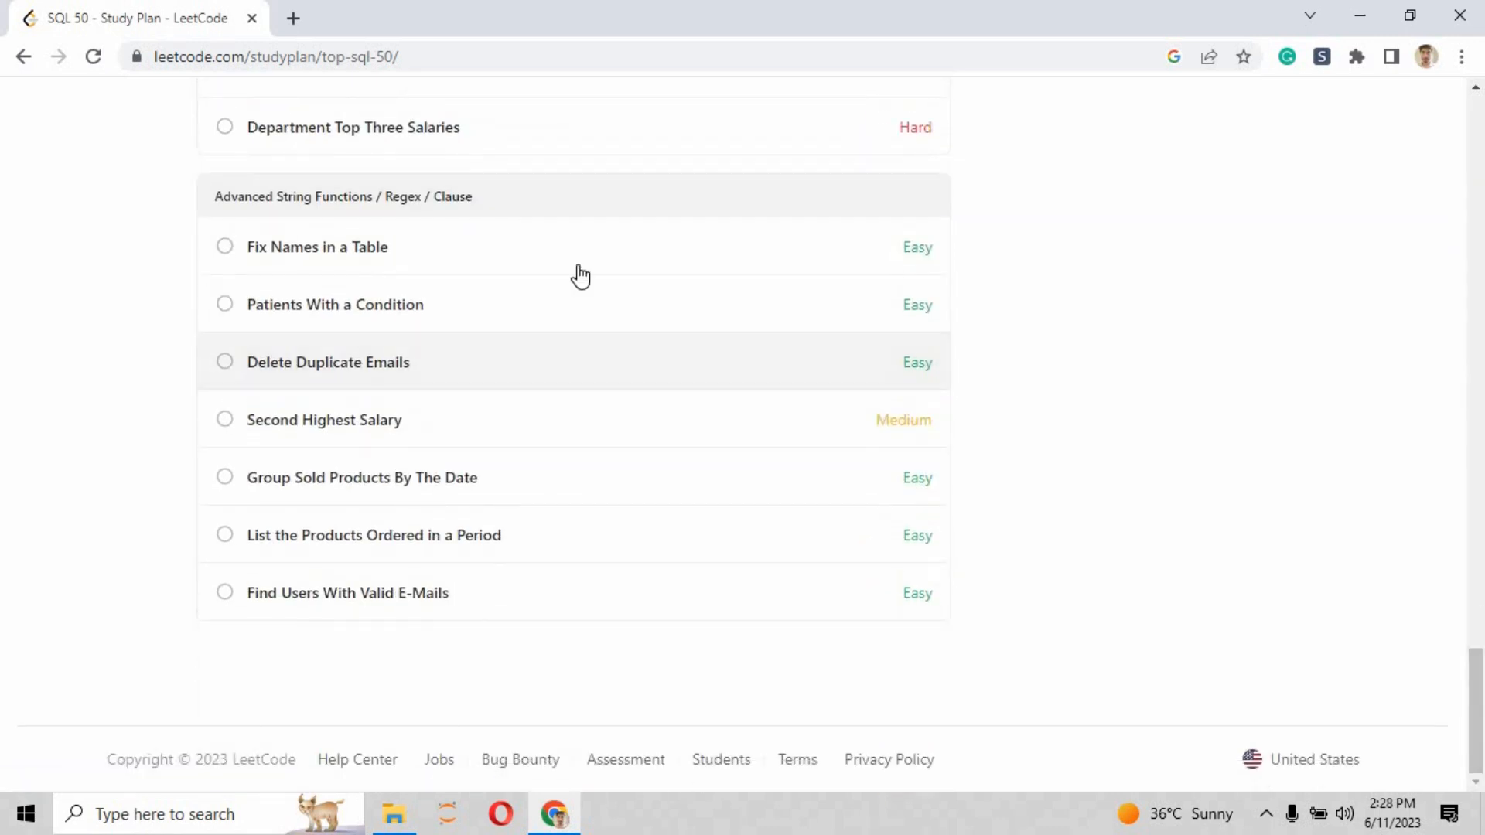
double_click(343, 196)
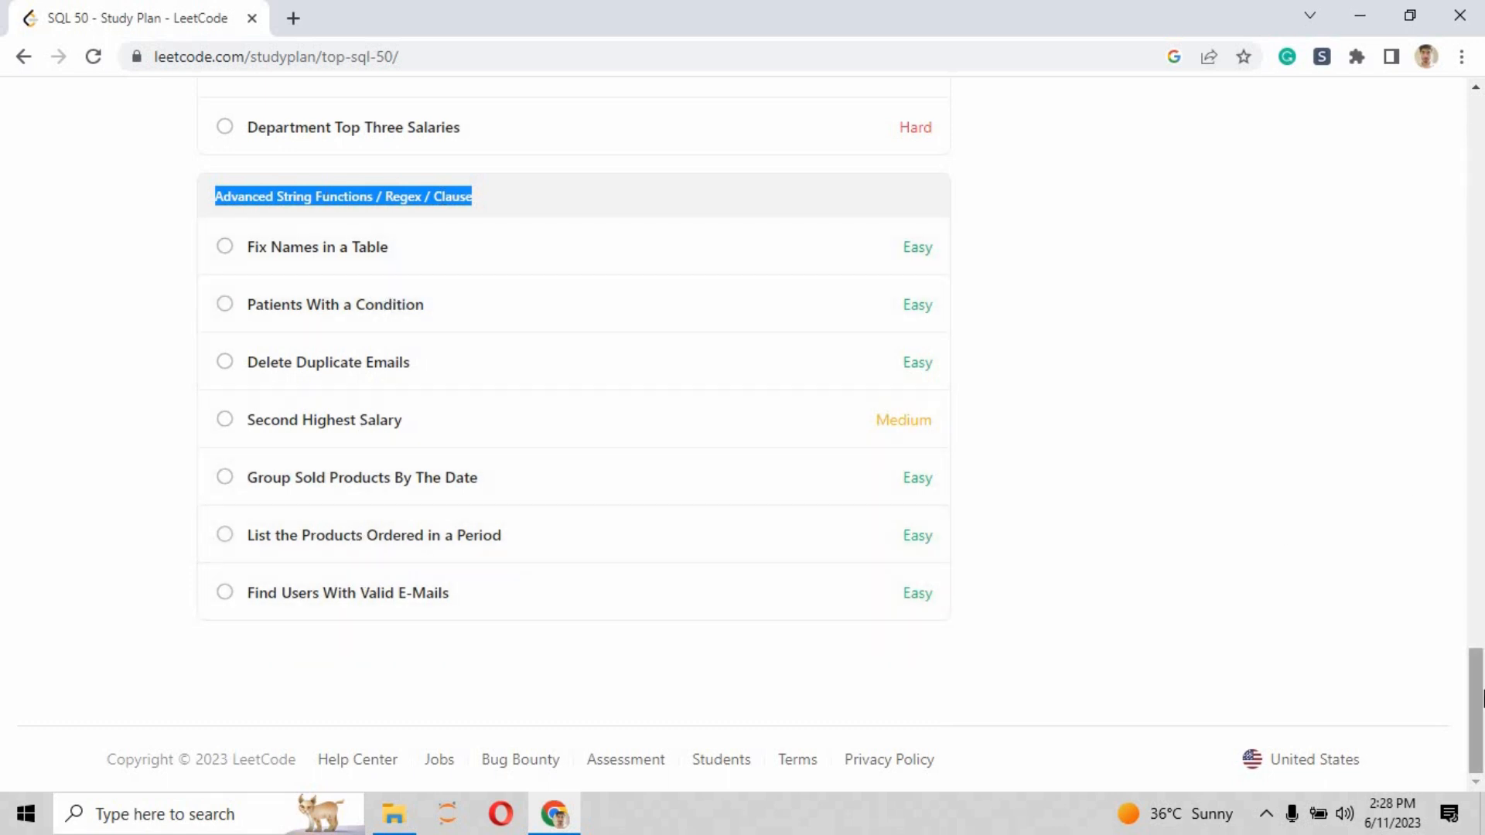
scroll("up", 3)
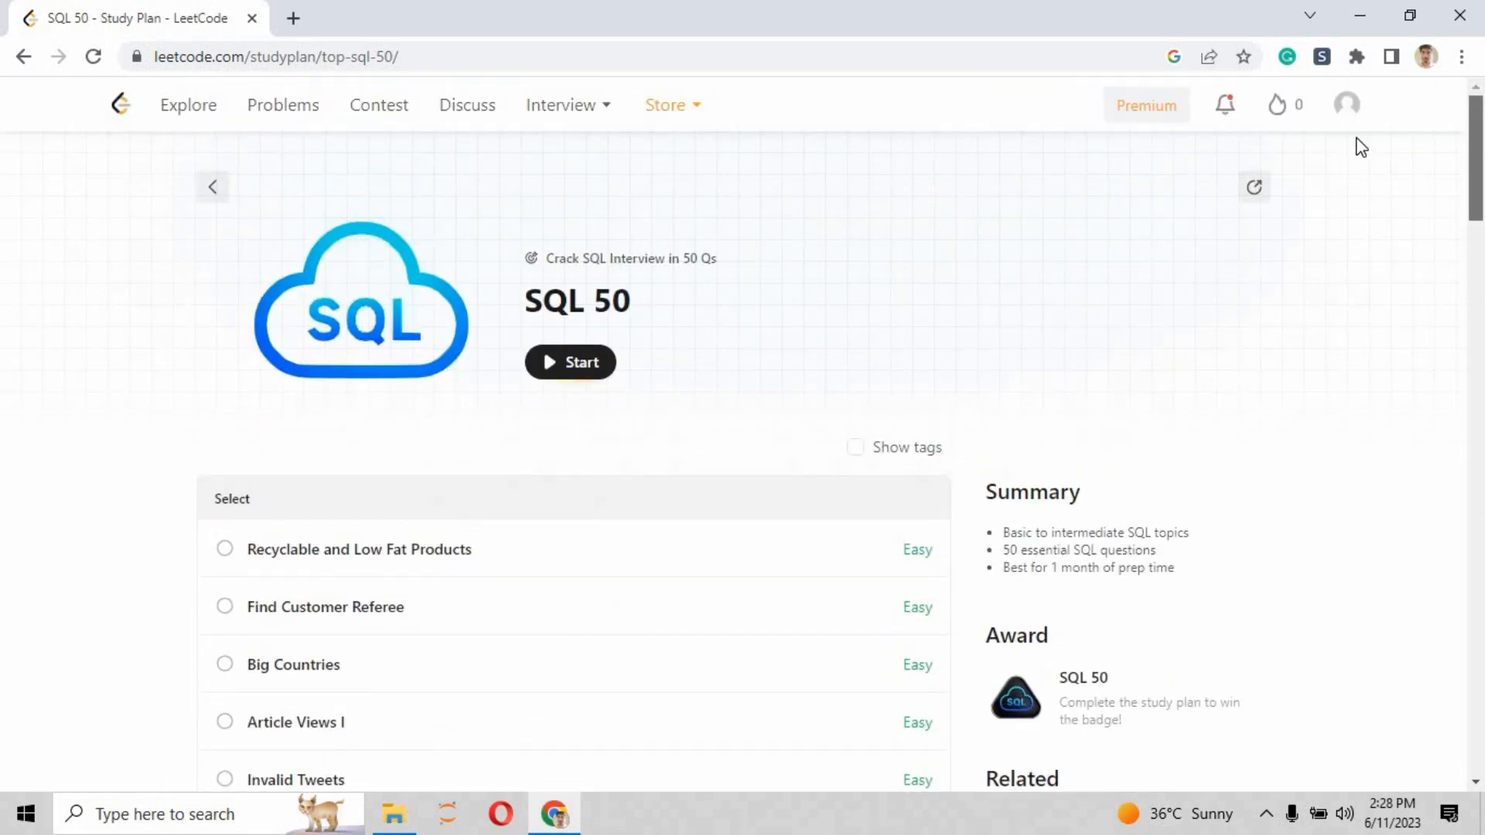